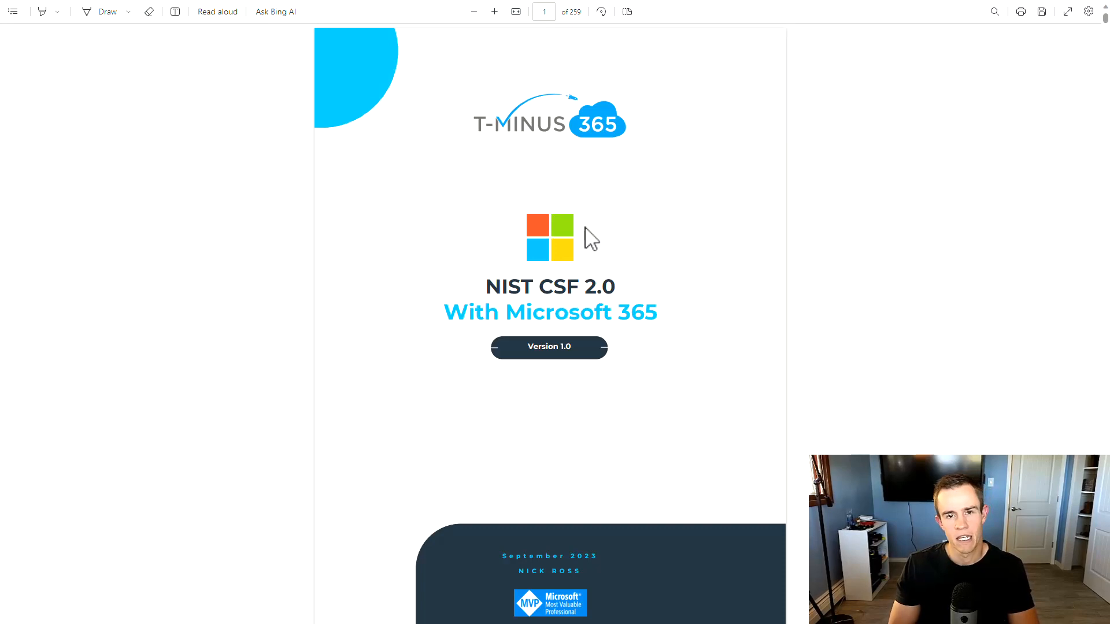
Scroll the matrix pages and read the Mitre Relevance text for ID.AM-01 and the WannaCry procedure example
scroll(down, 3)
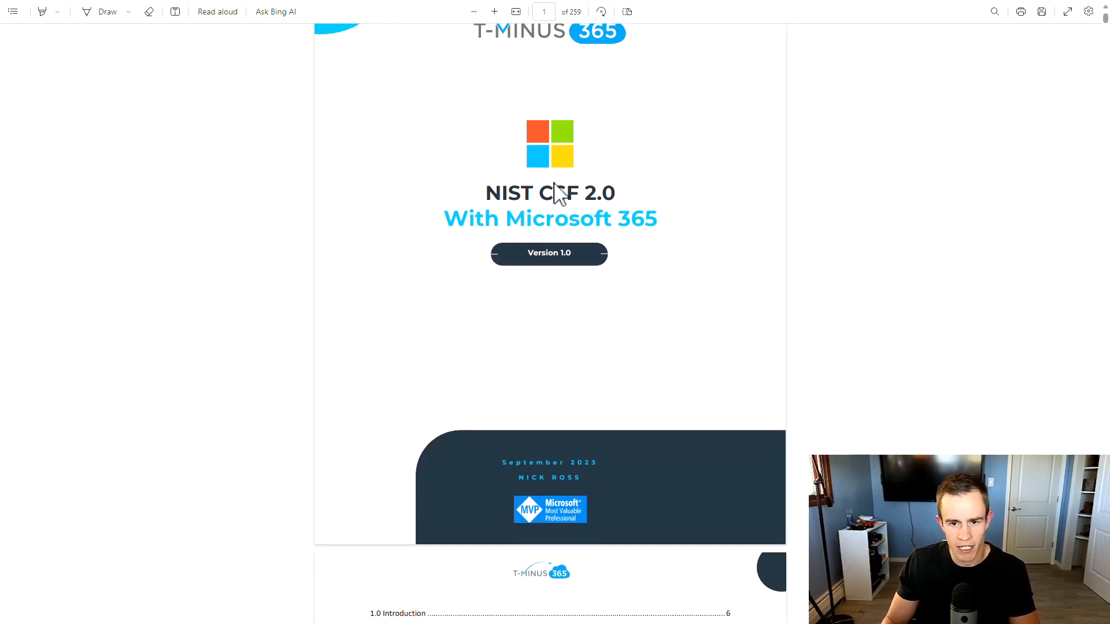
scroll(down, 3)
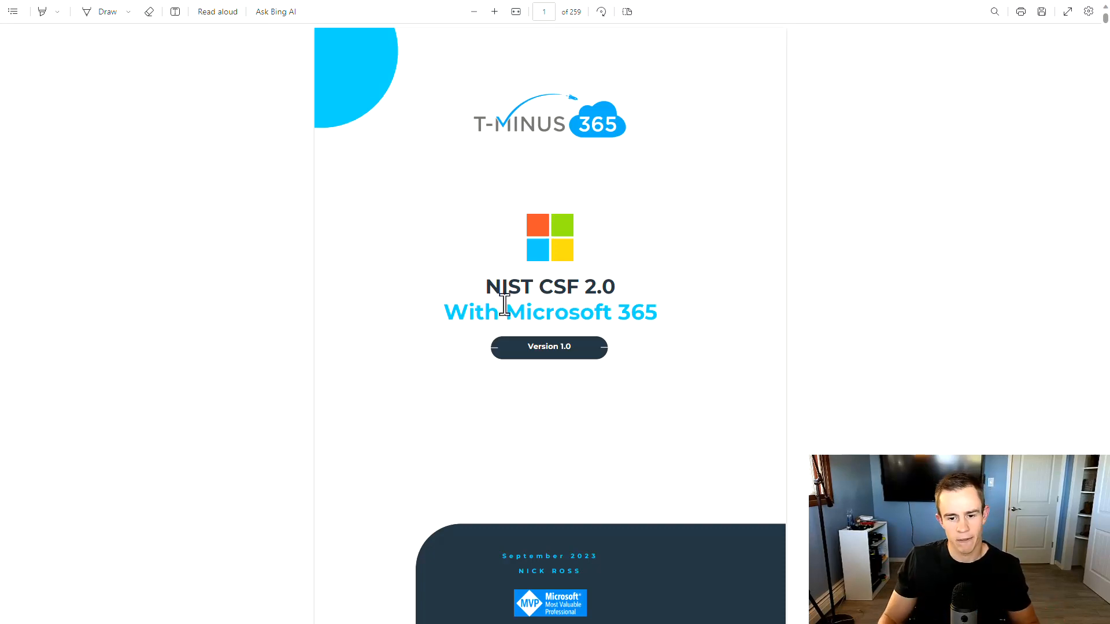
mouse_move(703, 358)
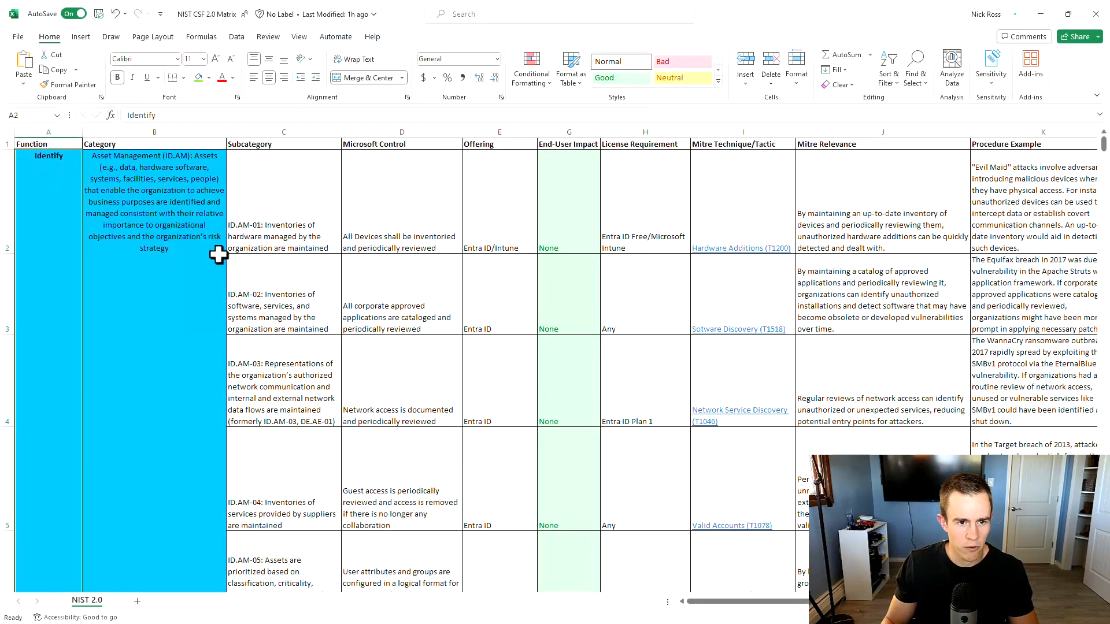
mouse_move(150, 283)
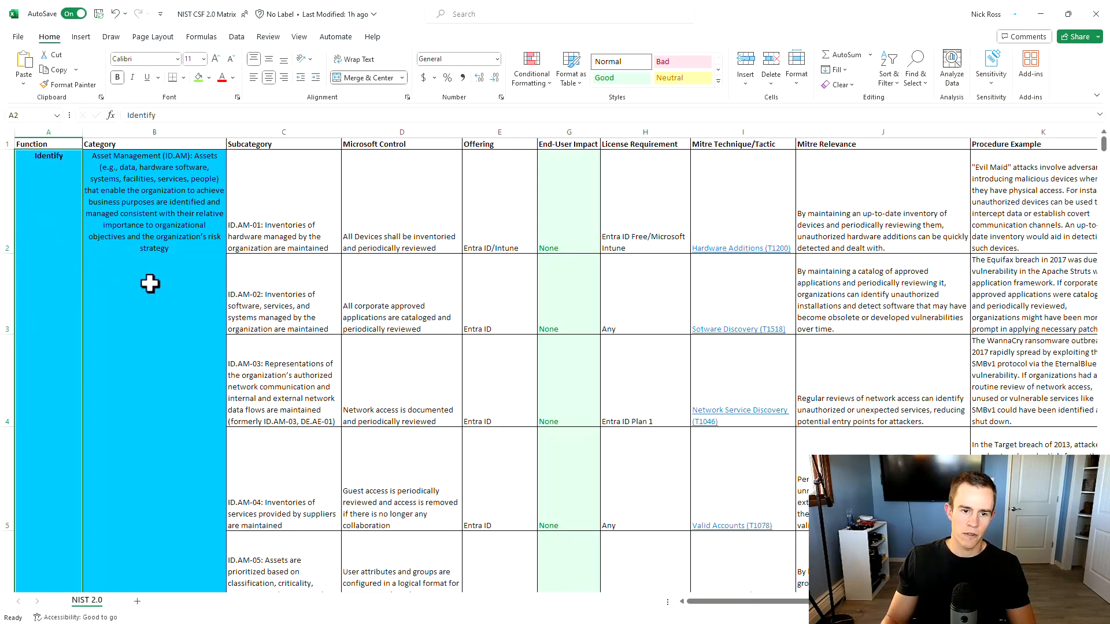
mouse_move(253, 166)
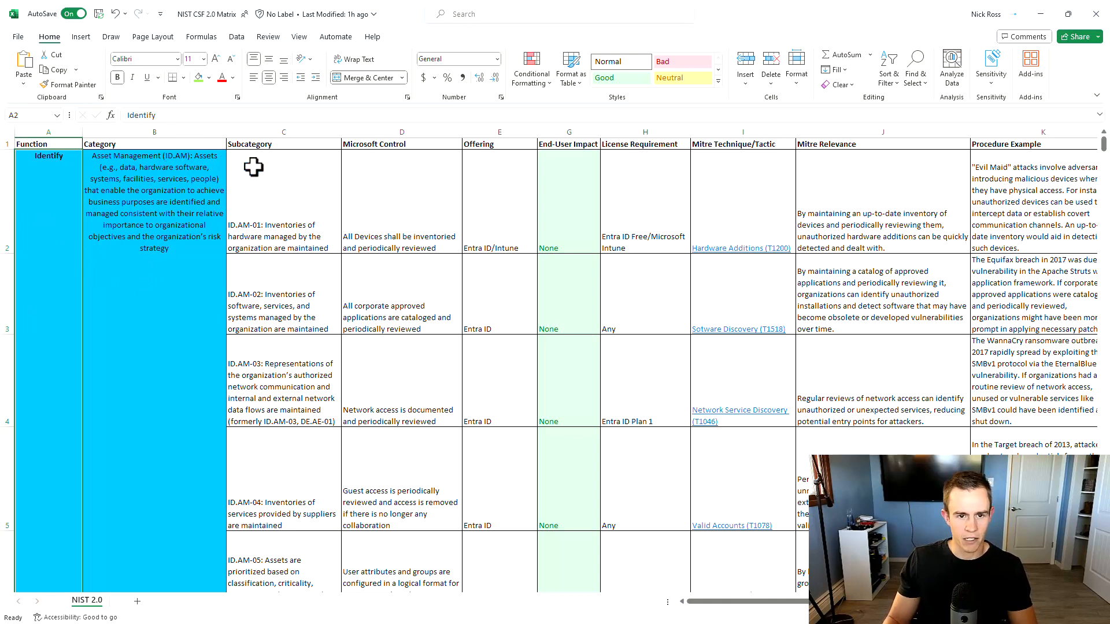
click(401, 236)
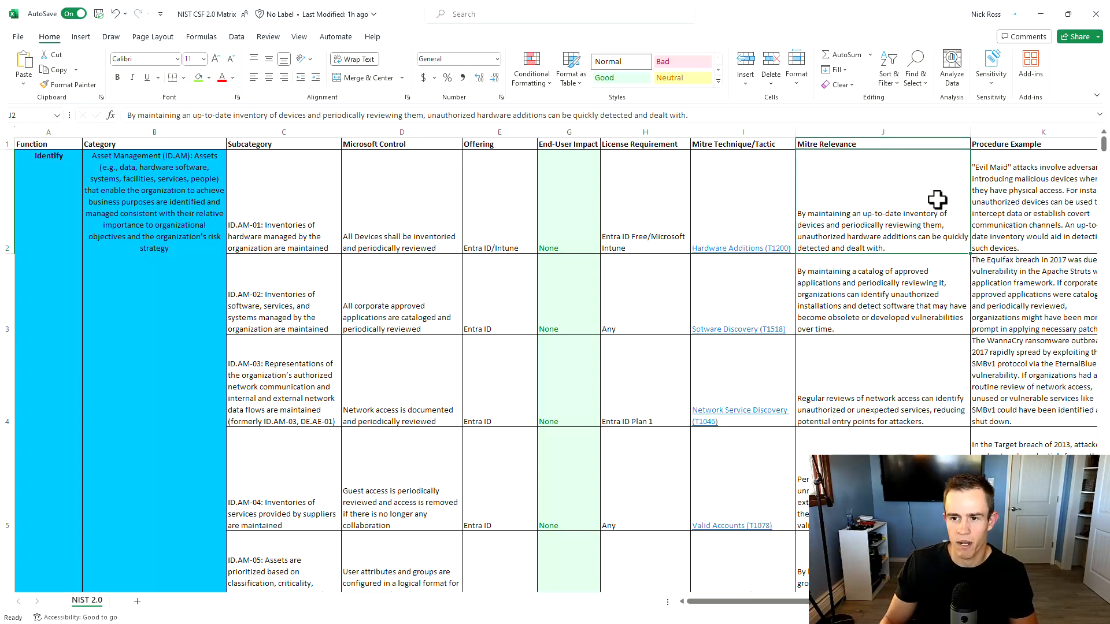
click(1034, 178)
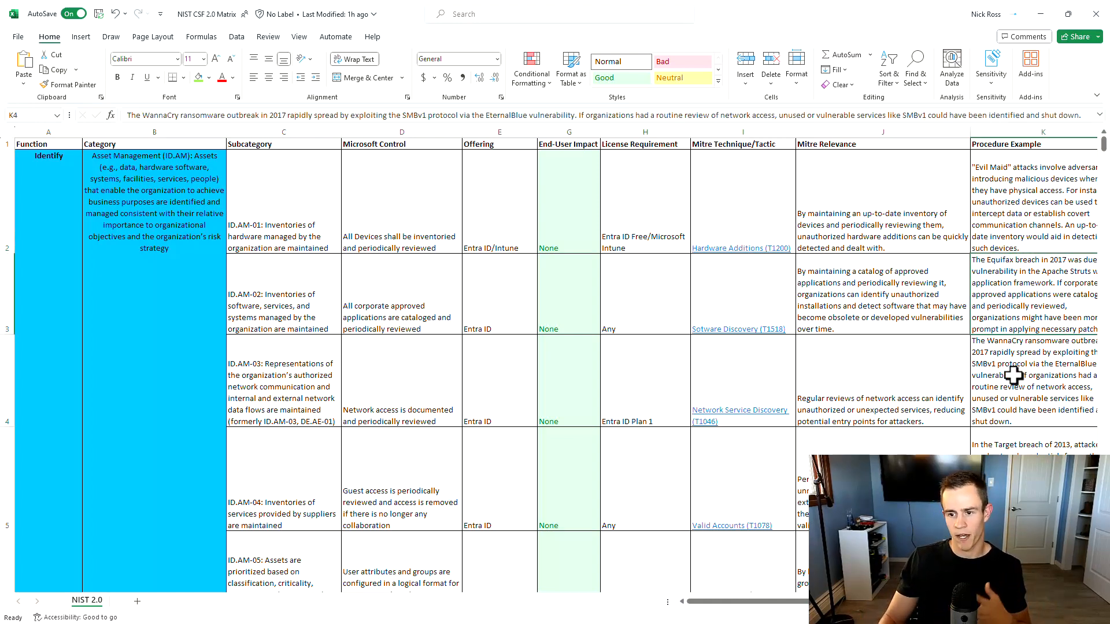
Scroll on through the contents and matrix pages toward the NIST 2.0 section
scroll(down, 3)
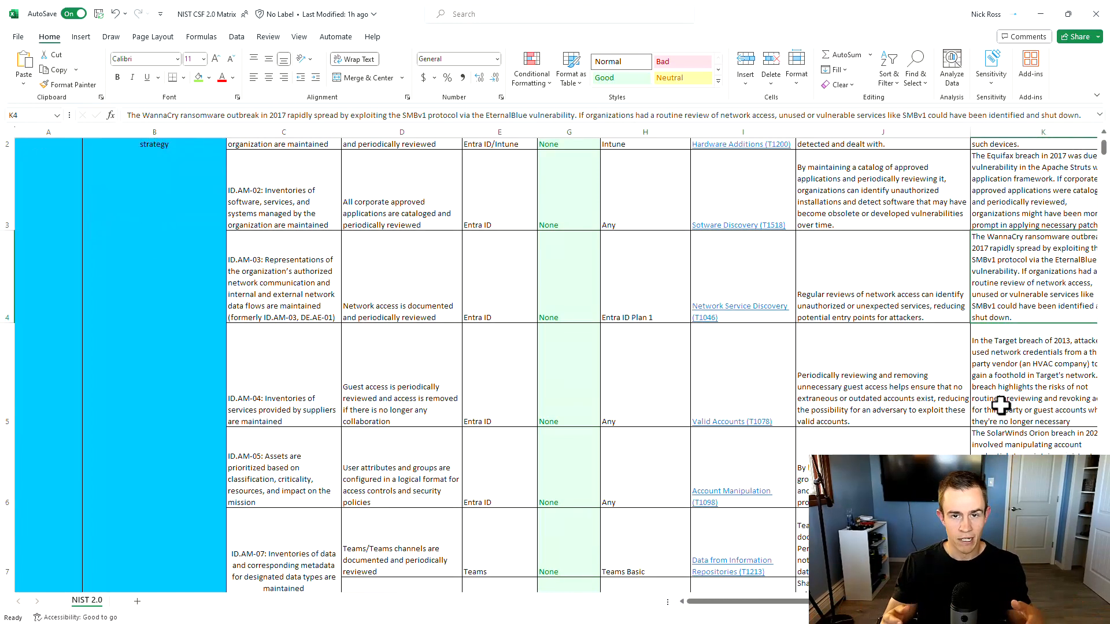
scroll(down, 3)
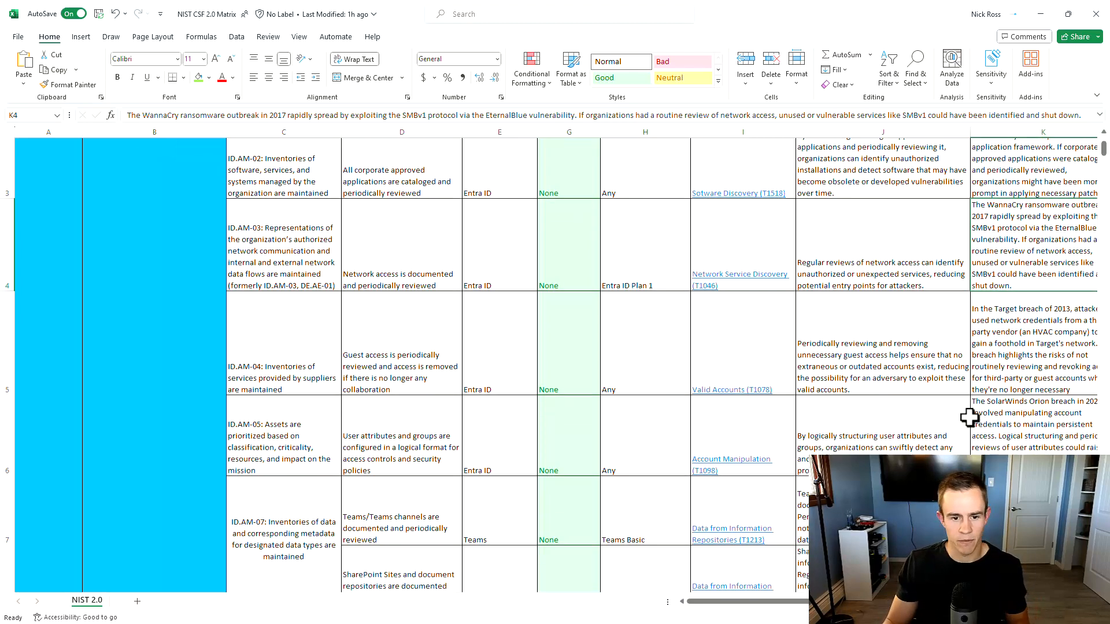
scroll(down, 3)
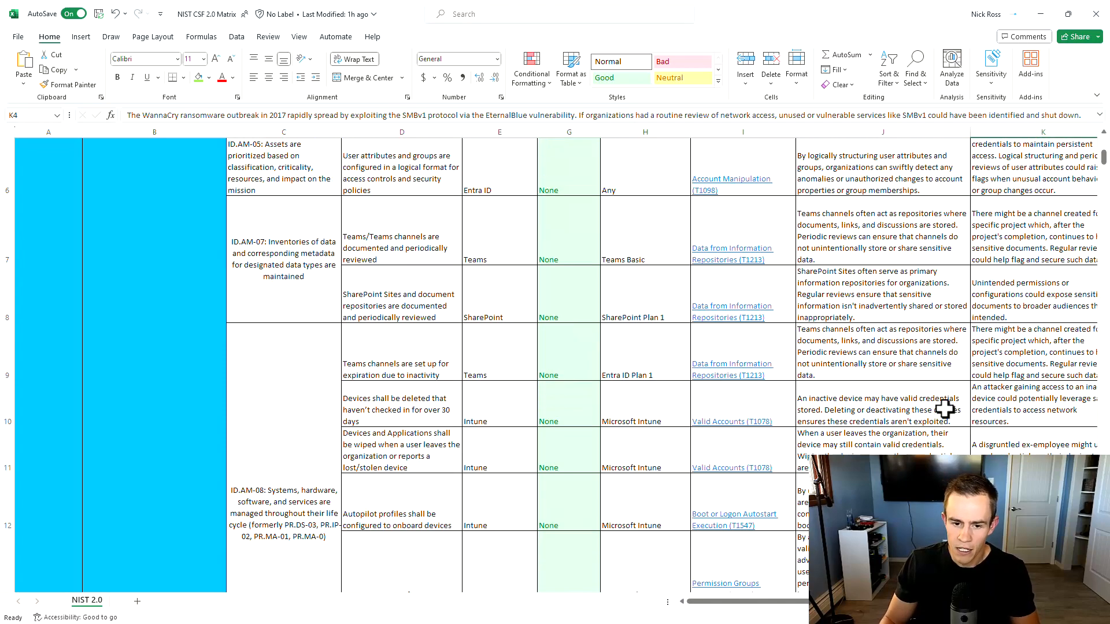
scroll(down, 3)
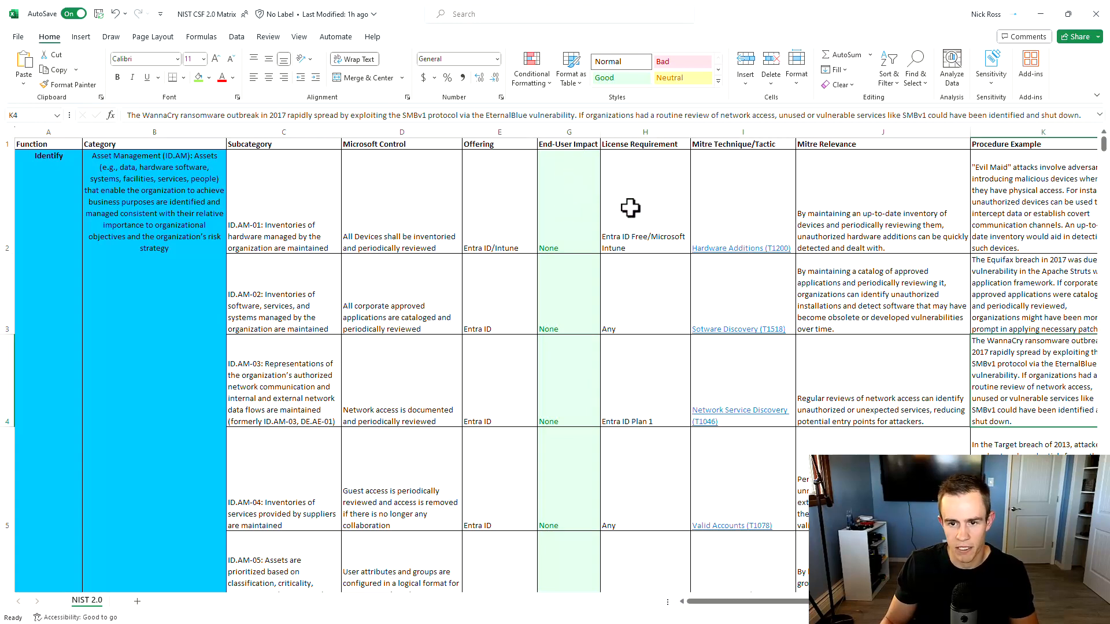
mouse_move(552, 192)
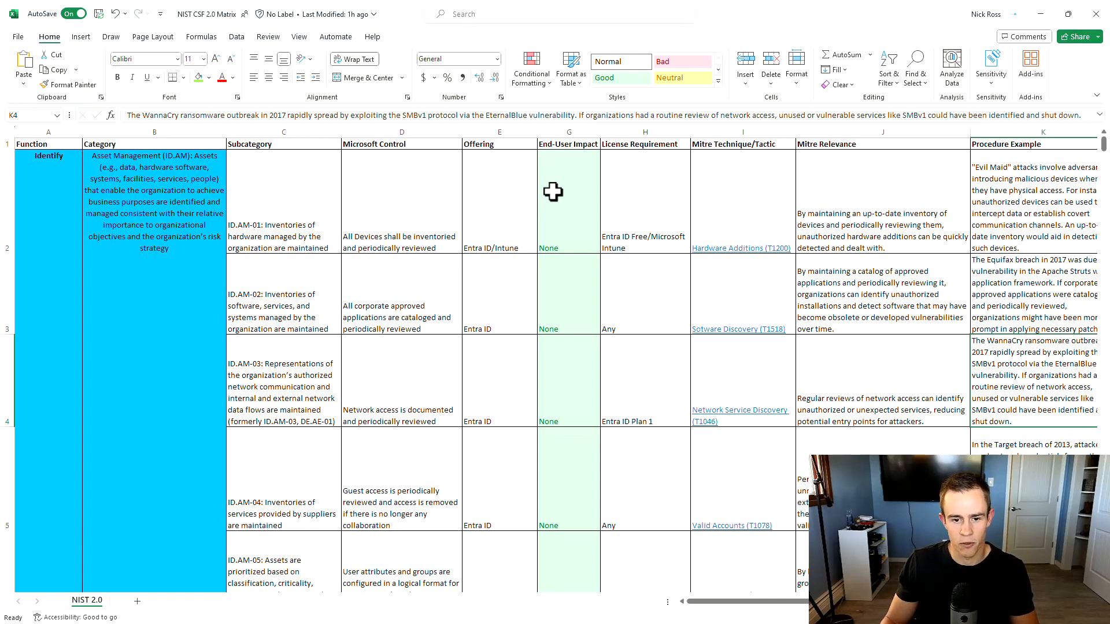
mouse_move(428, 363)
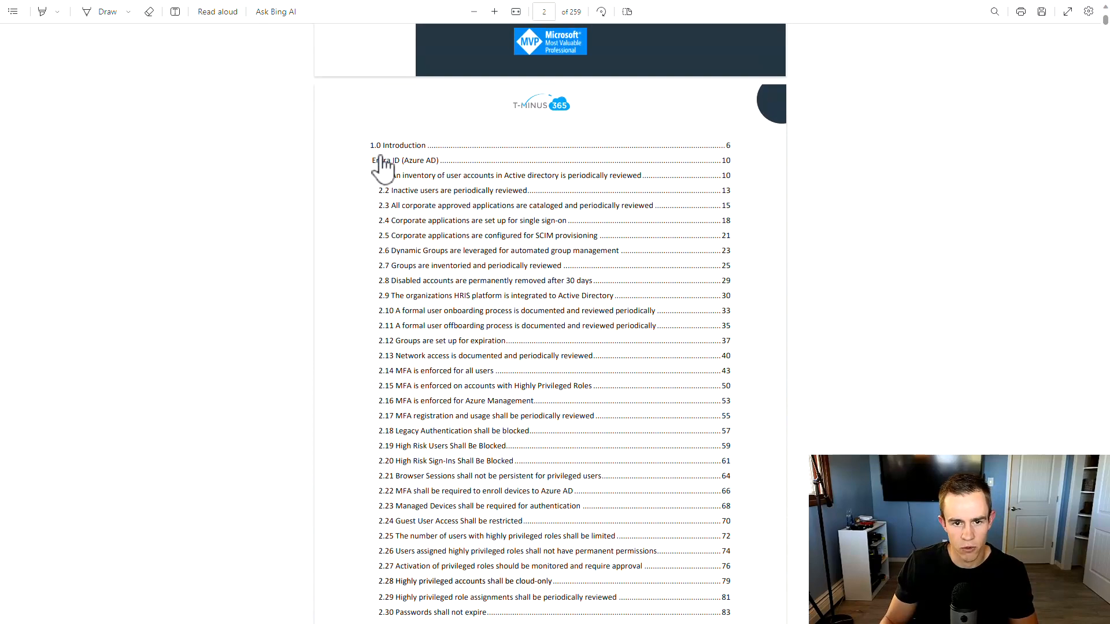
scroll(down, 3)
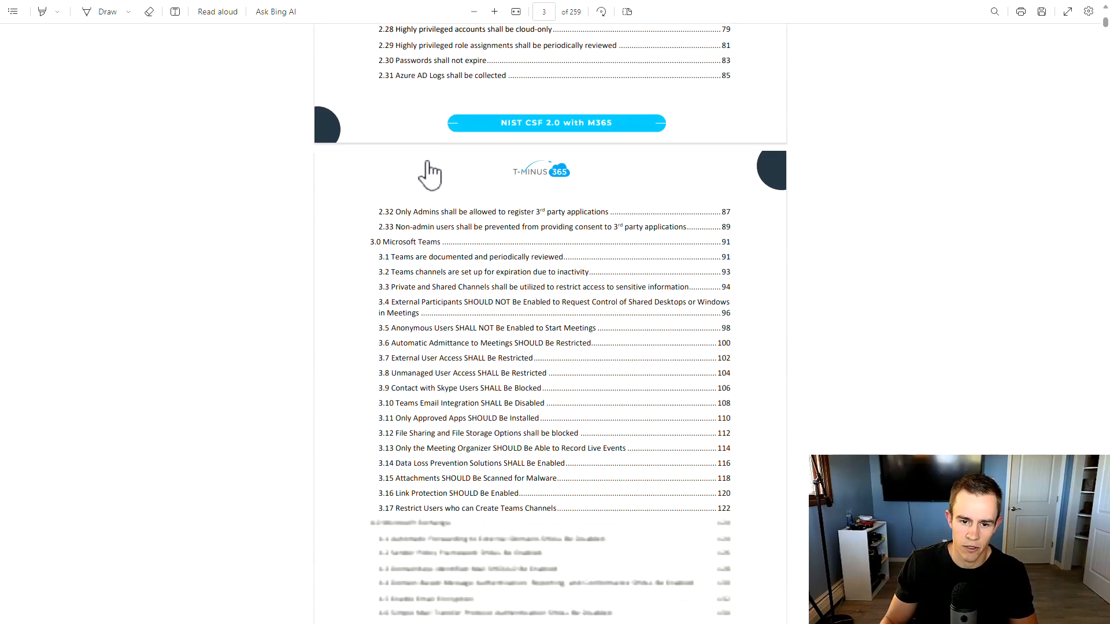
scroll(down, 3)
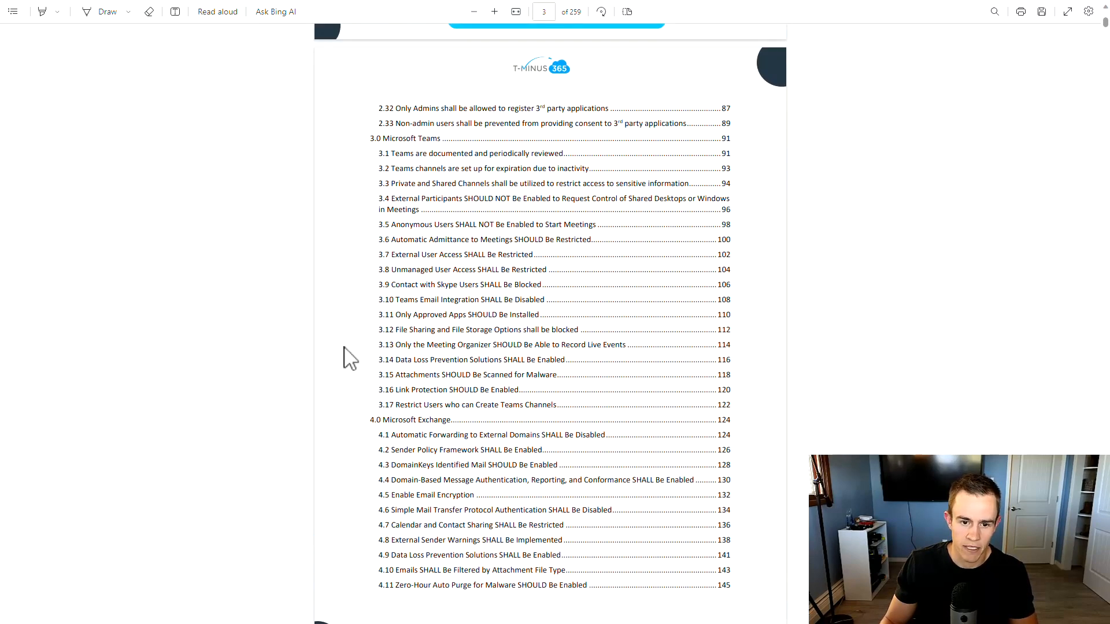
scroll(down, 3)
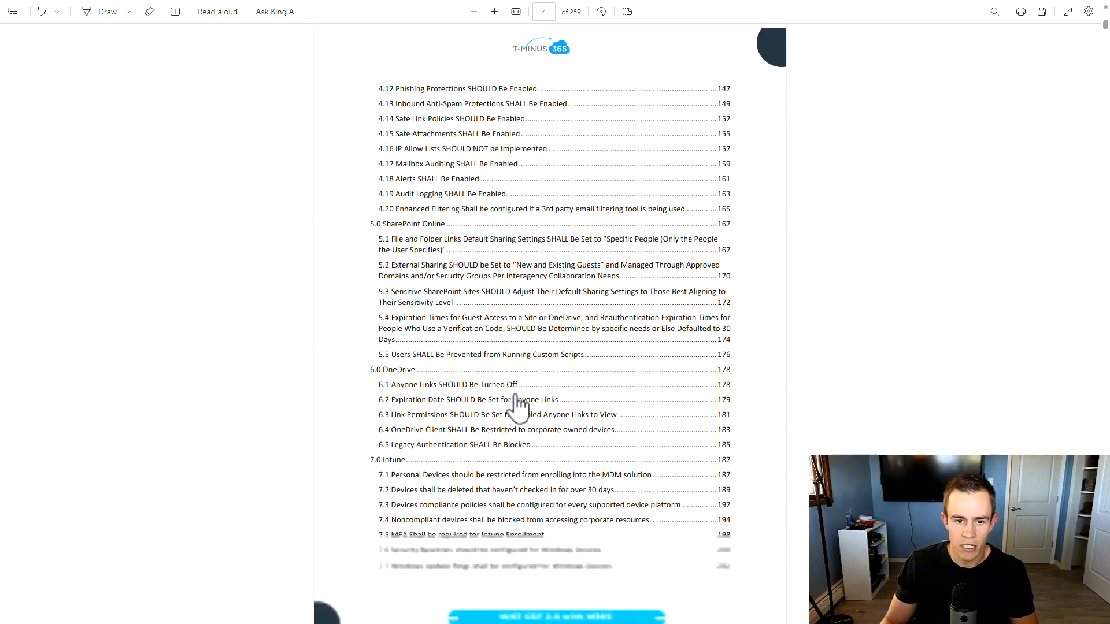
scroll(down, 3)
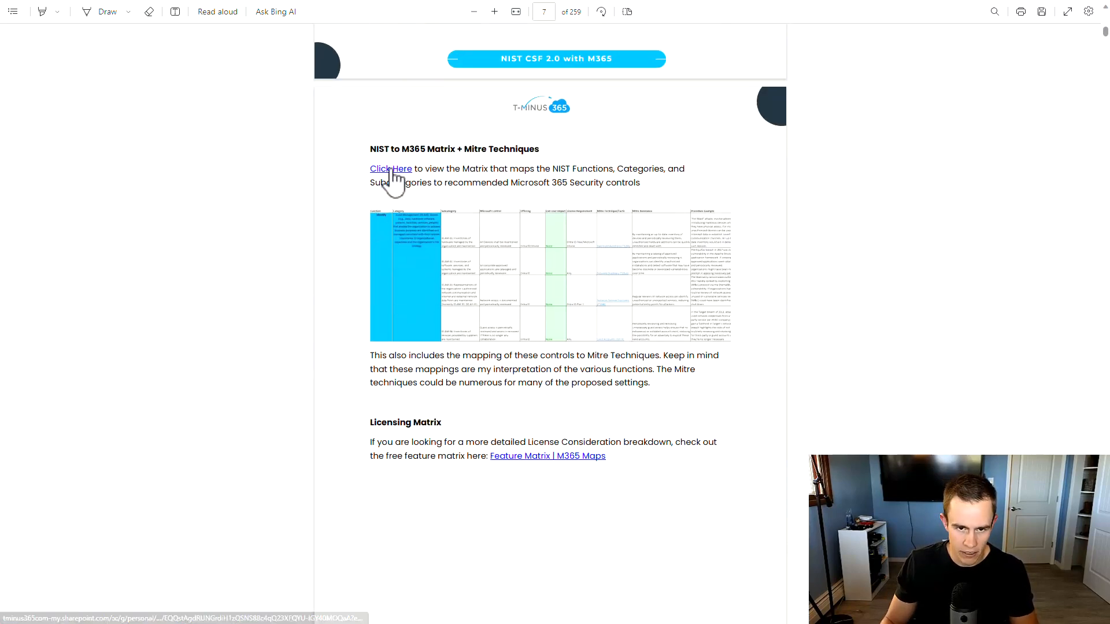
Continue scrolling to page 9, the NIST 2.0 overview with the framework wheel diagram
scroll(down, 3)
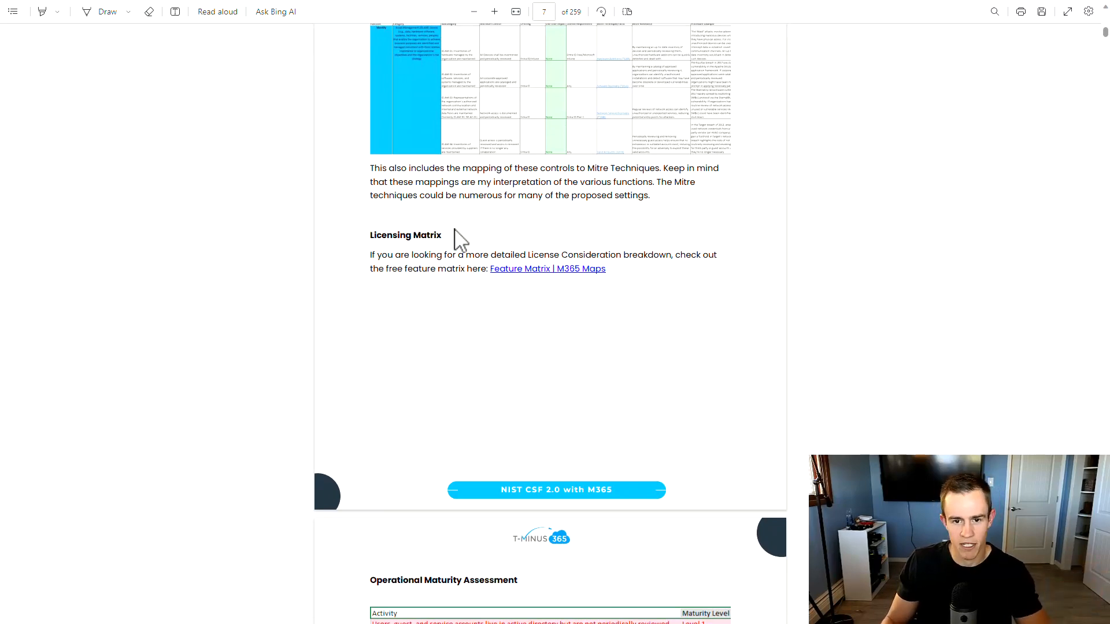
scroll(down, 3)
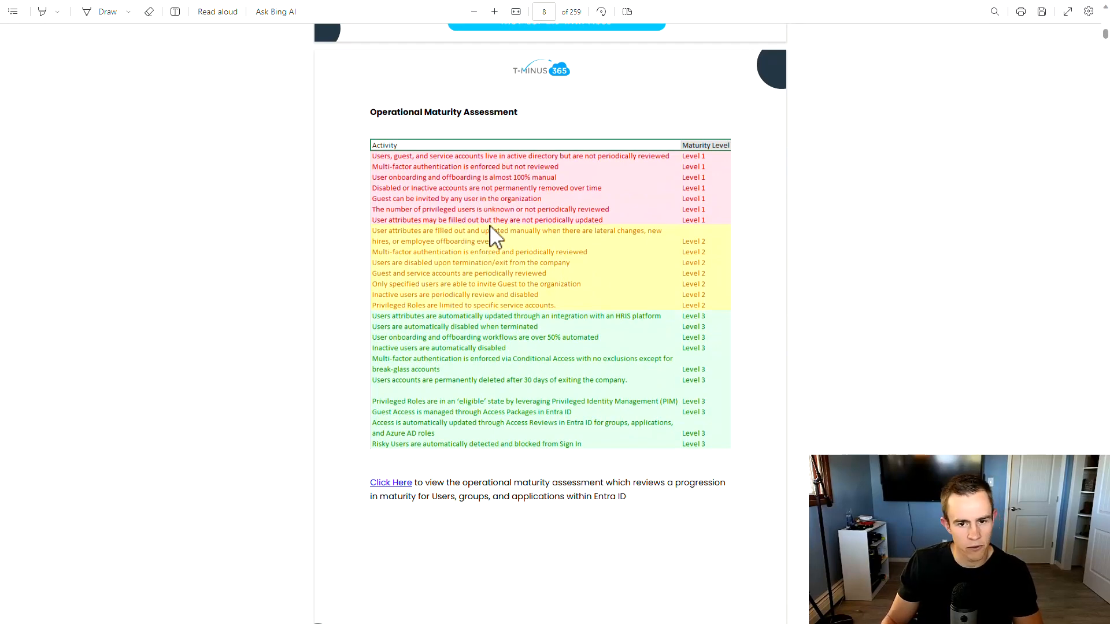
scroll(down, 3)
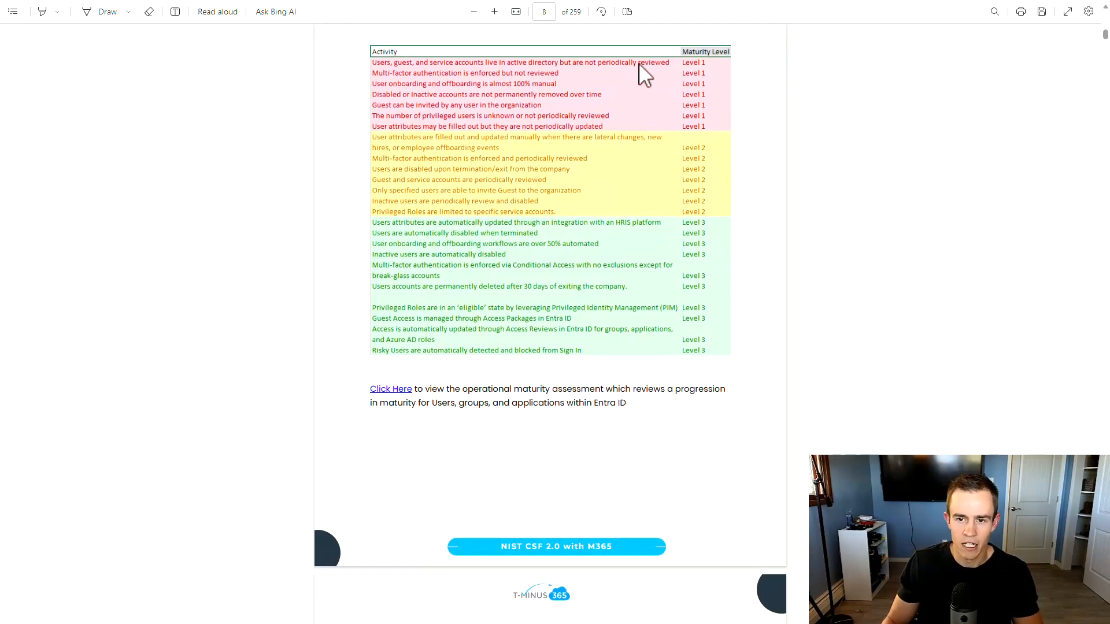
scroll(down, 3)
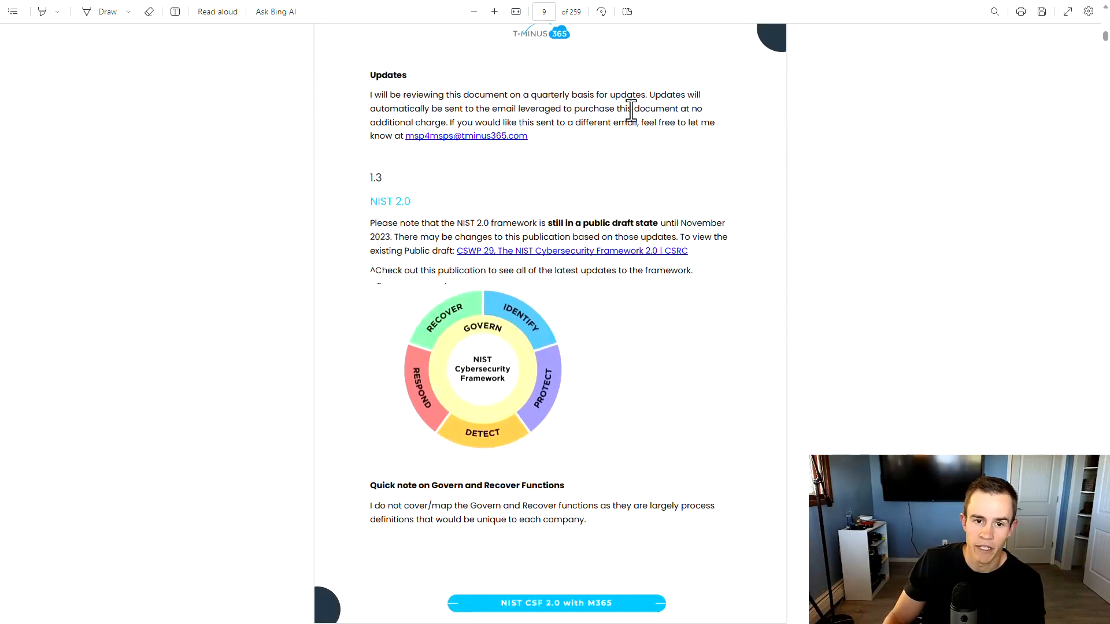
mouse_move(374, 415)
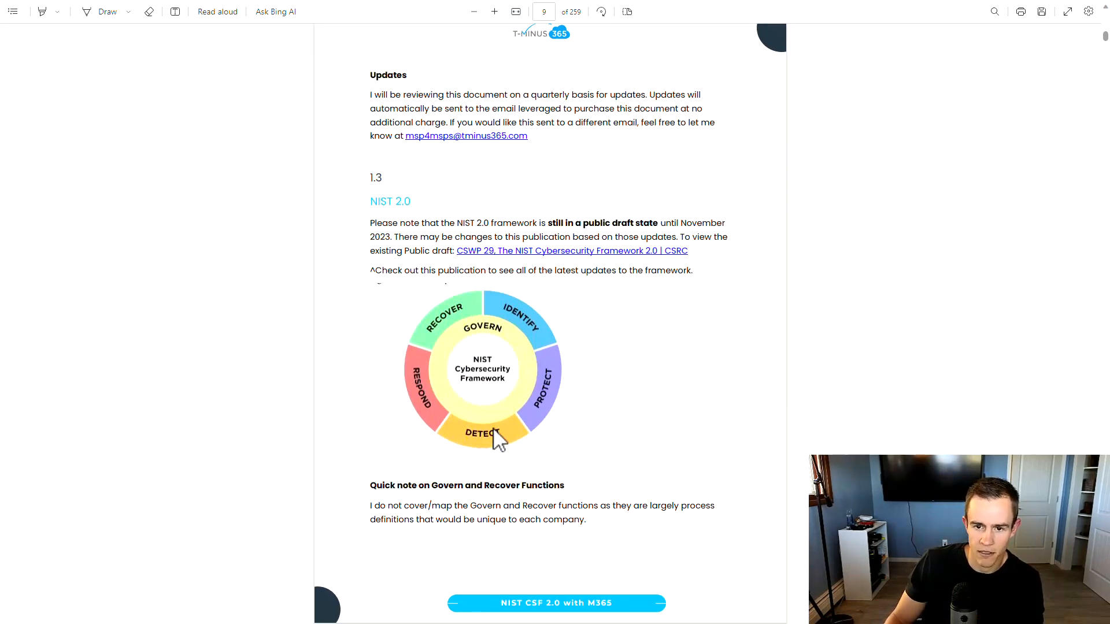
scroll(down, 3)
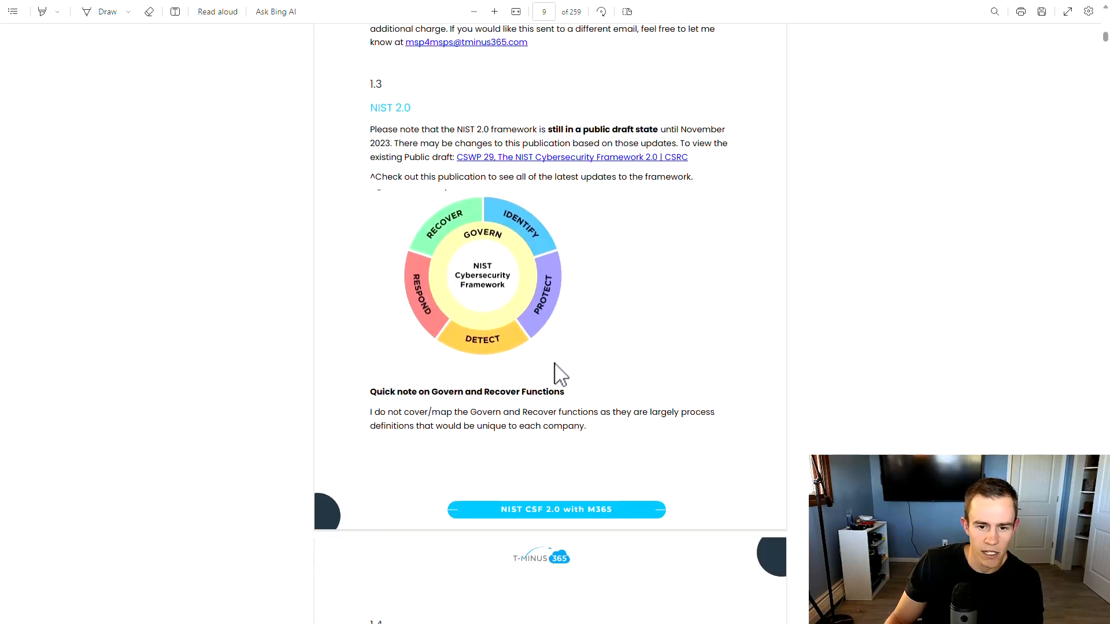
scroll(down, 3)
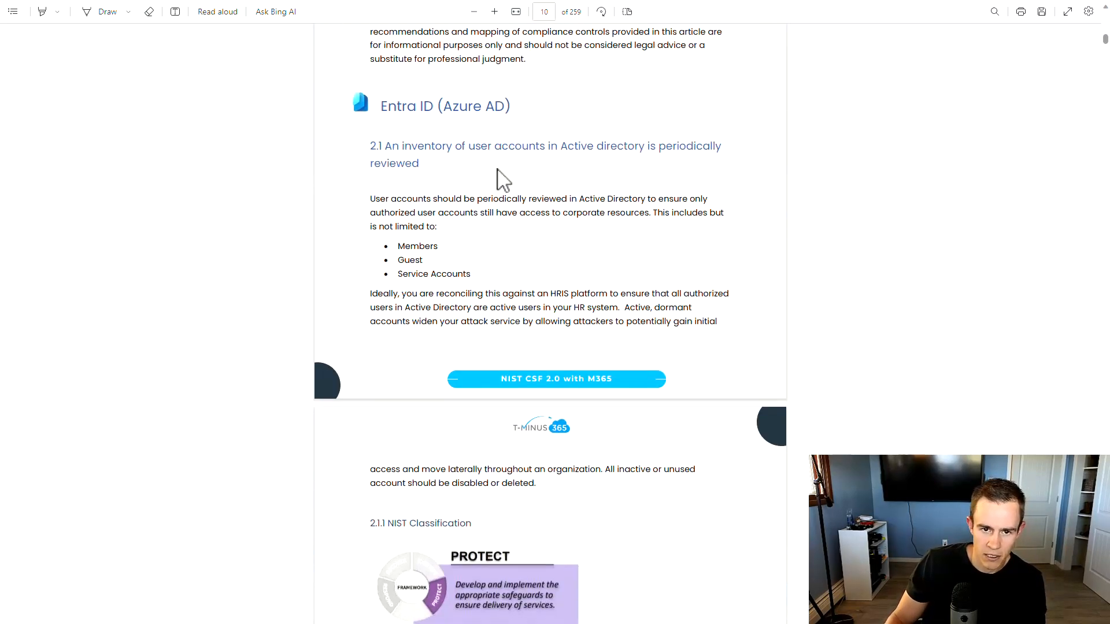
mouse_move(460, 274)
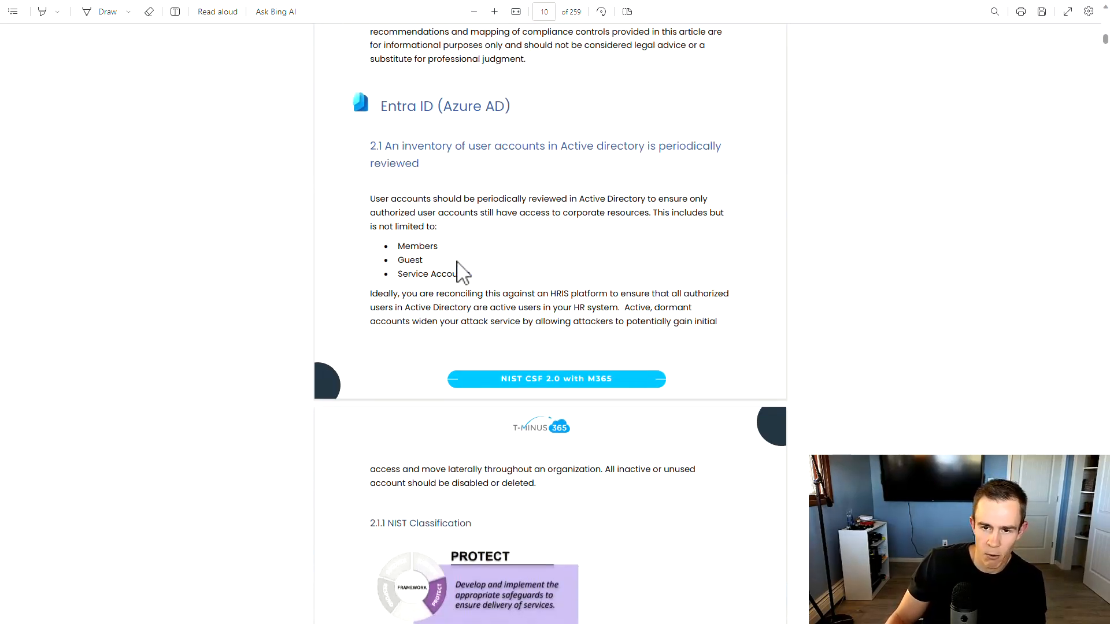
Scroll through the account deletion guidance on page 29 of the M365 guide
scroll(down, 3)
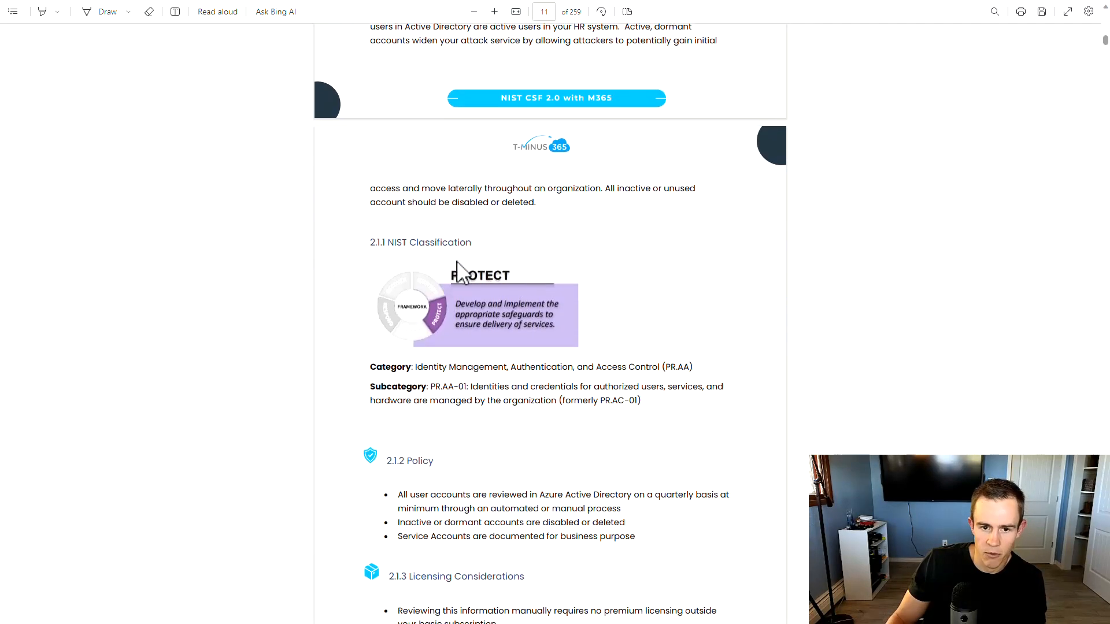
mouse_move(570, 368)
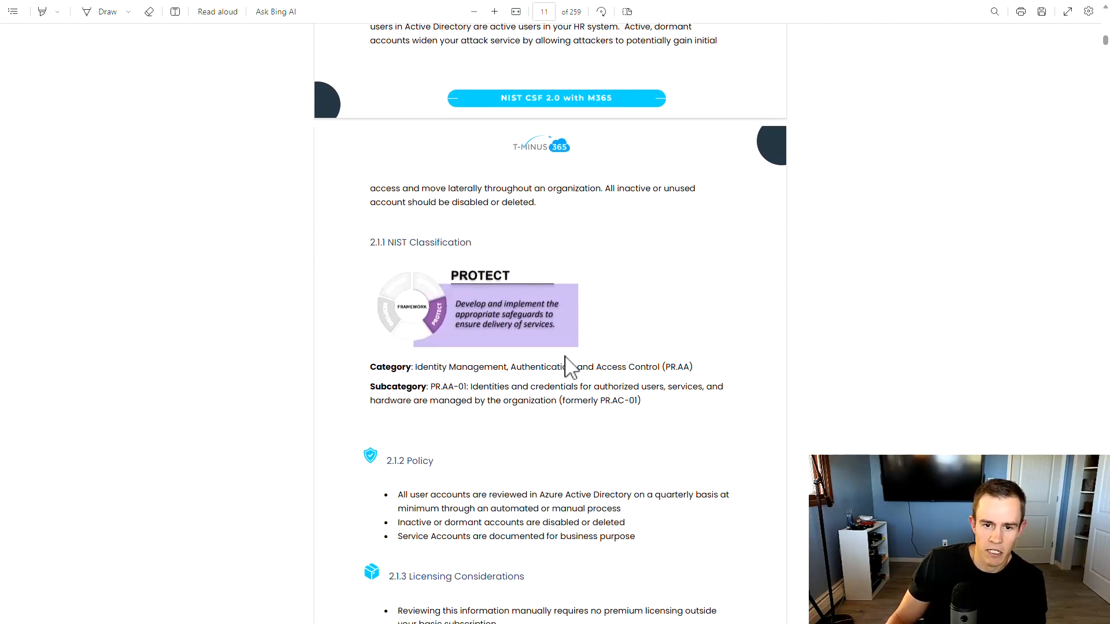
scroll(down, 3)
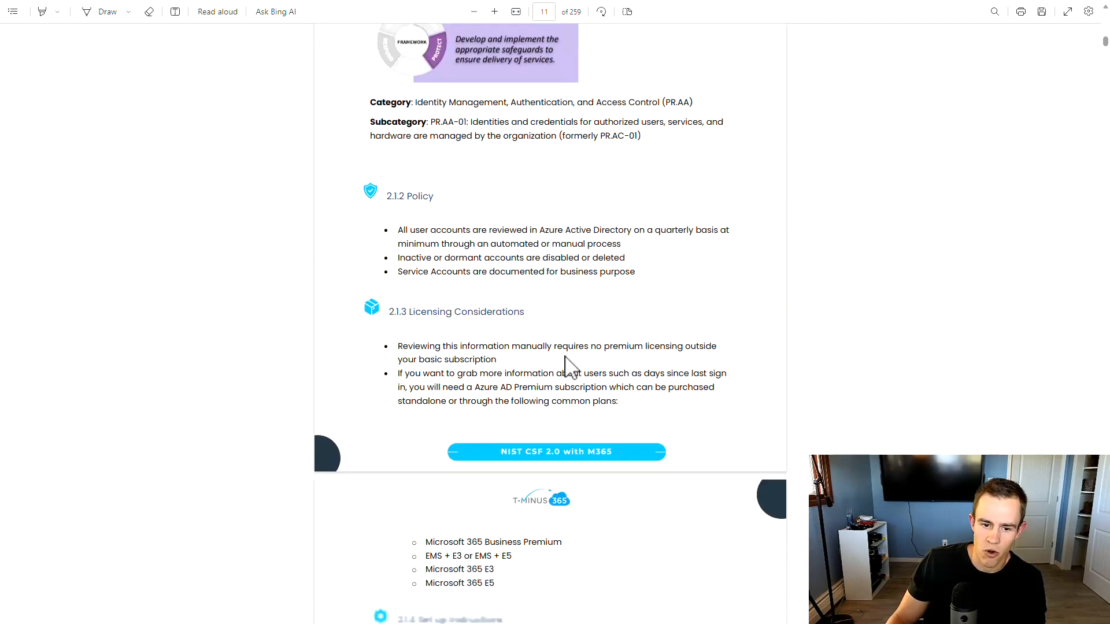
scroll(down, 3)
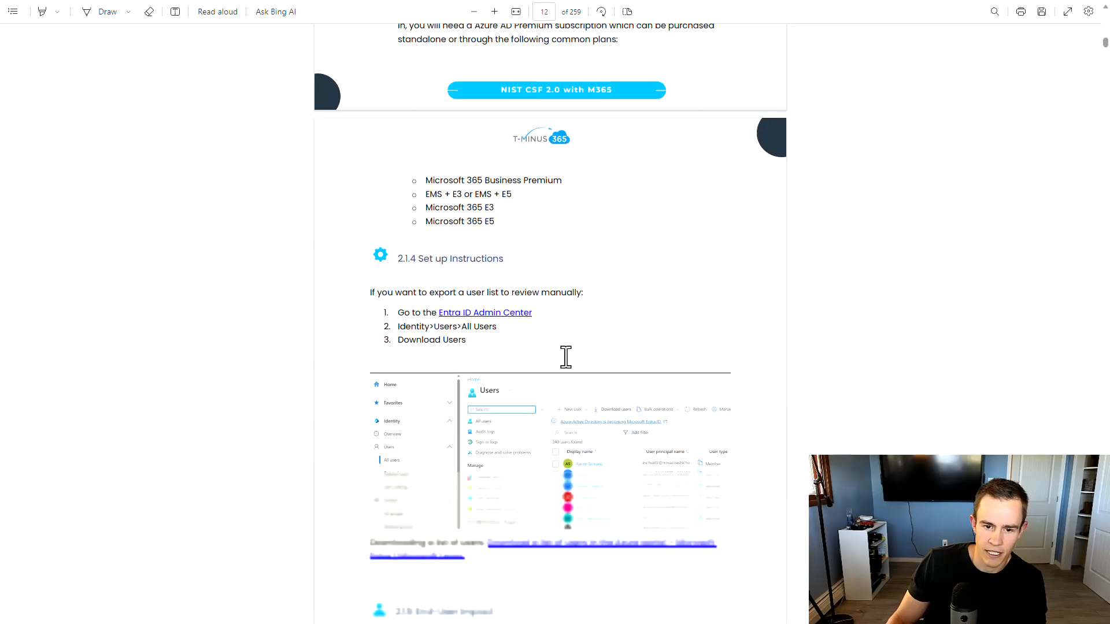
scroll(down, 3)
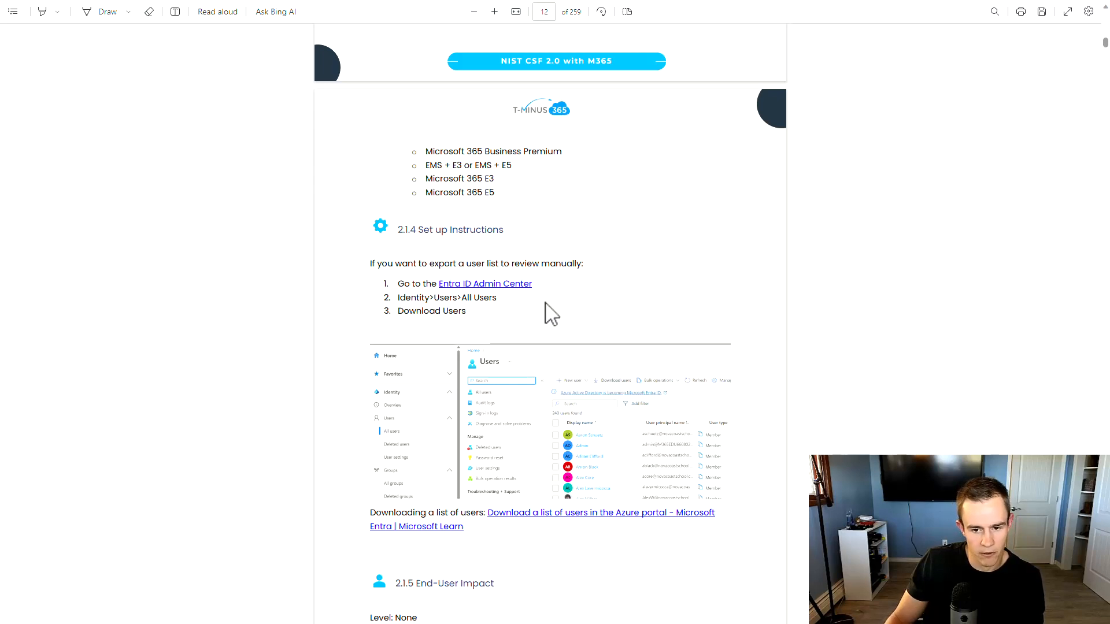
scroll(down, 3)
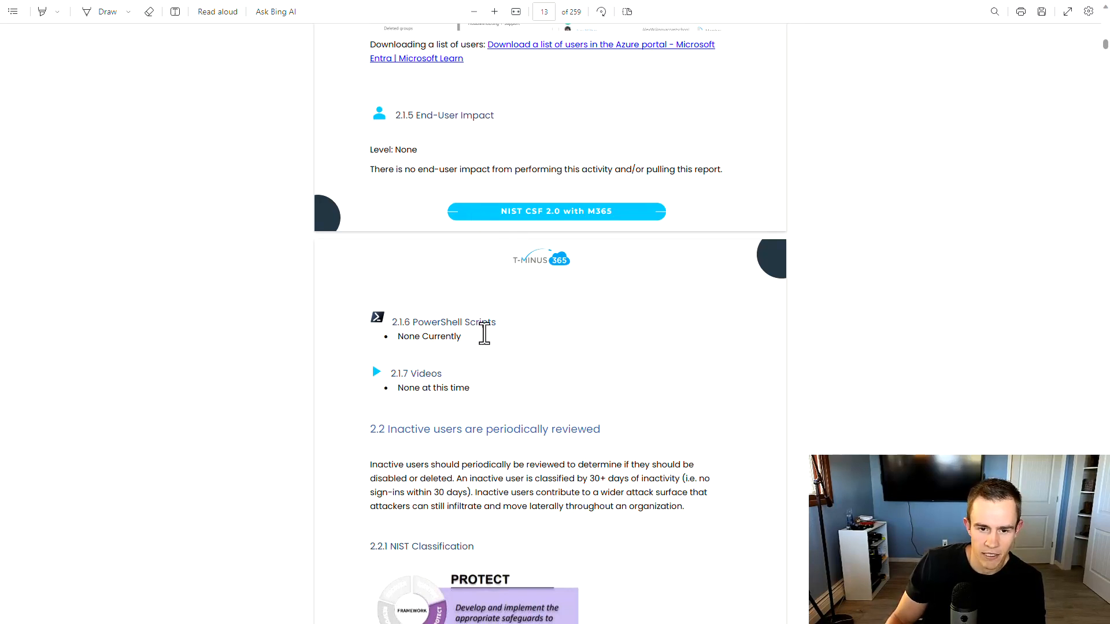
mouse_move(459, 321)
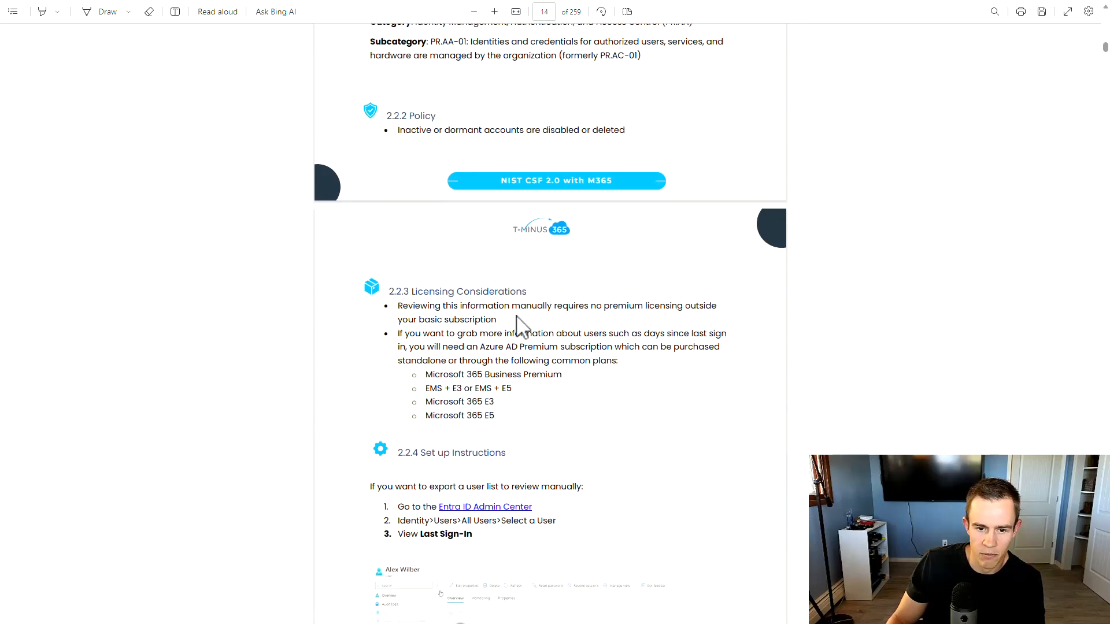
scroll(down, 3)
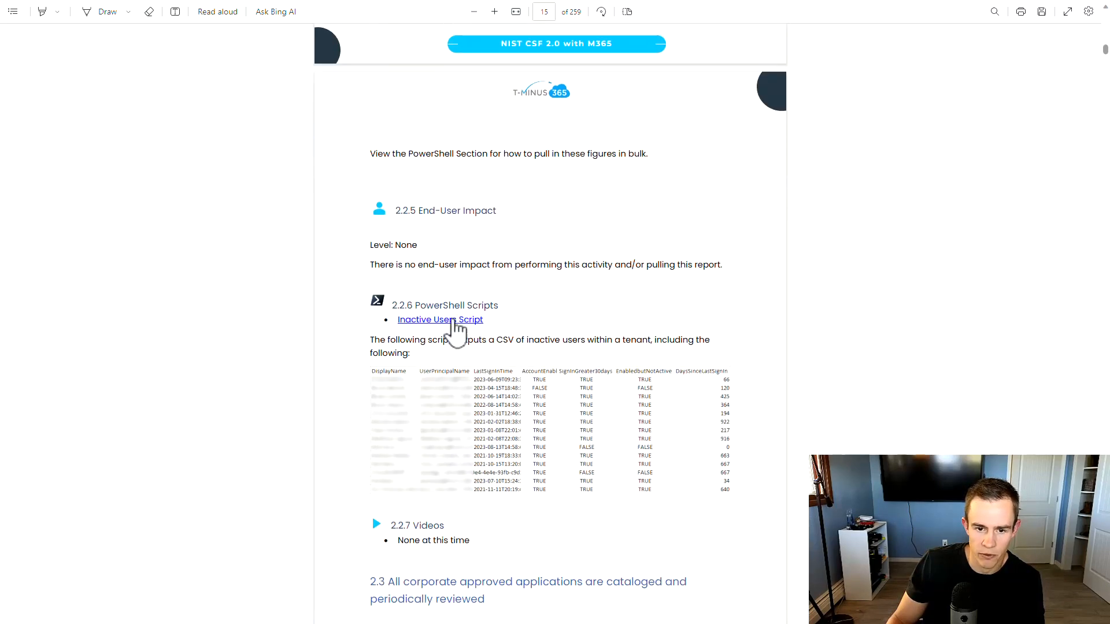
mouse_move(467, 326)
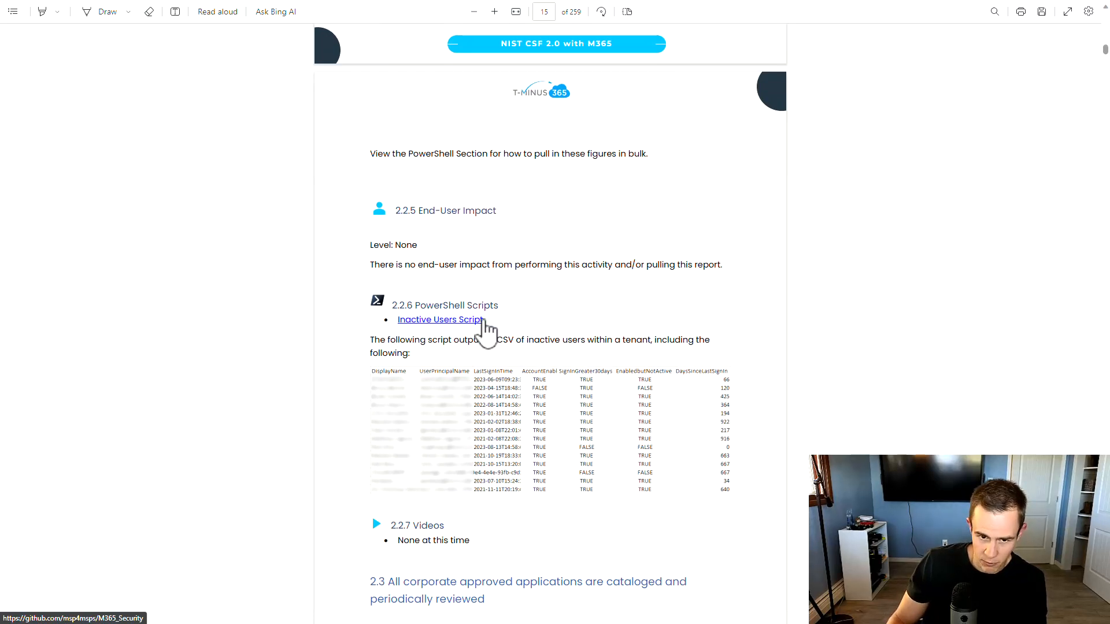
mouse_move(553, 323)
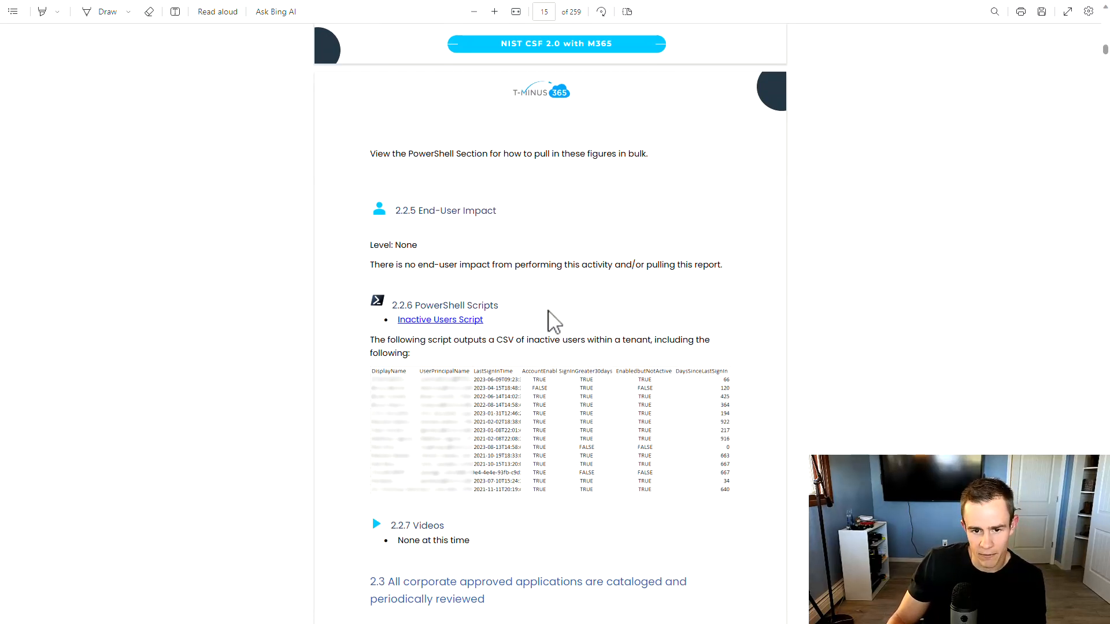
mouse_move(788, 356)
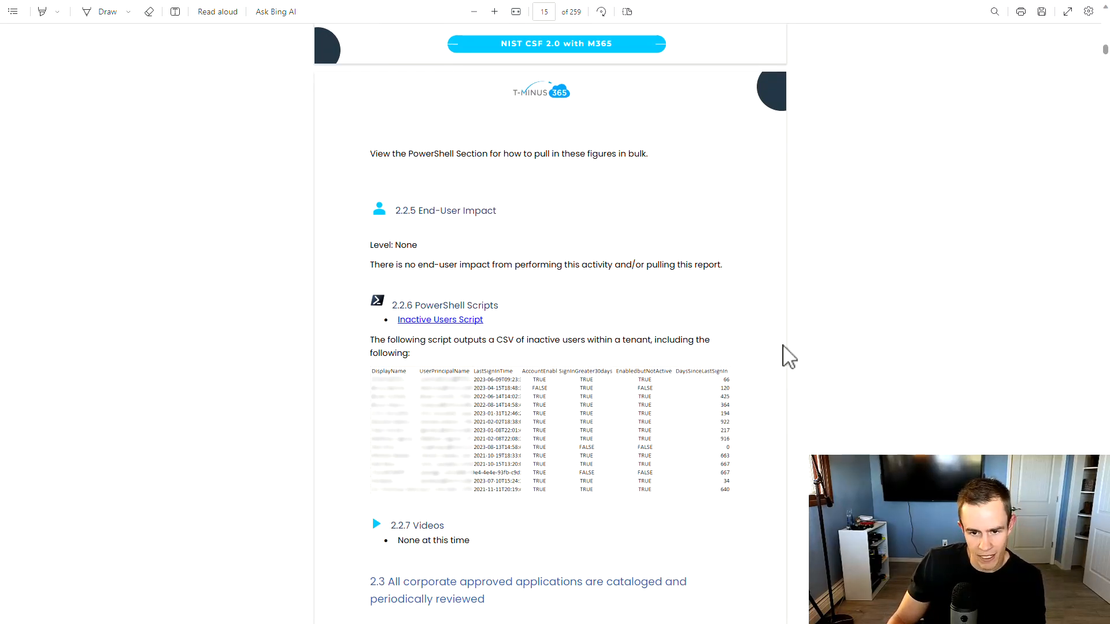
scroll(down, 3)
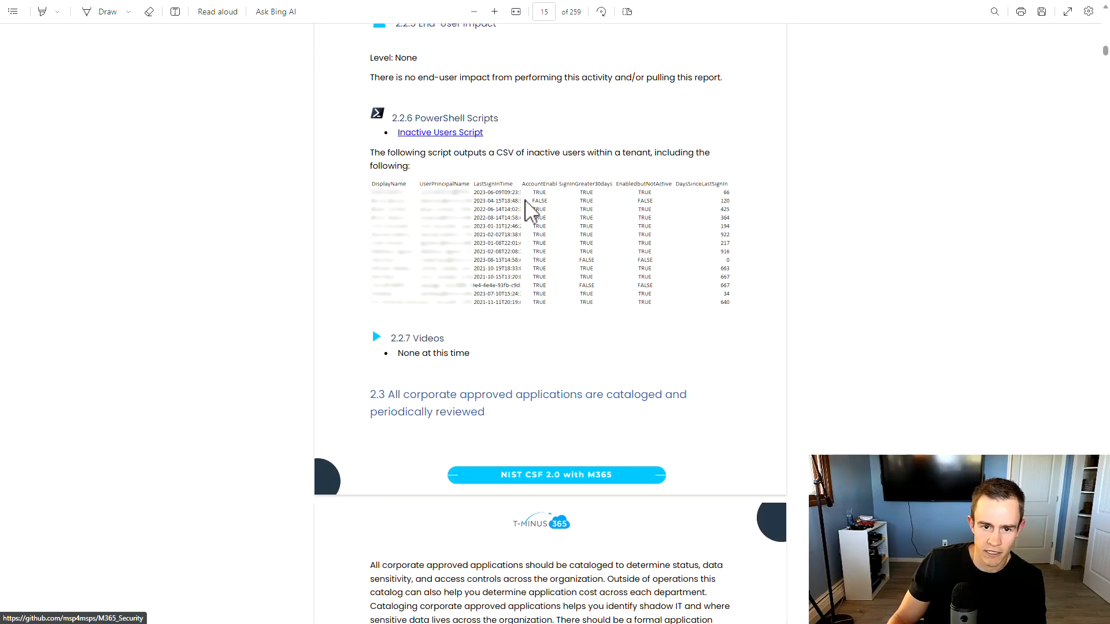
scroll(down, 3)
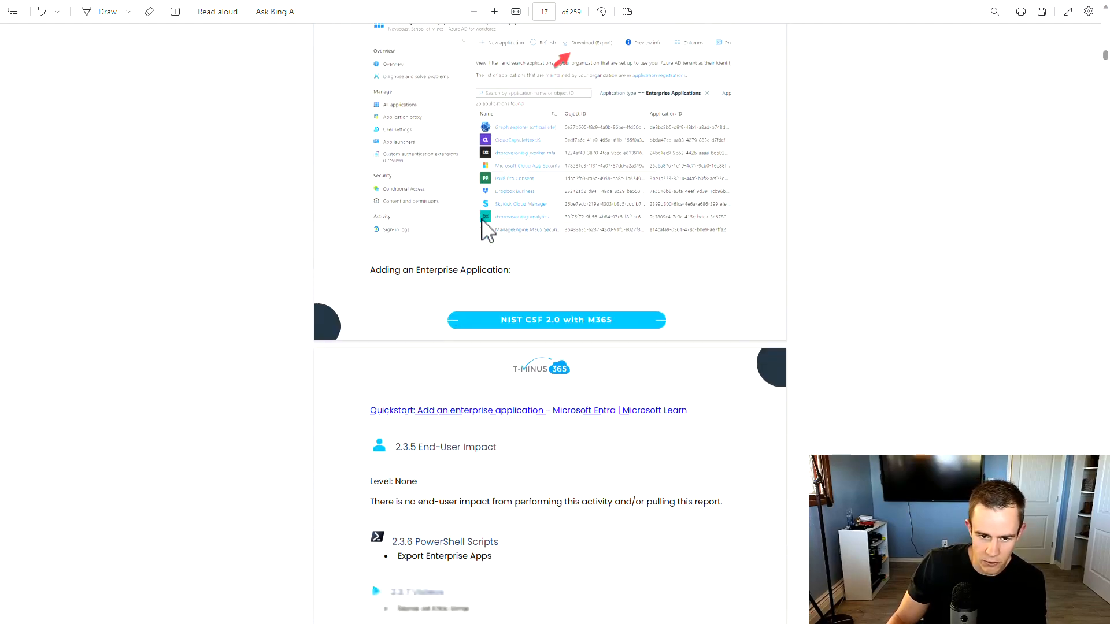
scroll(down, 3)
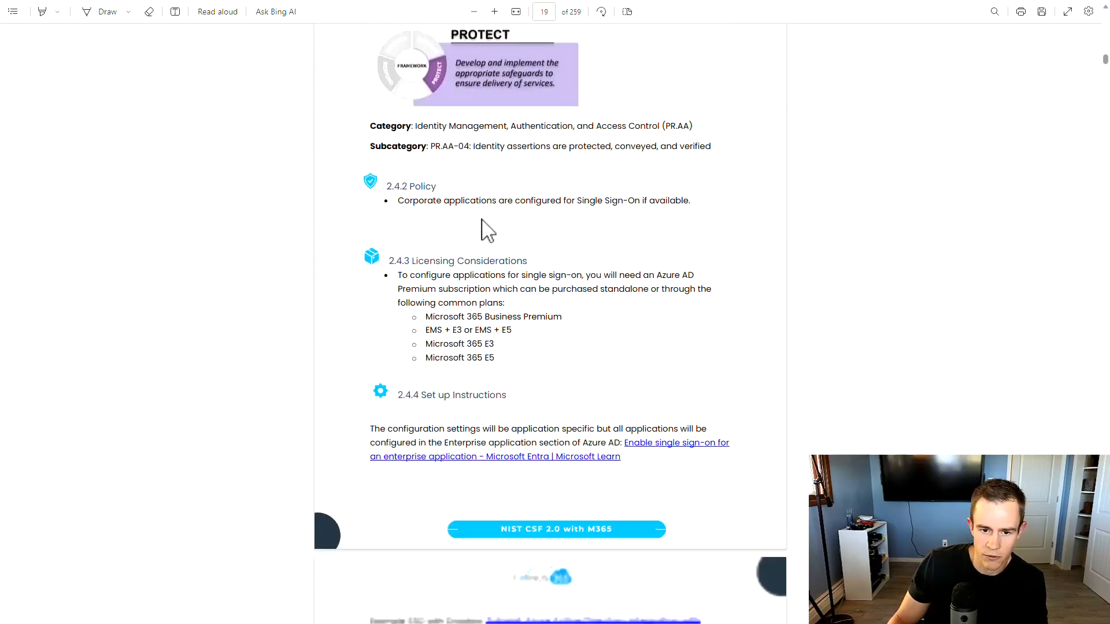
scroll(down, 3)
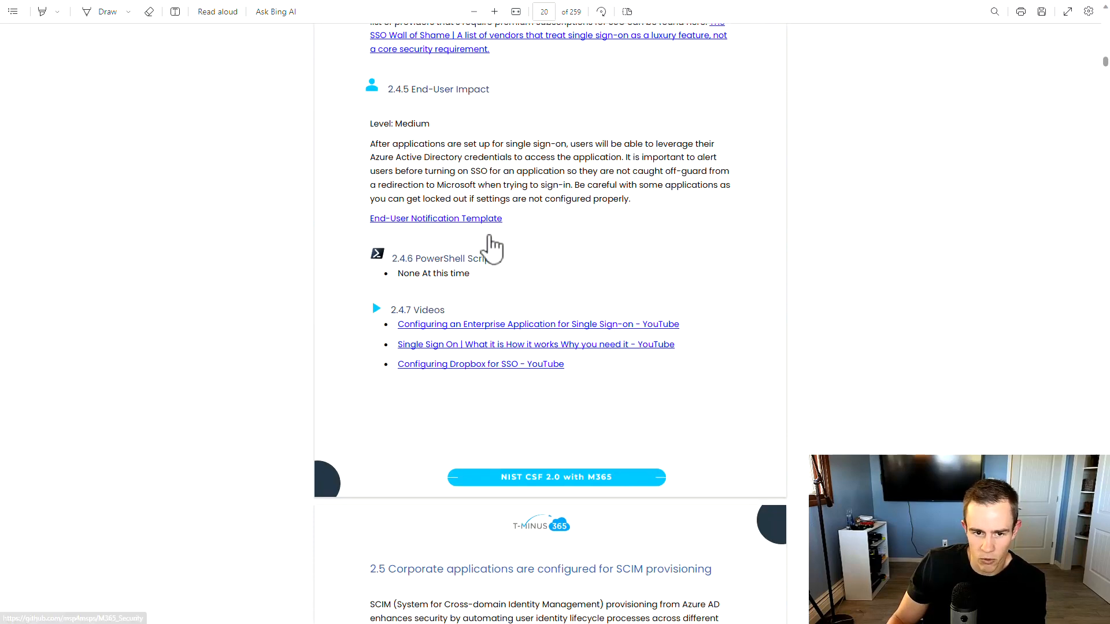
scroll(down, 3)
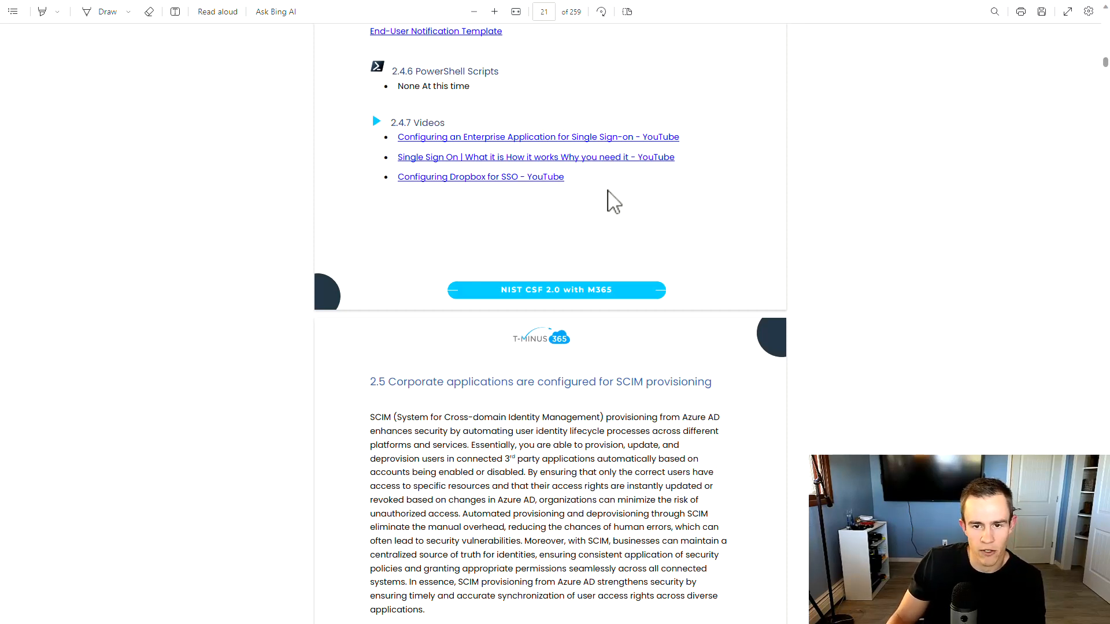
Scroll past section 2.8 on removing disabled accounts to section 2.9 on HRIS integration with Active Directory
scroll(down, 3)
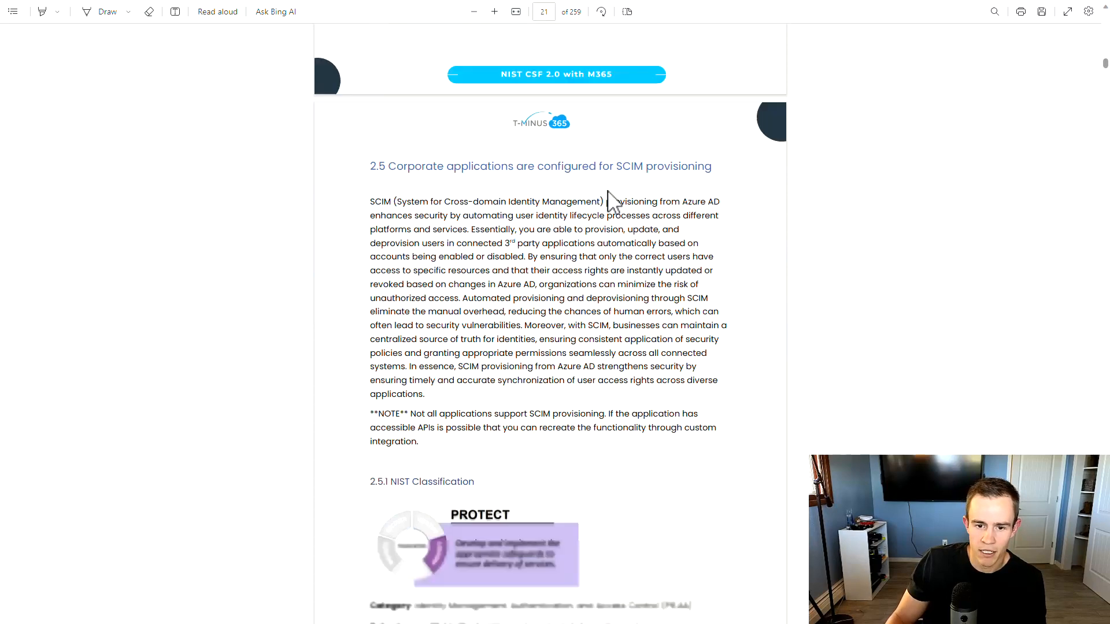
scroll(down, 3)
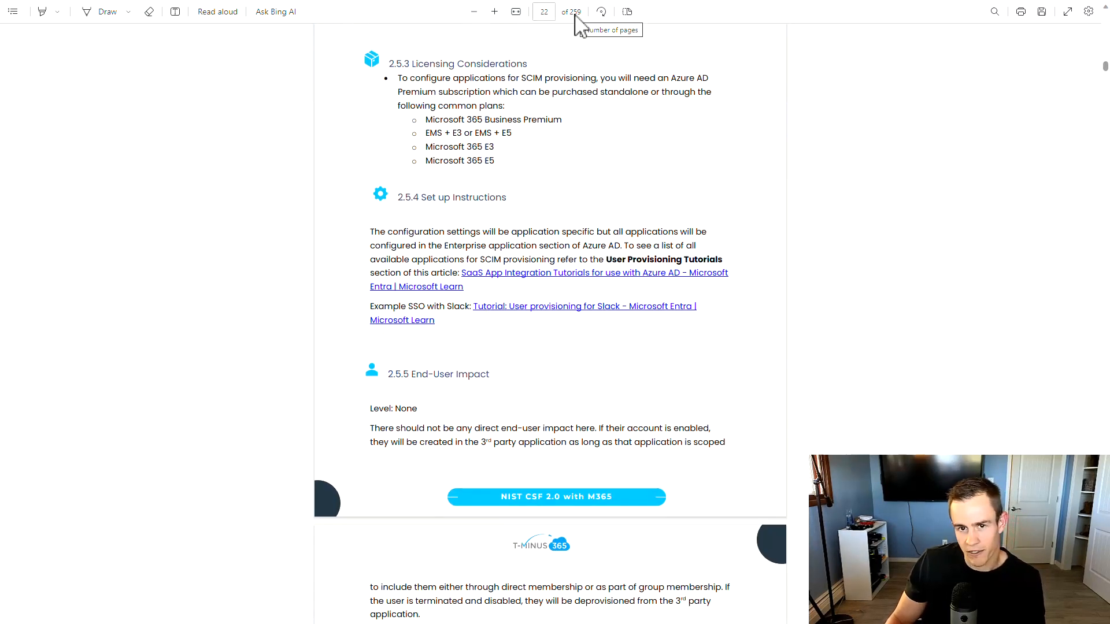
mouse_move(576, 166)
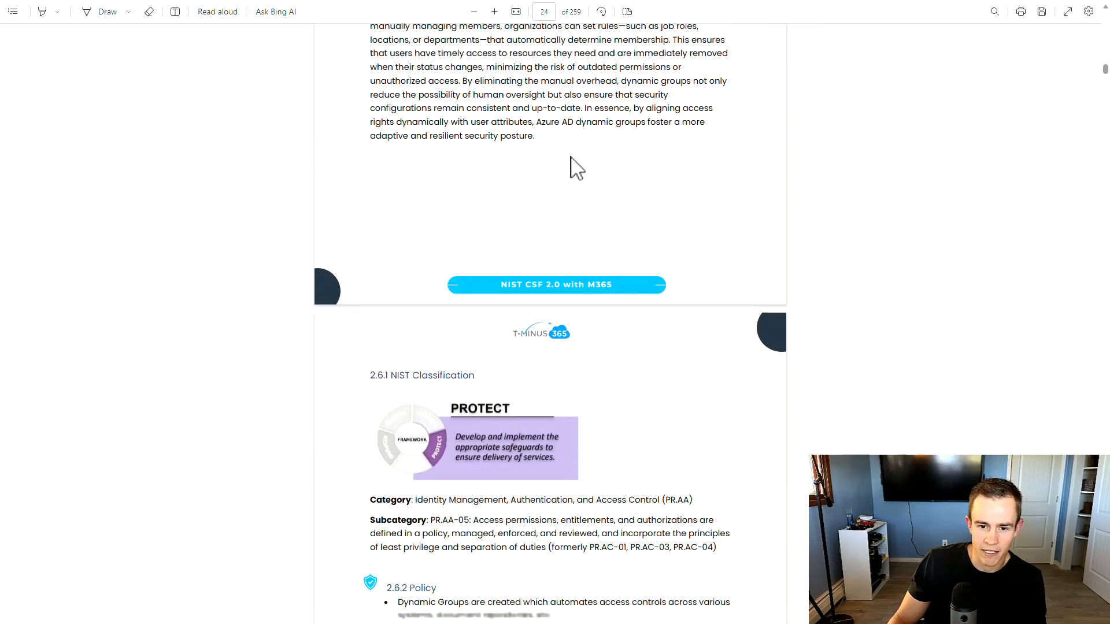
scroll(down, 3)
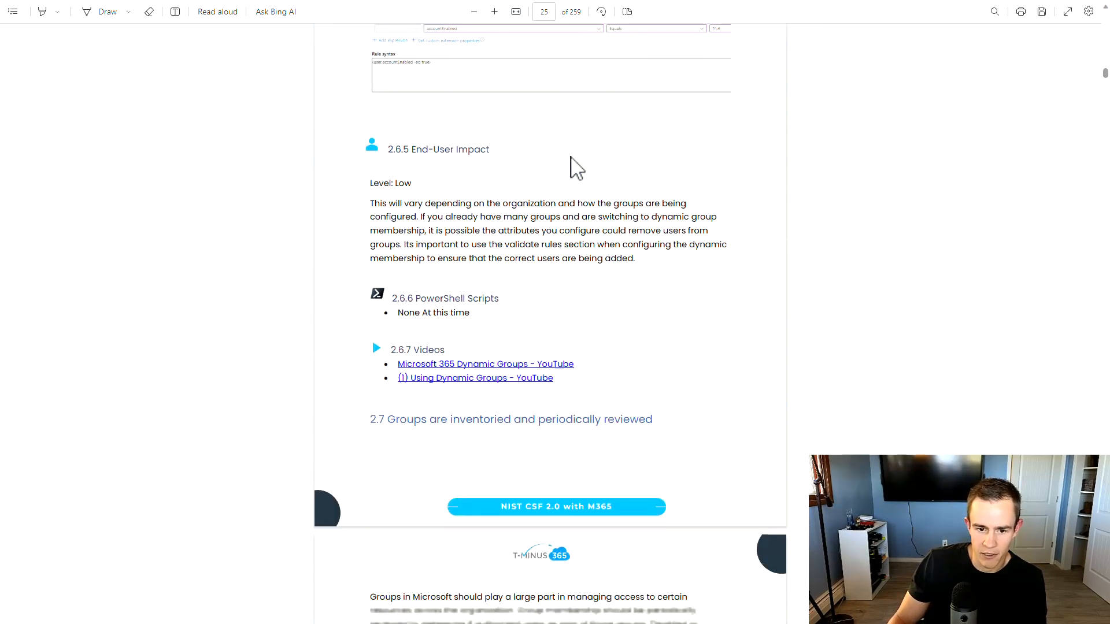
scroll(down, 3)
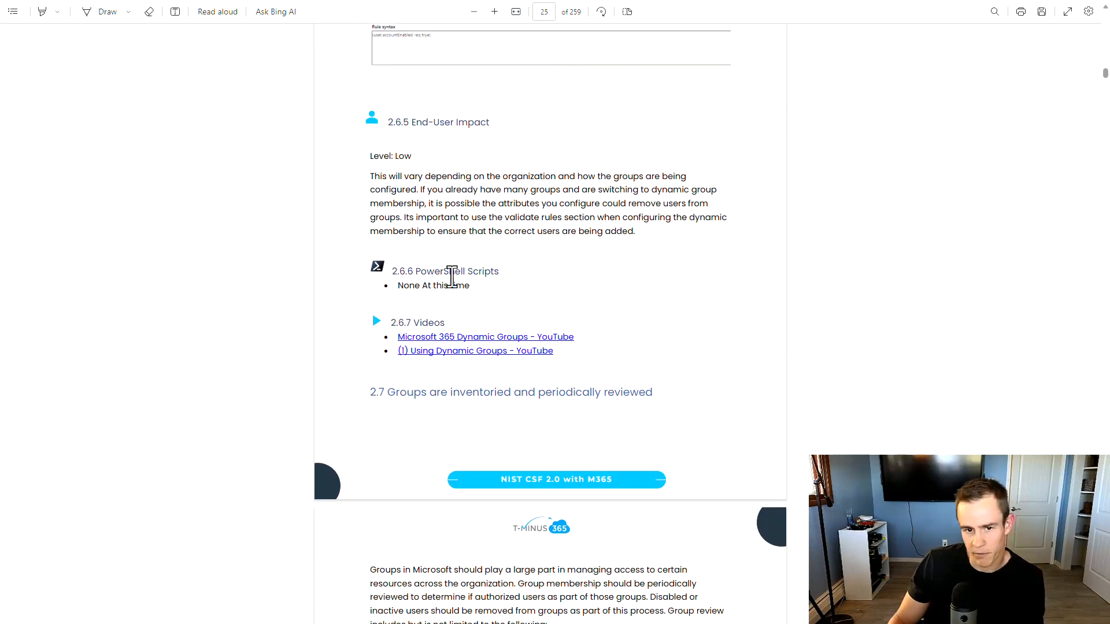
mouse_move(496, 294)
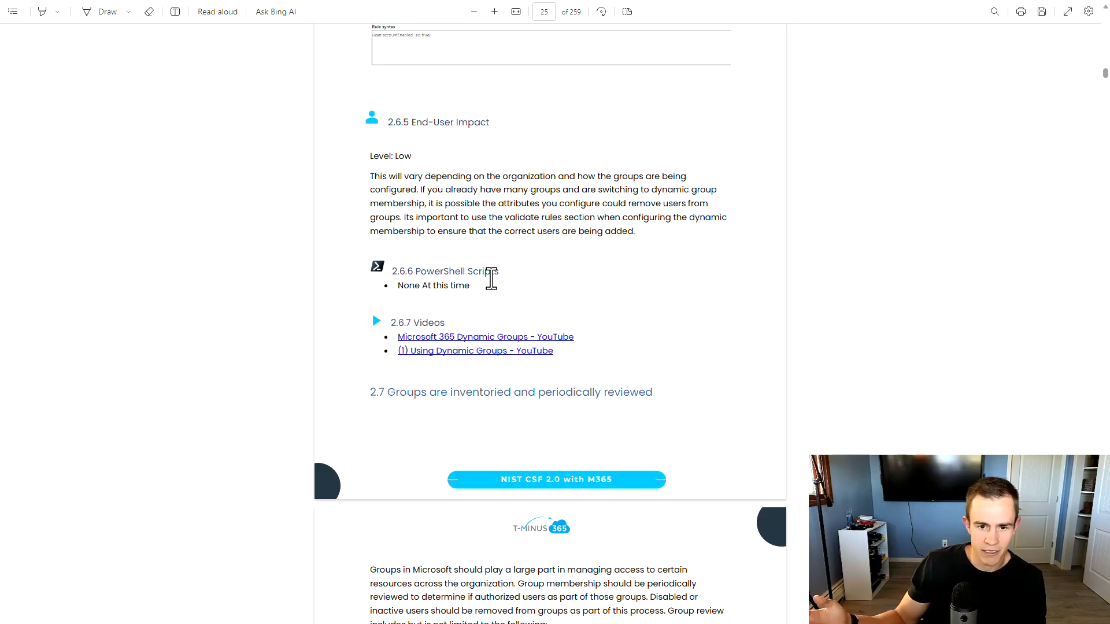
scroll(down, 3)
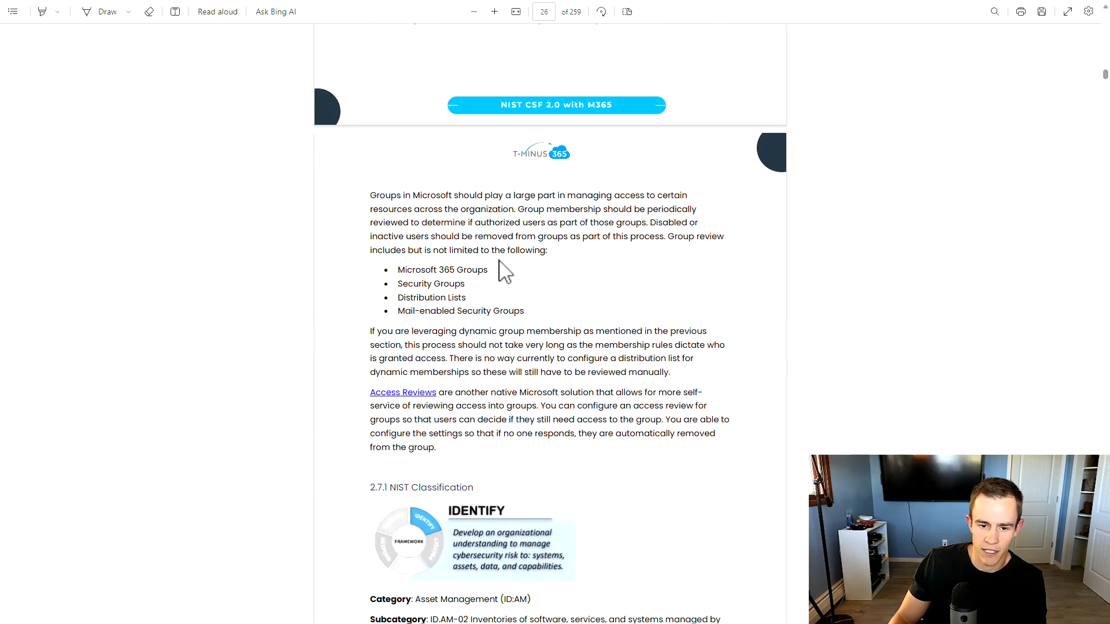
scroll(down, 3)
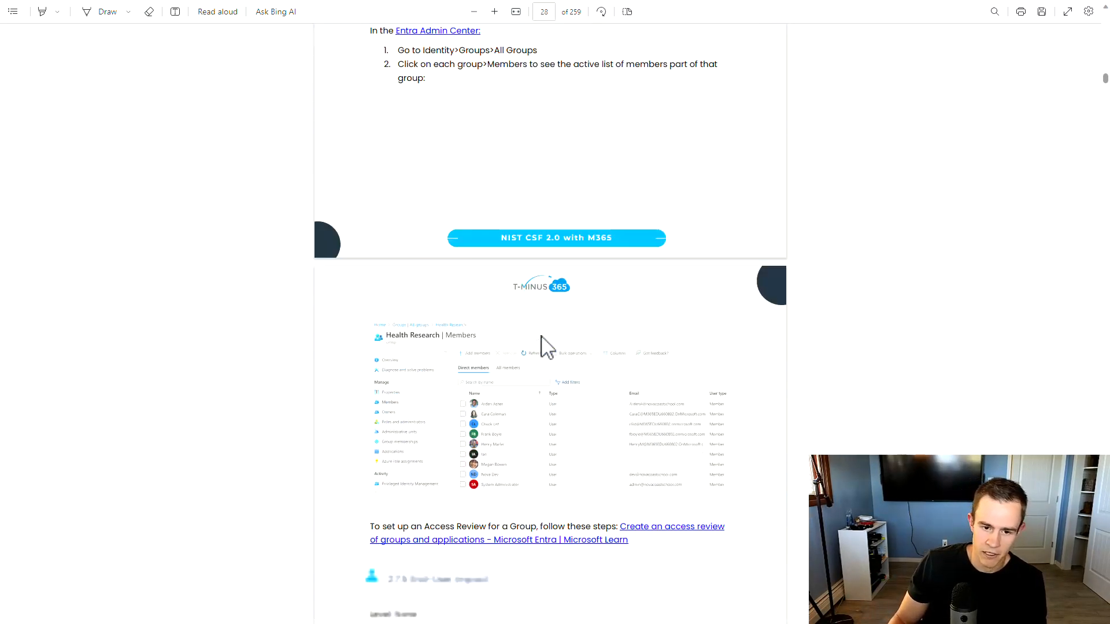
scroll(down, 3)
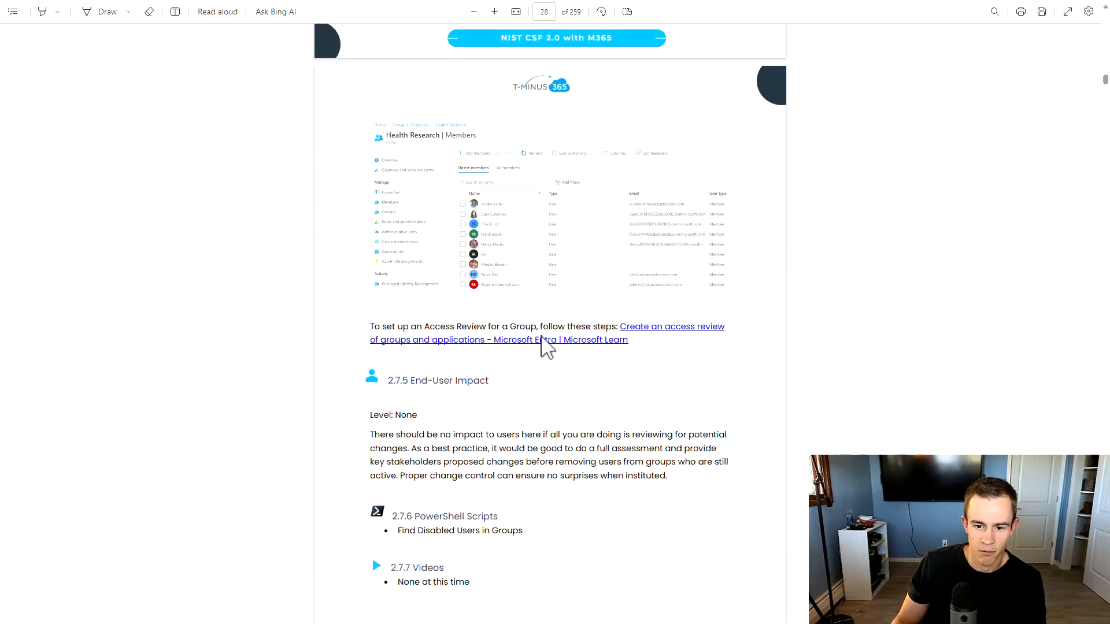
scroll(down, 3)
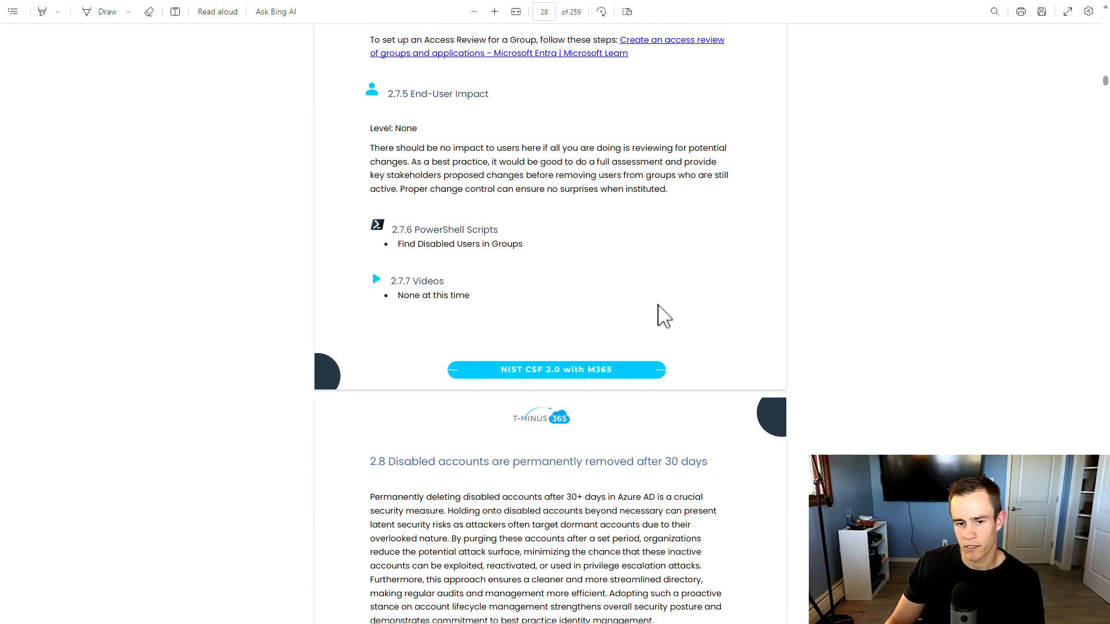
scroll(down, 3)
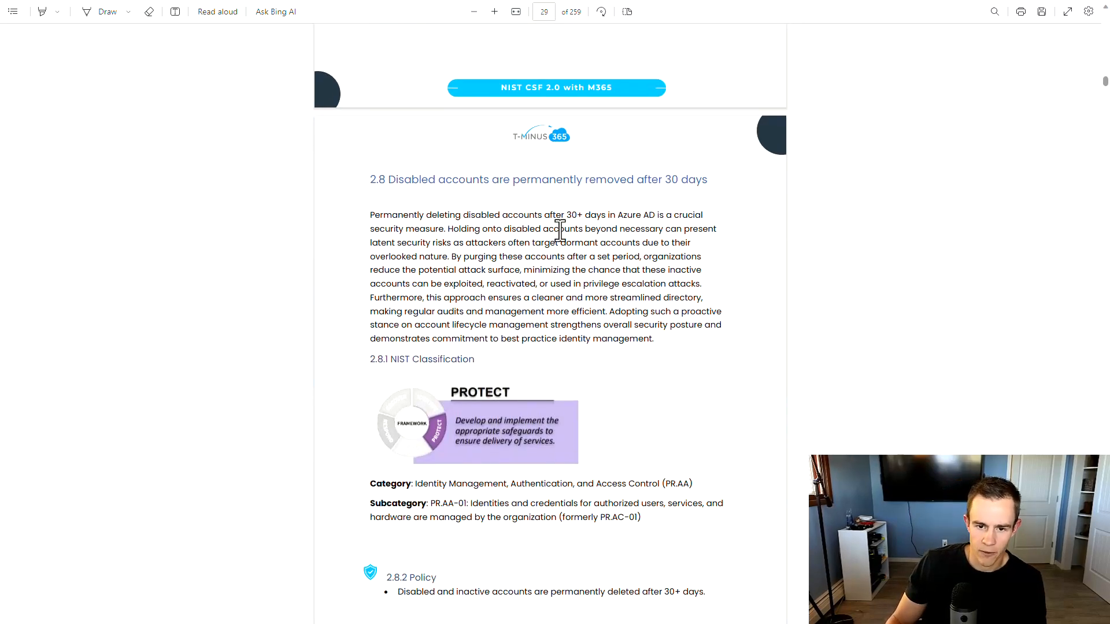
mouse_move(740, 370)
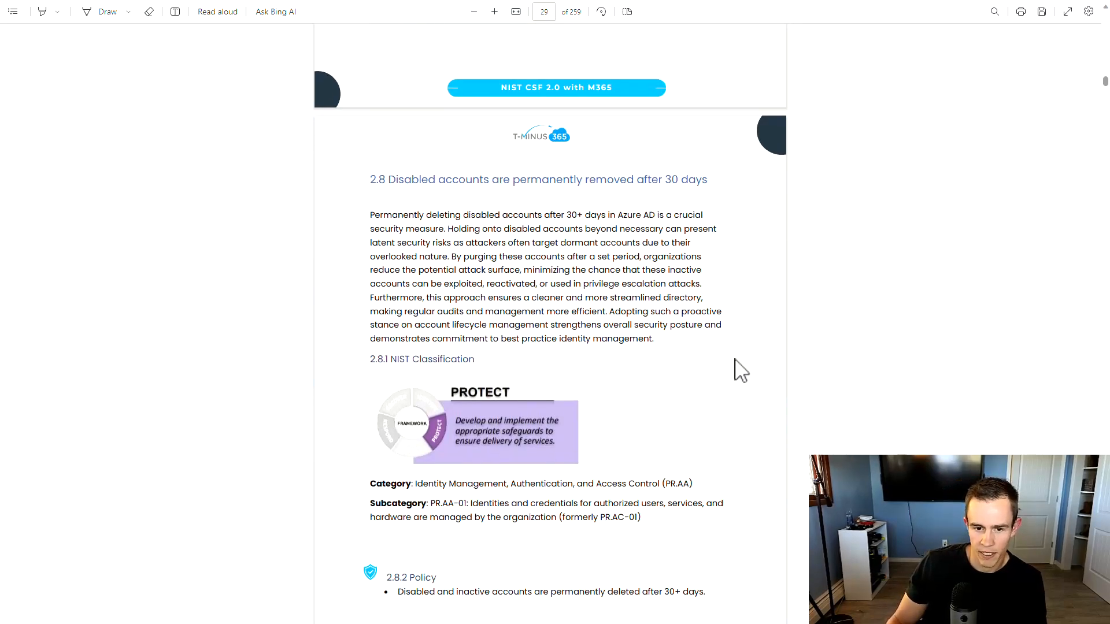
scroll(down, 3)
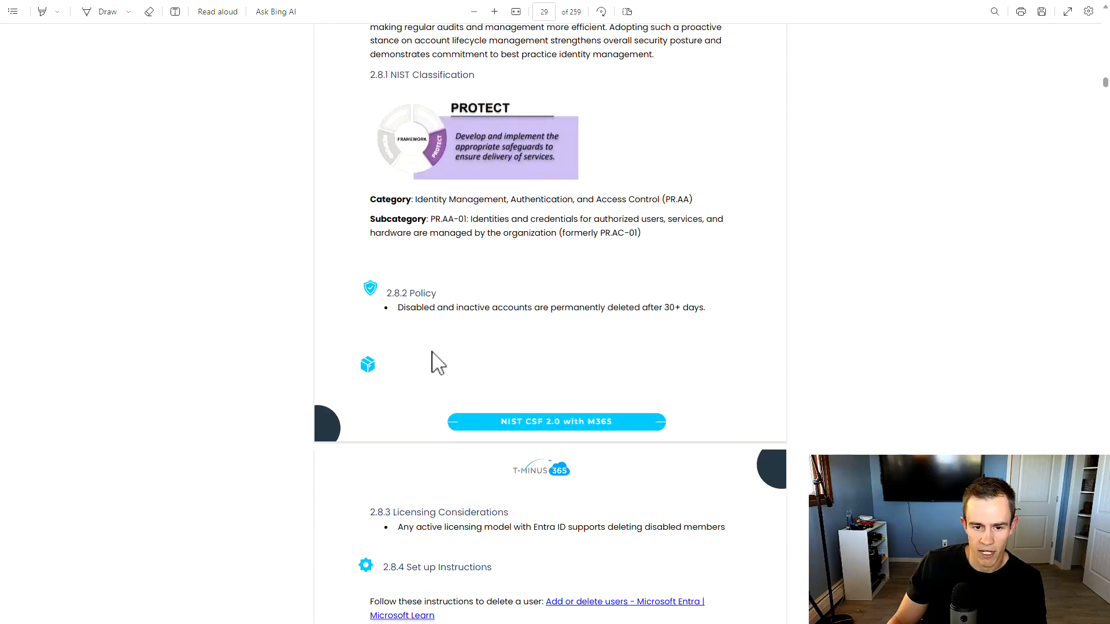
scroll(down, 3)
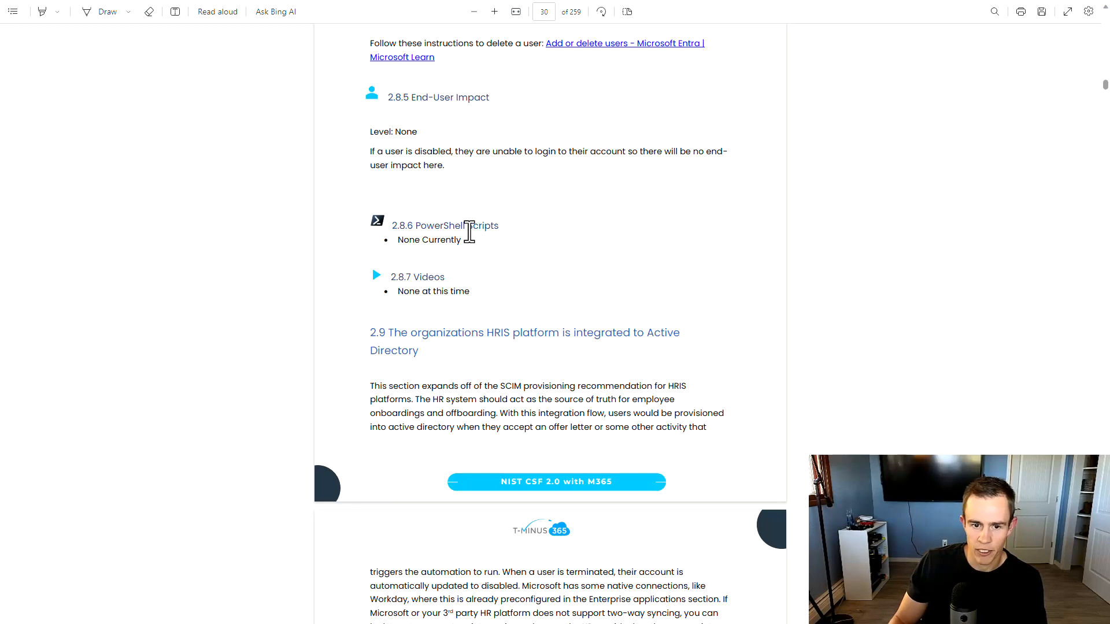
mouse_move(739, 276)
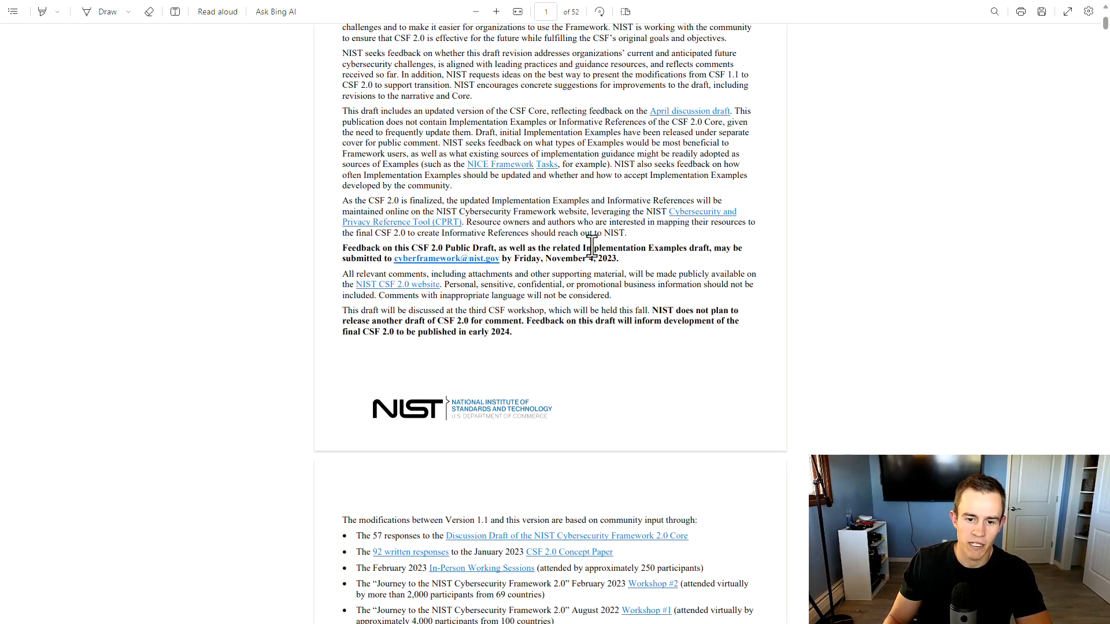
Scroll the NIST CSF 2.0 draft from page 1 to the 'Summary of selected Framework changes', selecting a line of text along the way
scroll(down, 3)
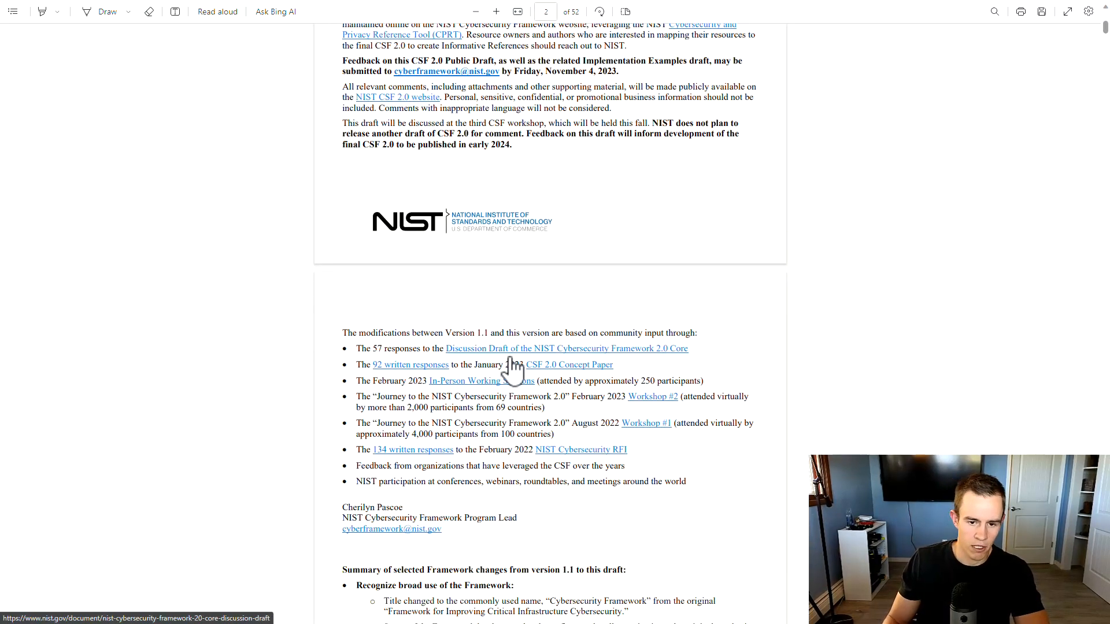
scroll(down, 3)
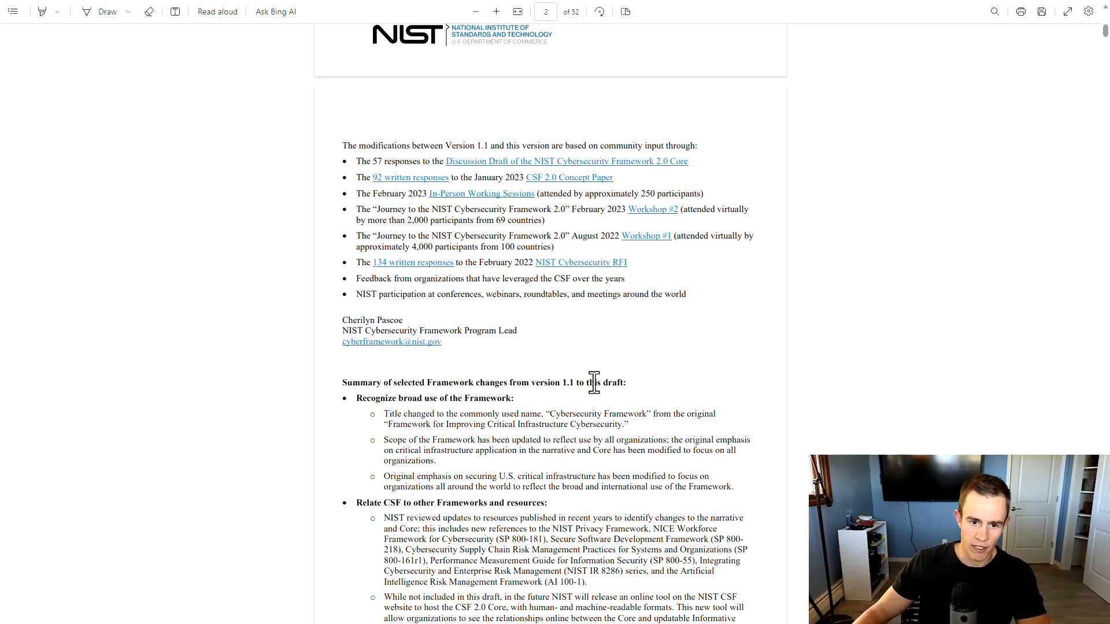
scroll(down, 3)
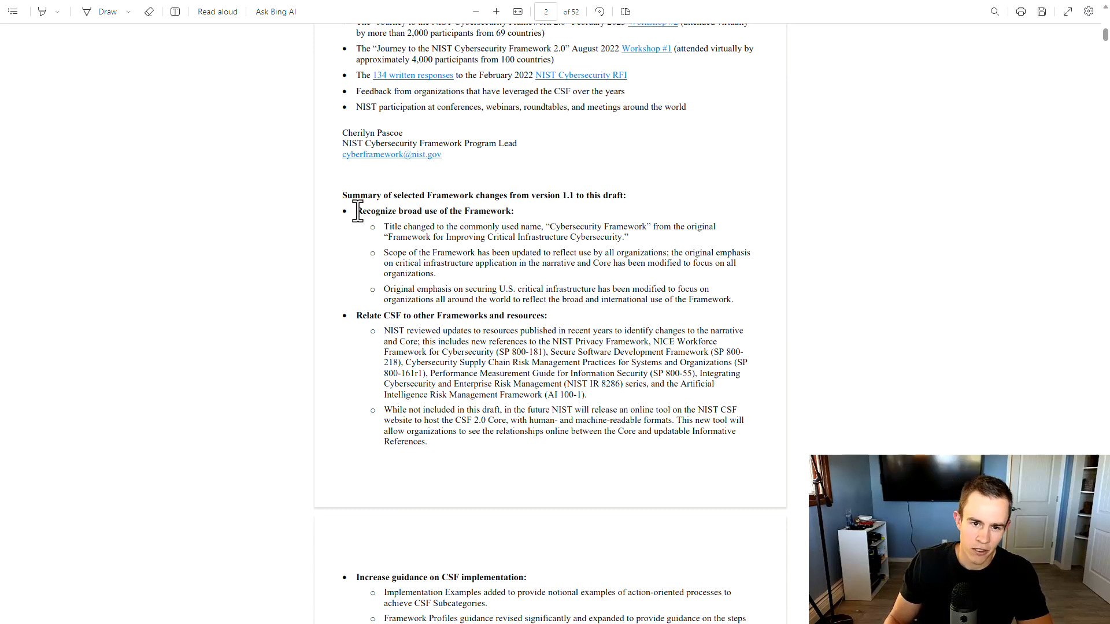
drag(357, 210, 553, 226)
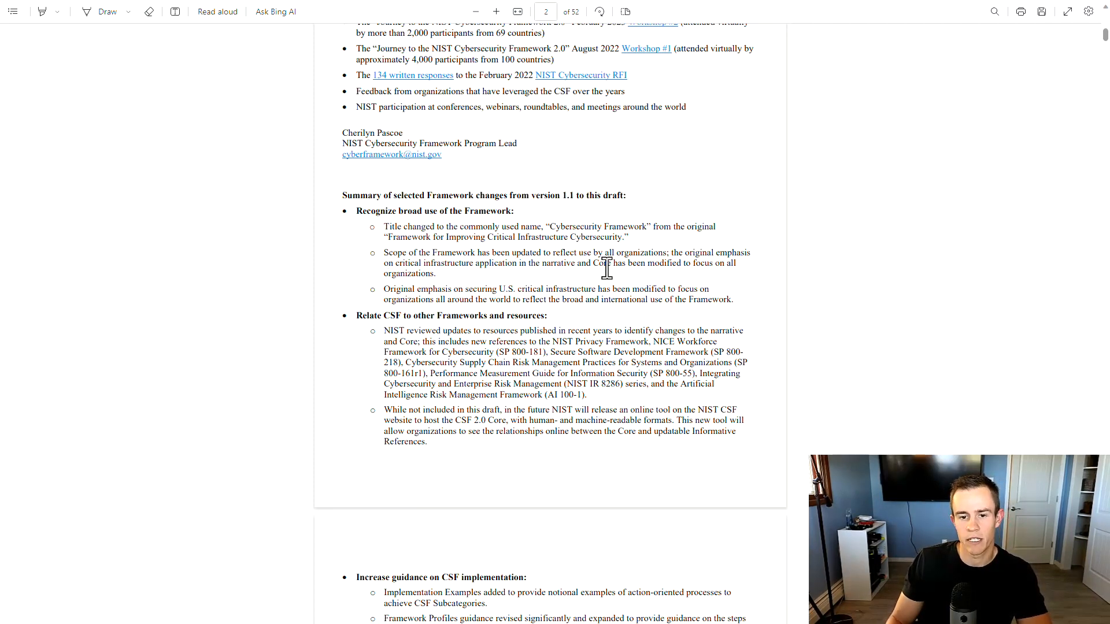
mouse_move(566, 227)
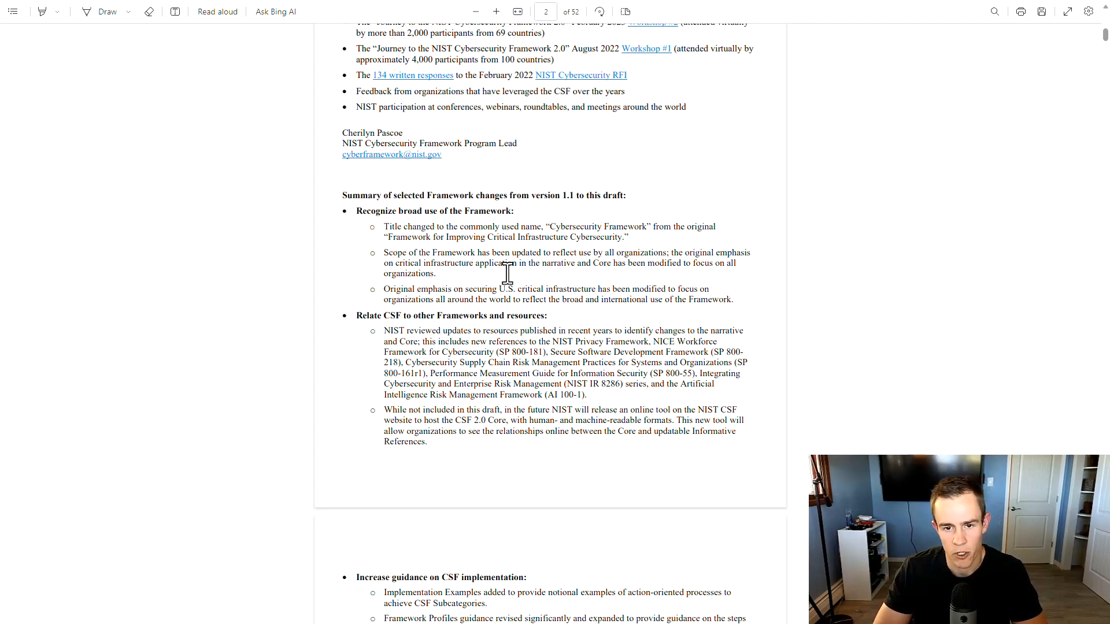
mouse_move(541, 294)
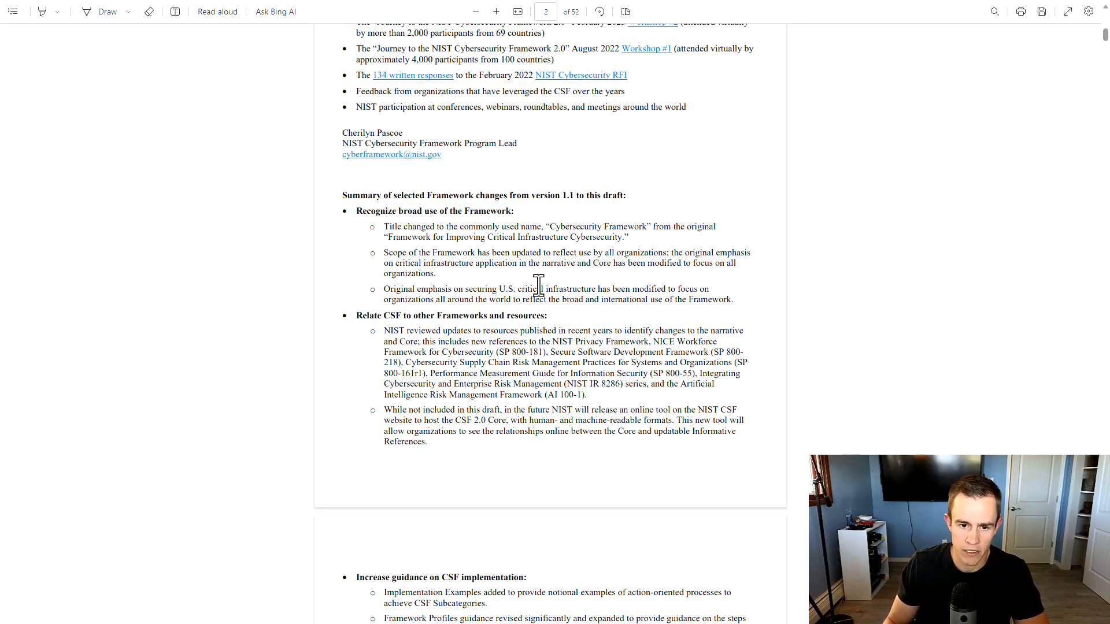
scroll(down, 3)
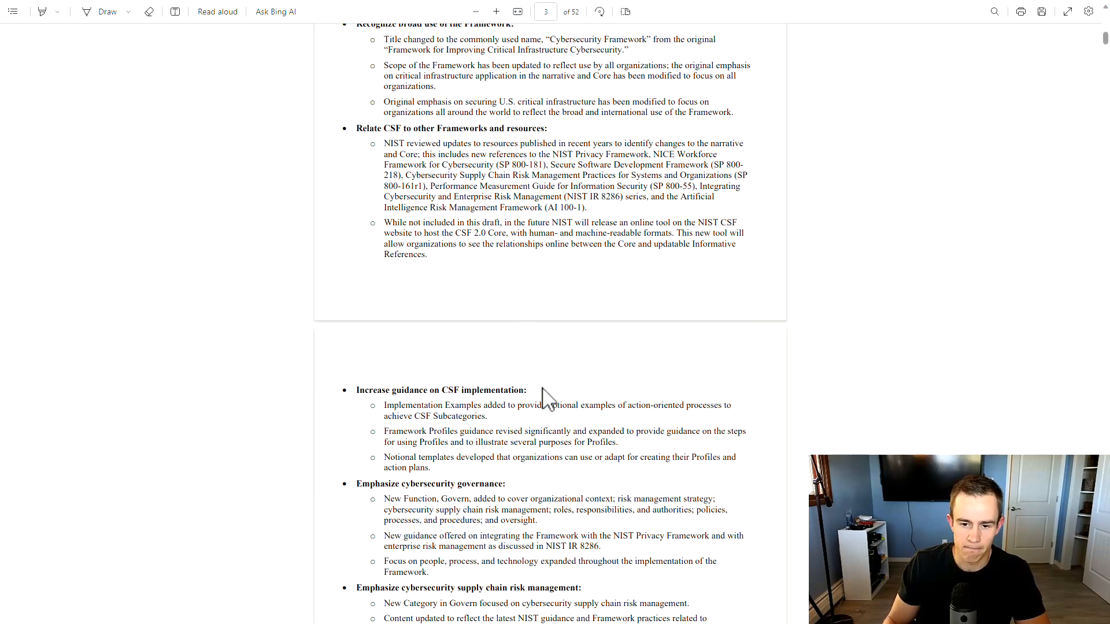
Scroll down page 3 to the governance, supply chain risk and measurement change bullets
scroll(down, 3)
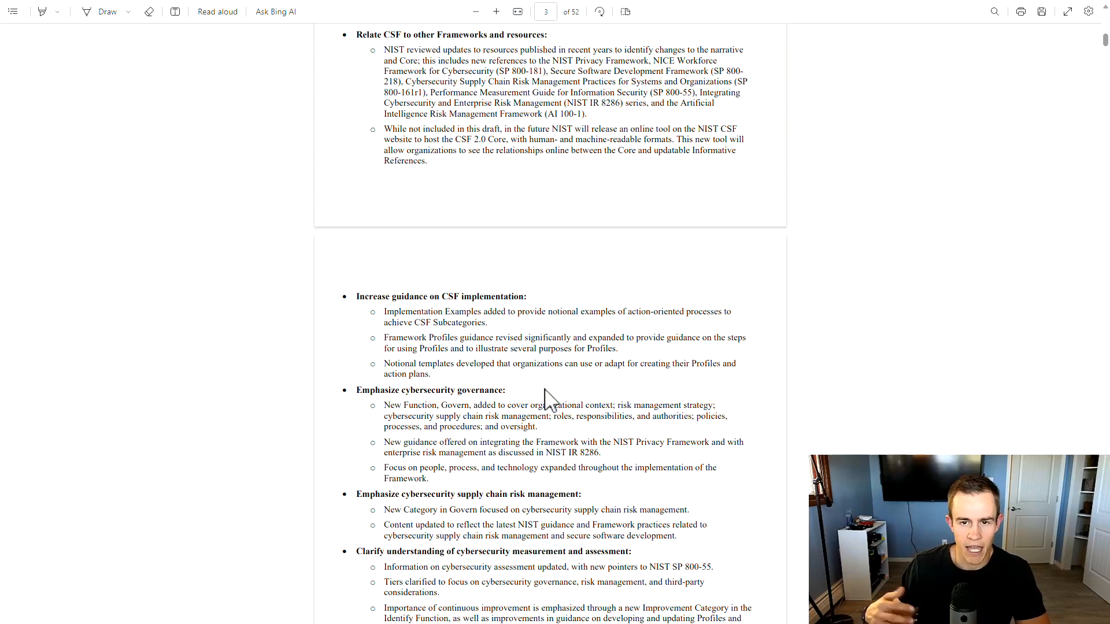
mouse_move(692, 340)
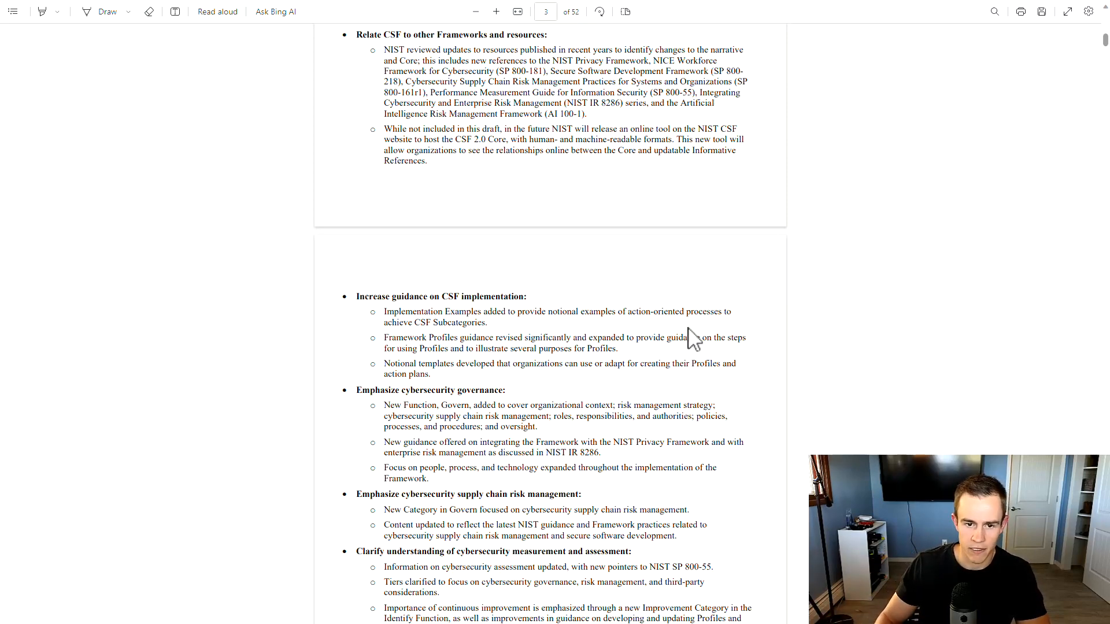
mouse_move(636, 396)
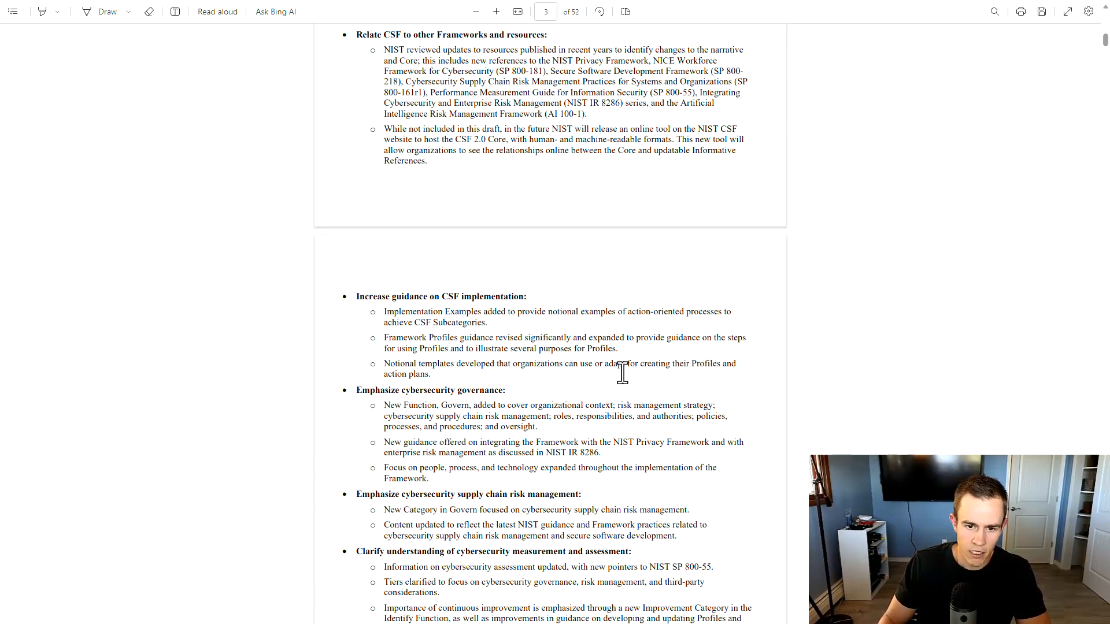
mouse_move(713, 343)
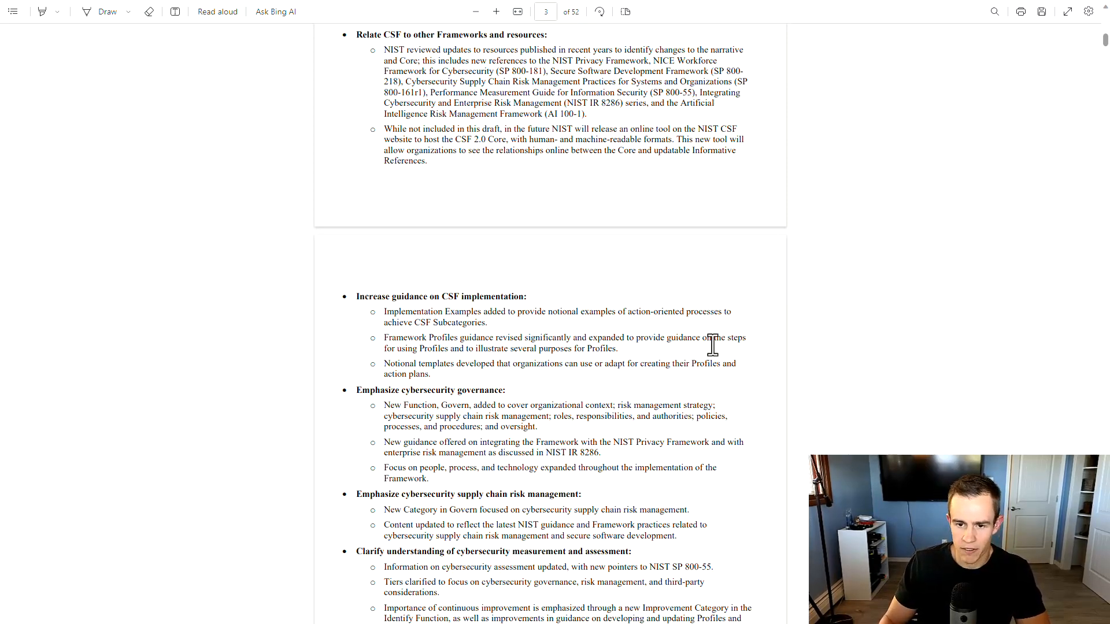
mouse_move(673, 396)
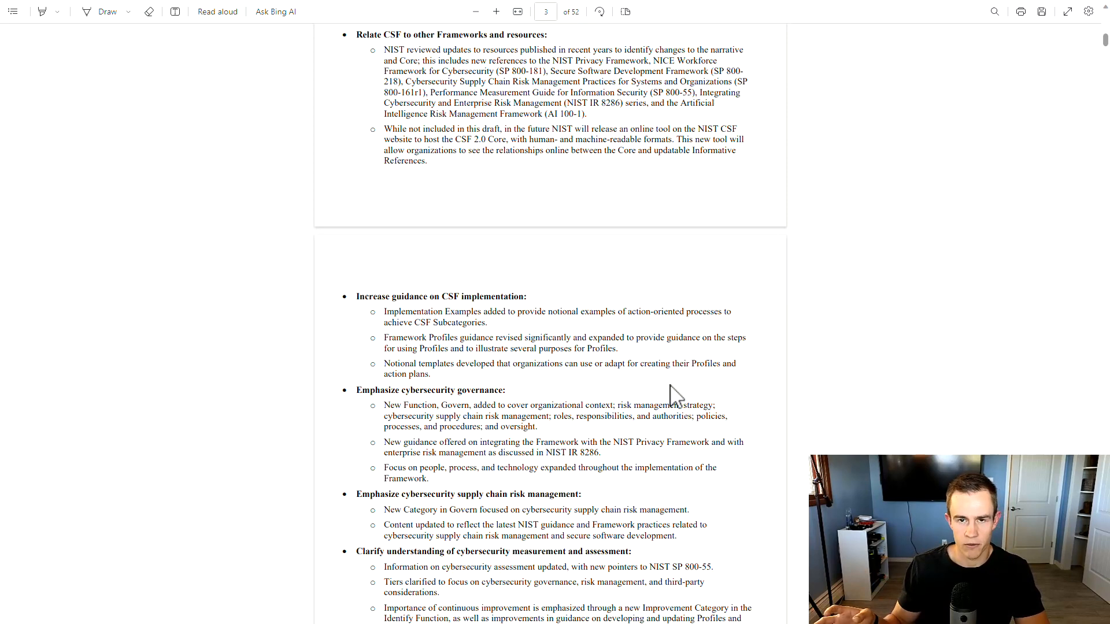
mouse_move(538, 347)
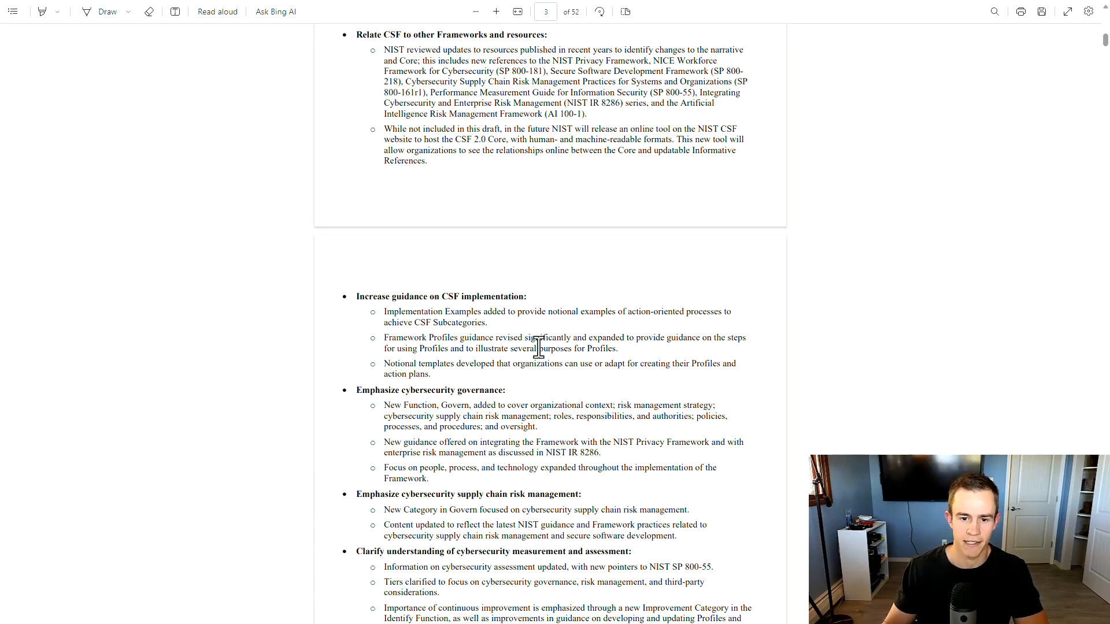
scroll(down, 3)
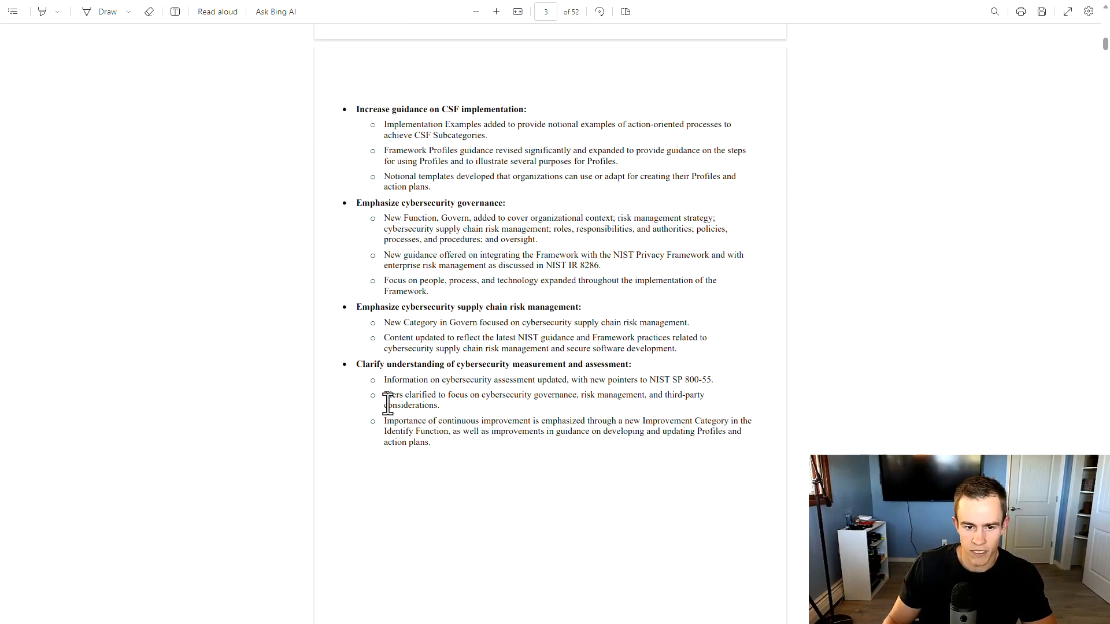
mouse_move(473, 397)
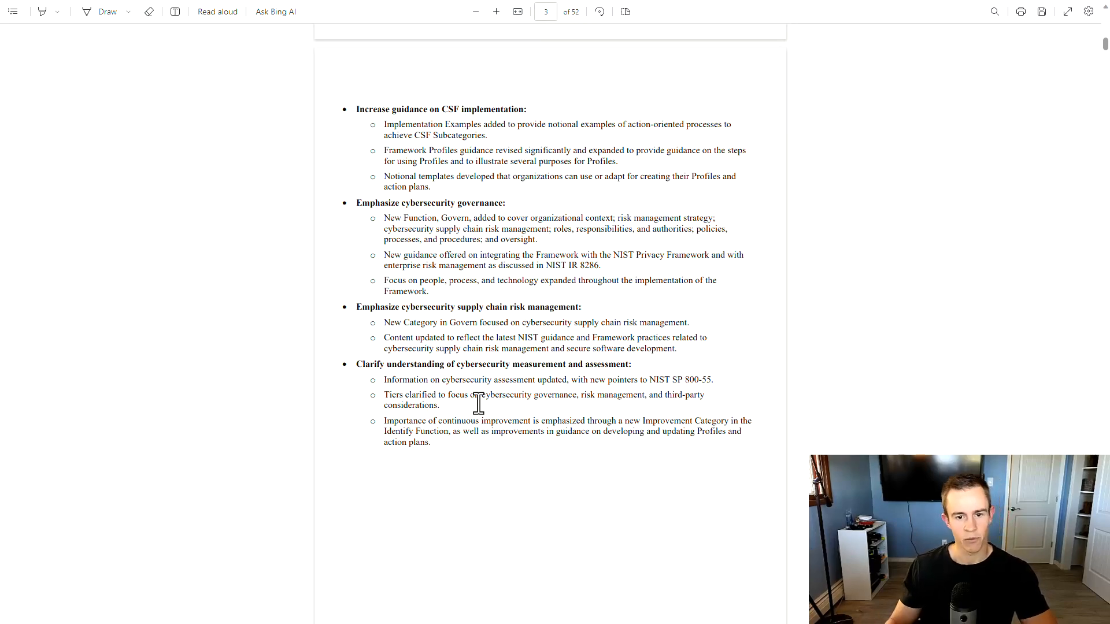
Scroll through the Audience and Document Structure sections on pages 3–5
scroll(down, 3)
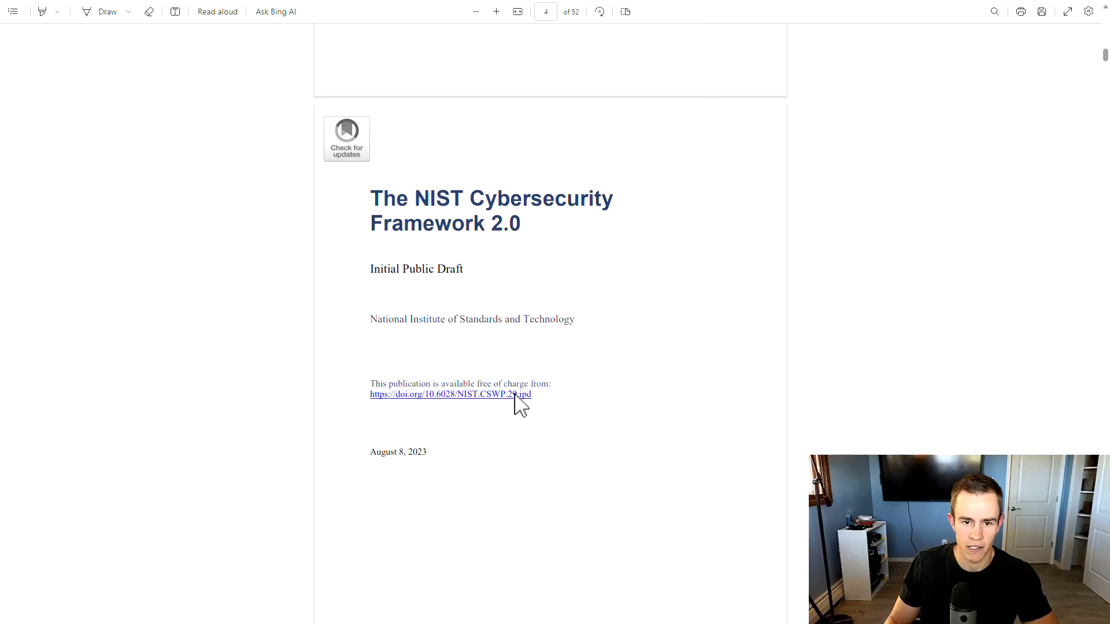
scroll(down, 3)
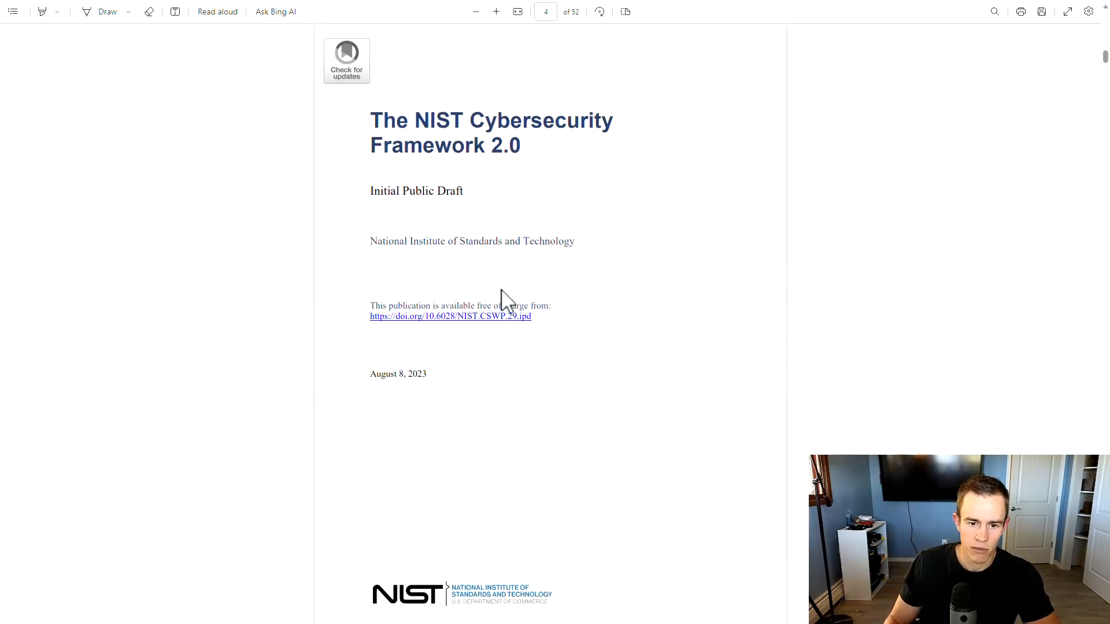
scroll(down, 3)
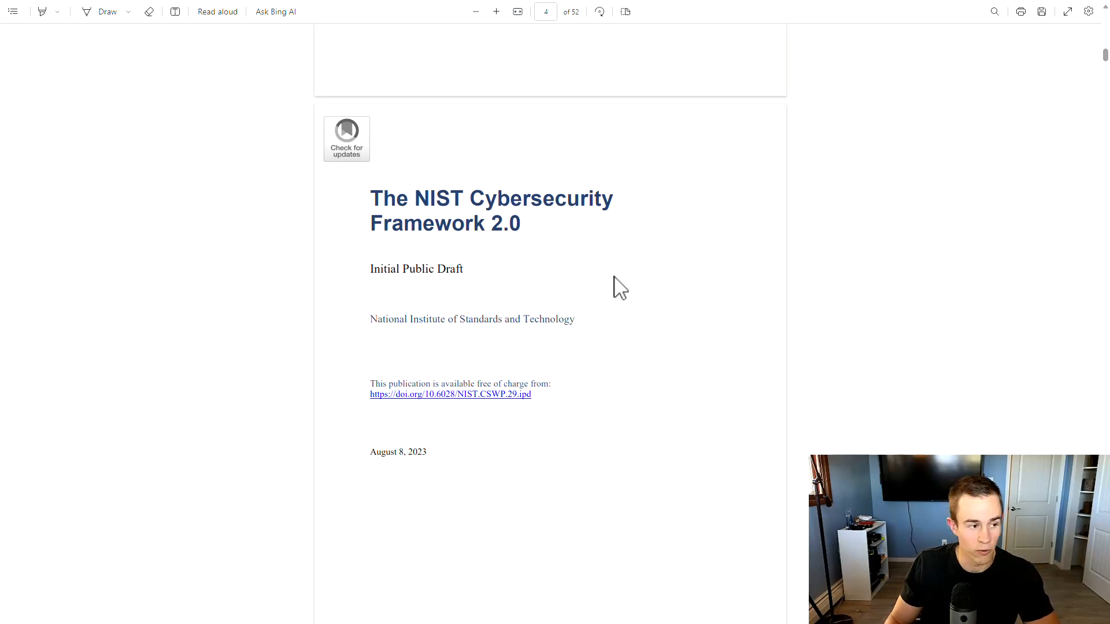
scroll(down, 3)
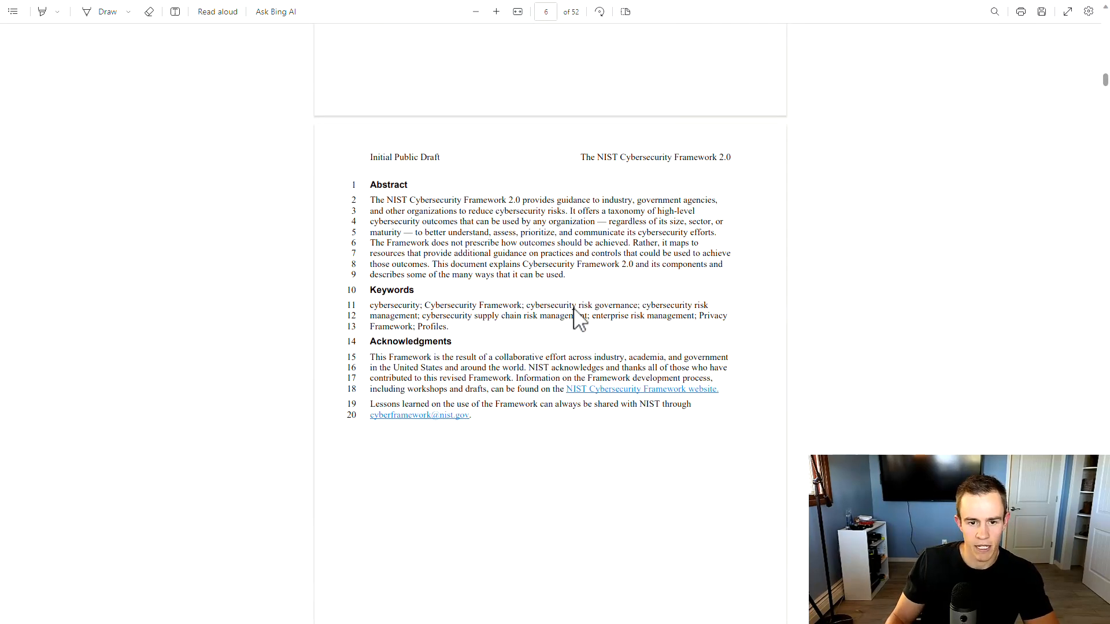
scroll(down, 3)
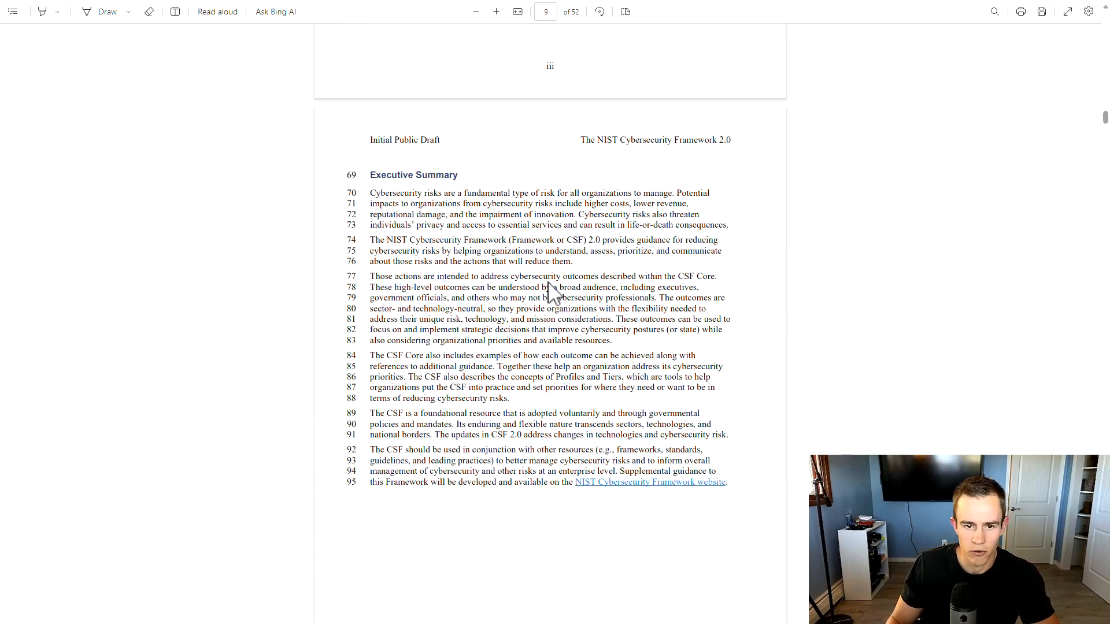
scroll(down, 3)
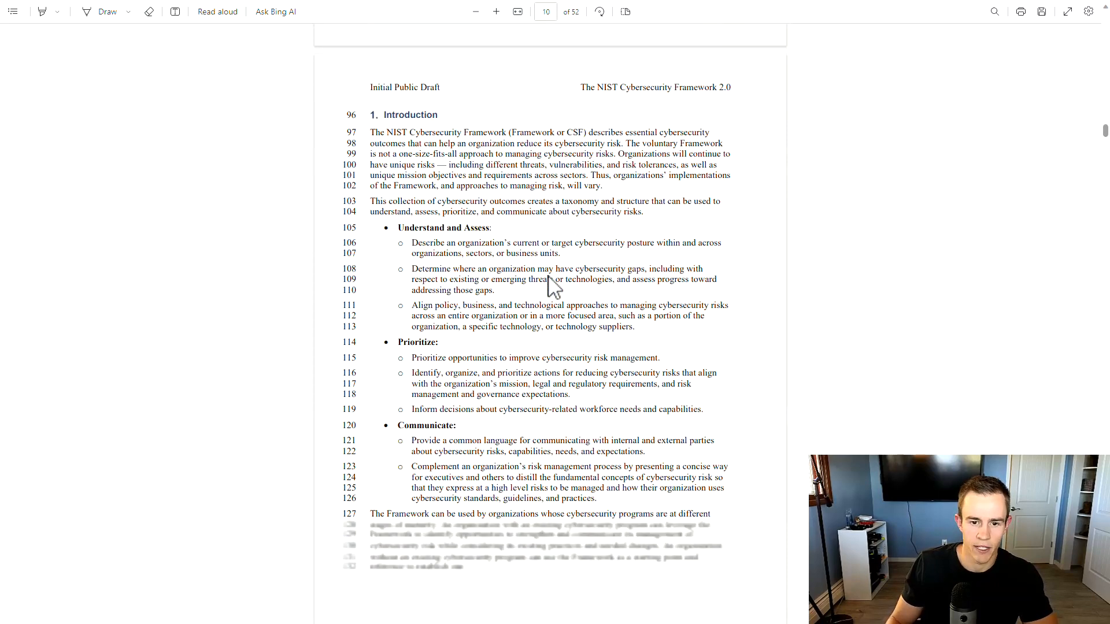
scroll(down, 3)
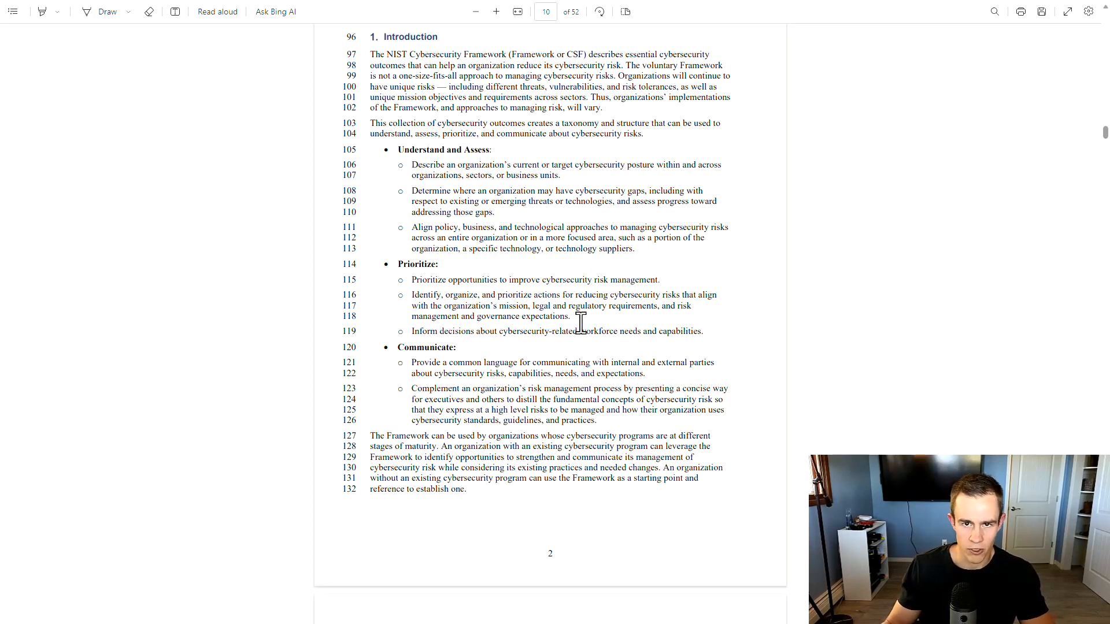
mouse_move(557, 374)
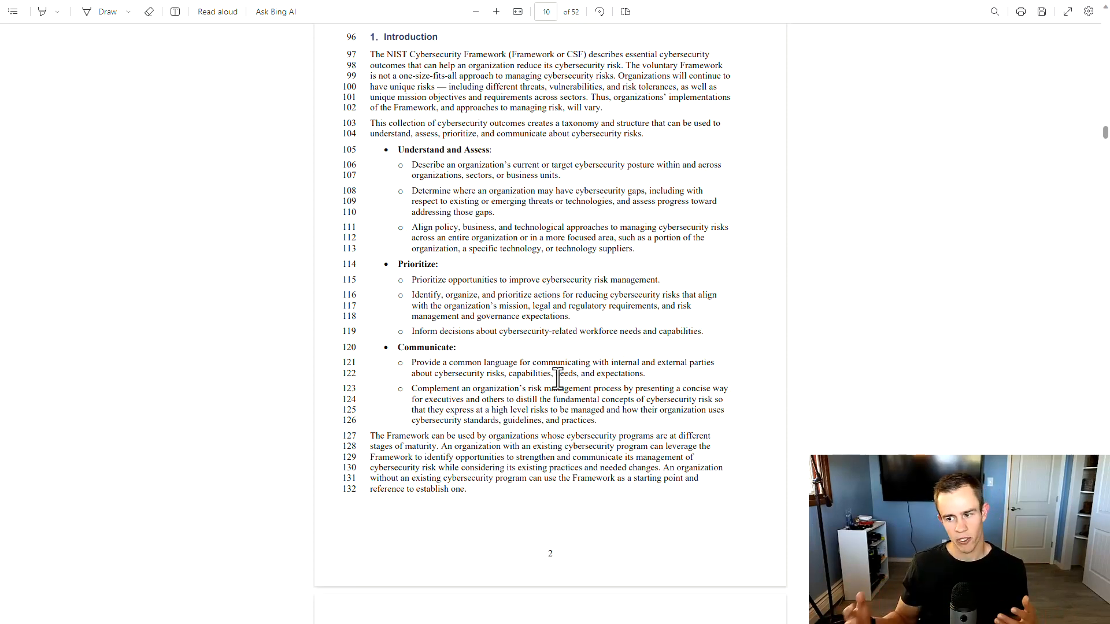
Scroll on to page 6 with the Protect, Detect, Respond, Recover bullets and the Framework Functions wheel
scroll(down, 3)
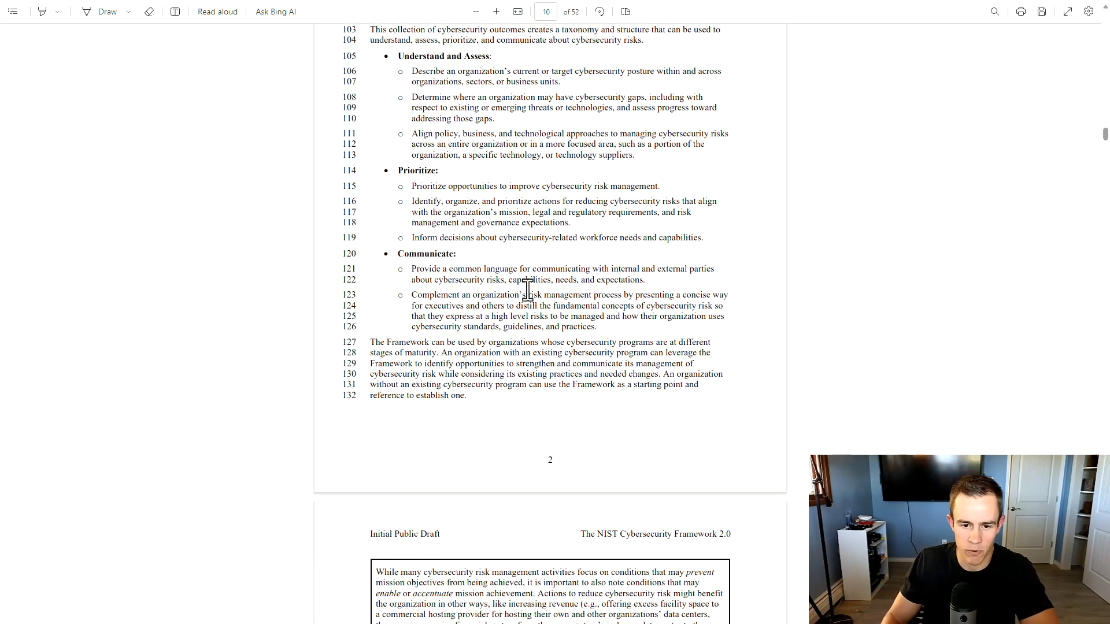
scroll(down, 3)
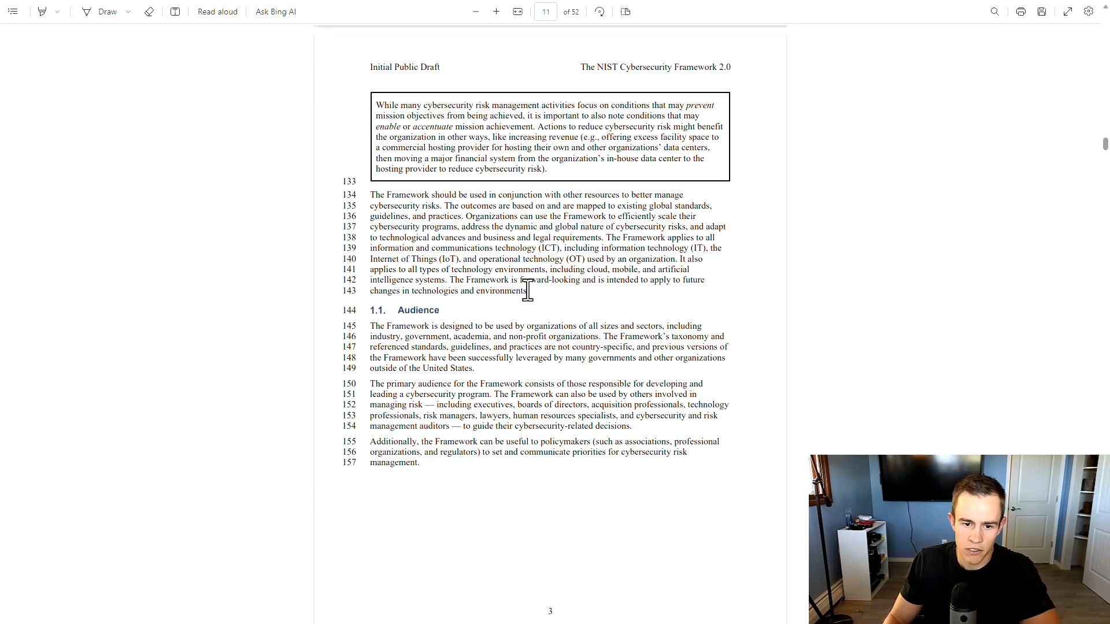
scroll(down, 3)
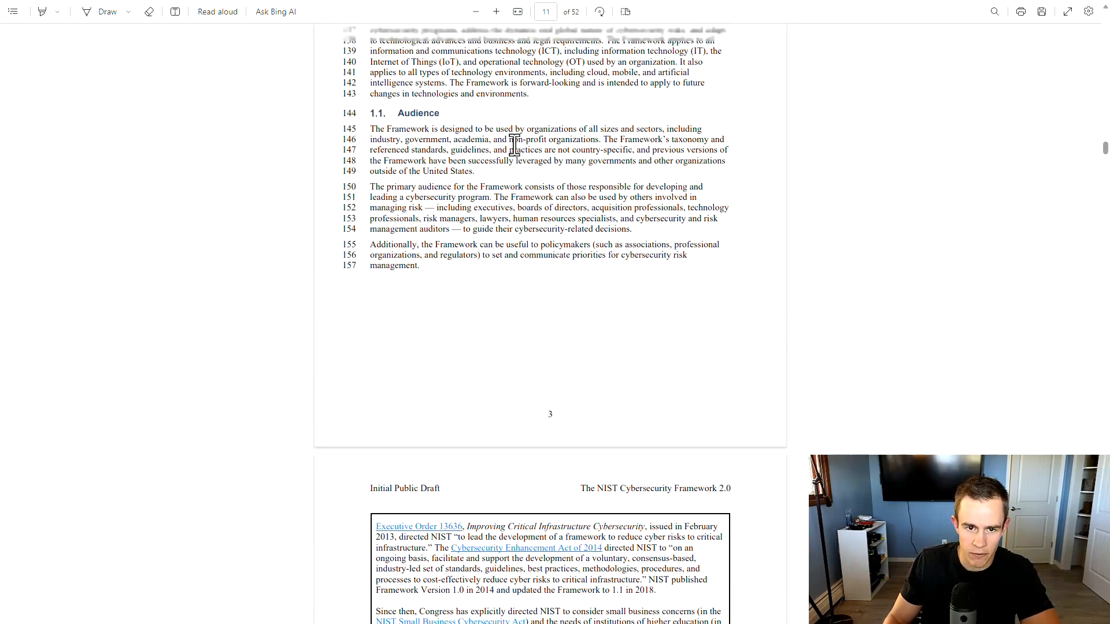
scroll(down, 3)
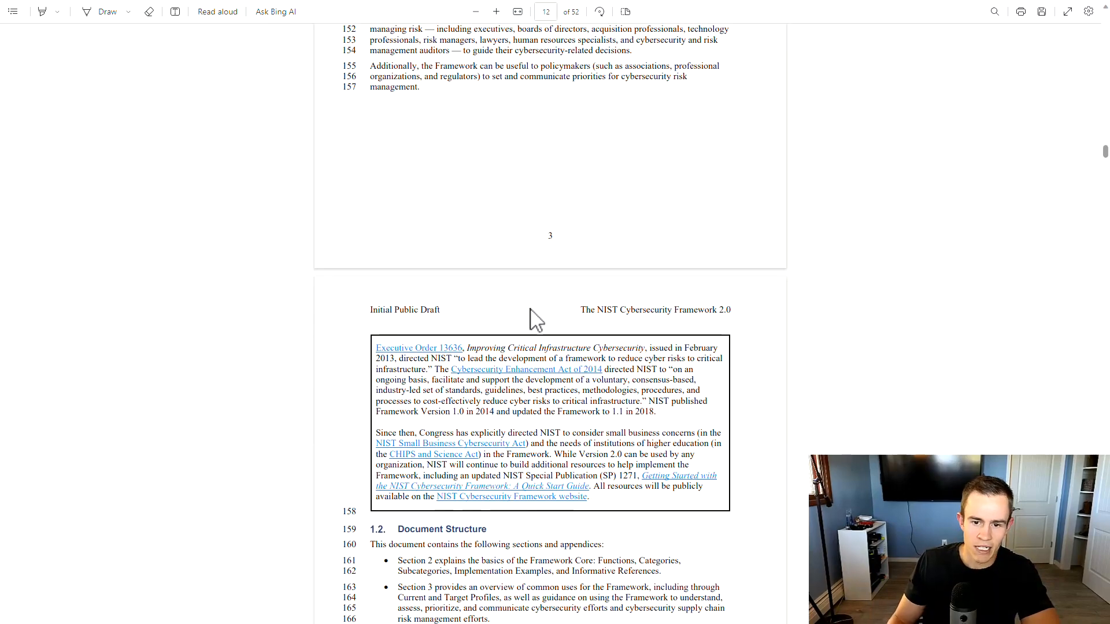
scroll(down, 3)
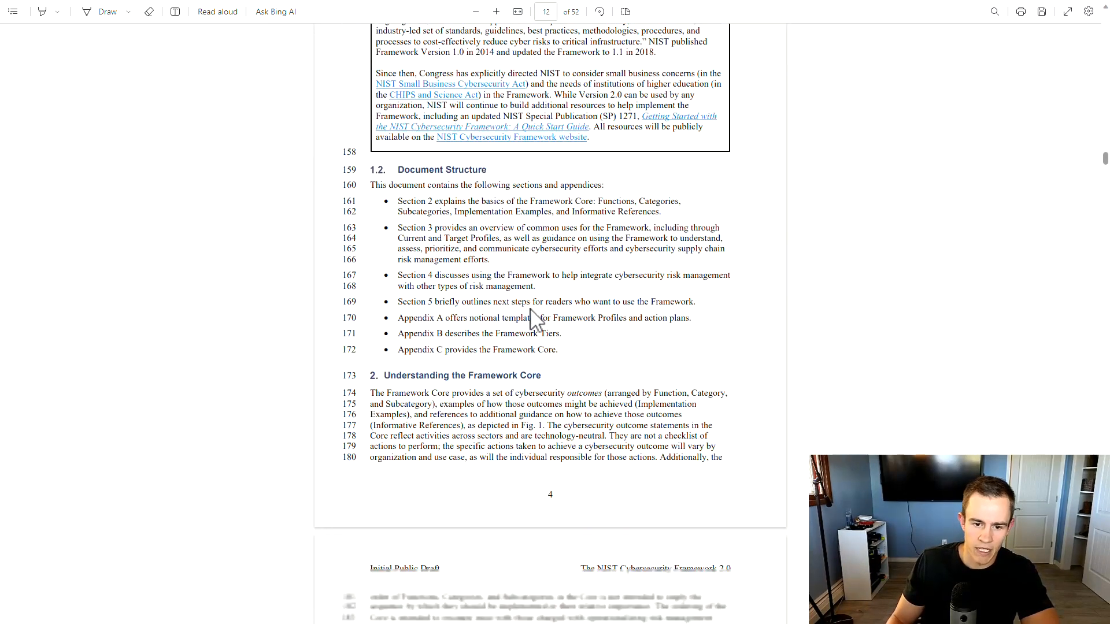
scroll(down, 3)
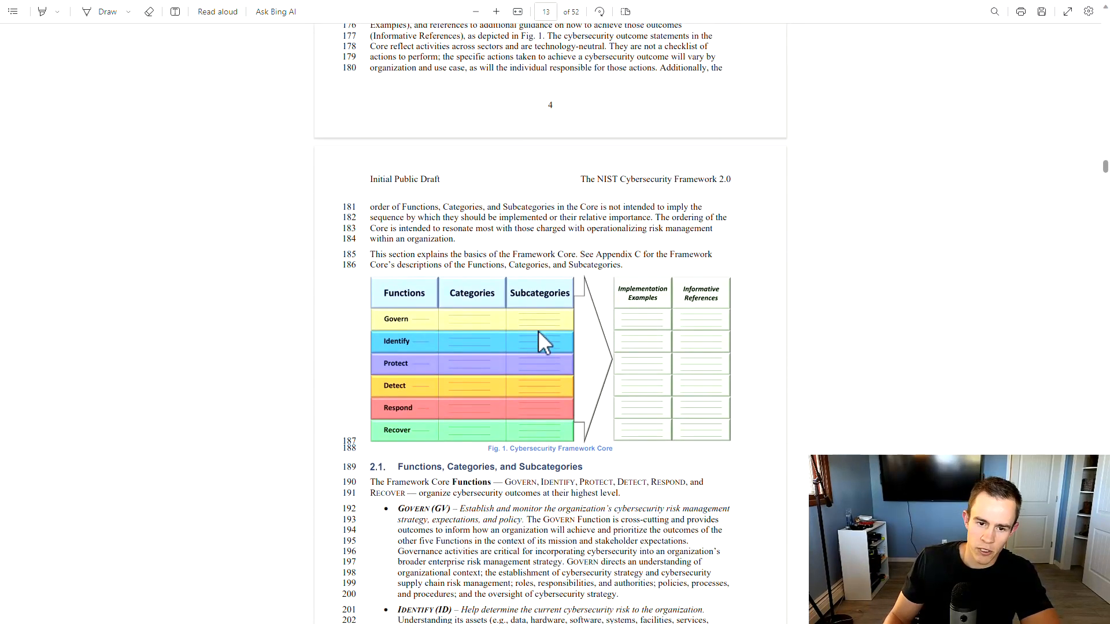
mouse_move(417, 333)
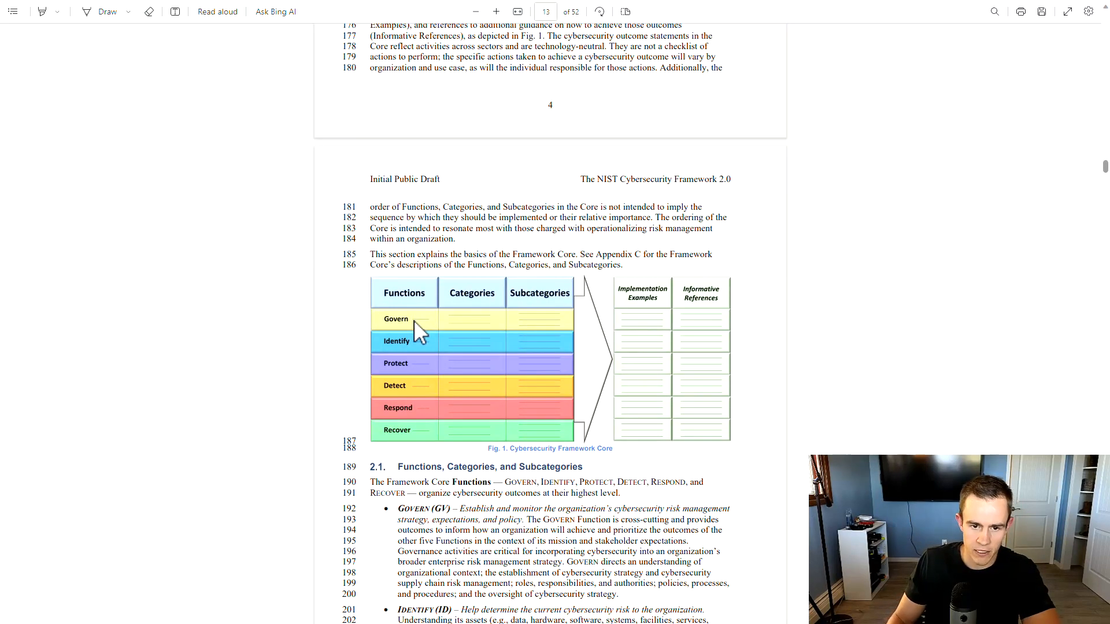
scroll(down, 3)
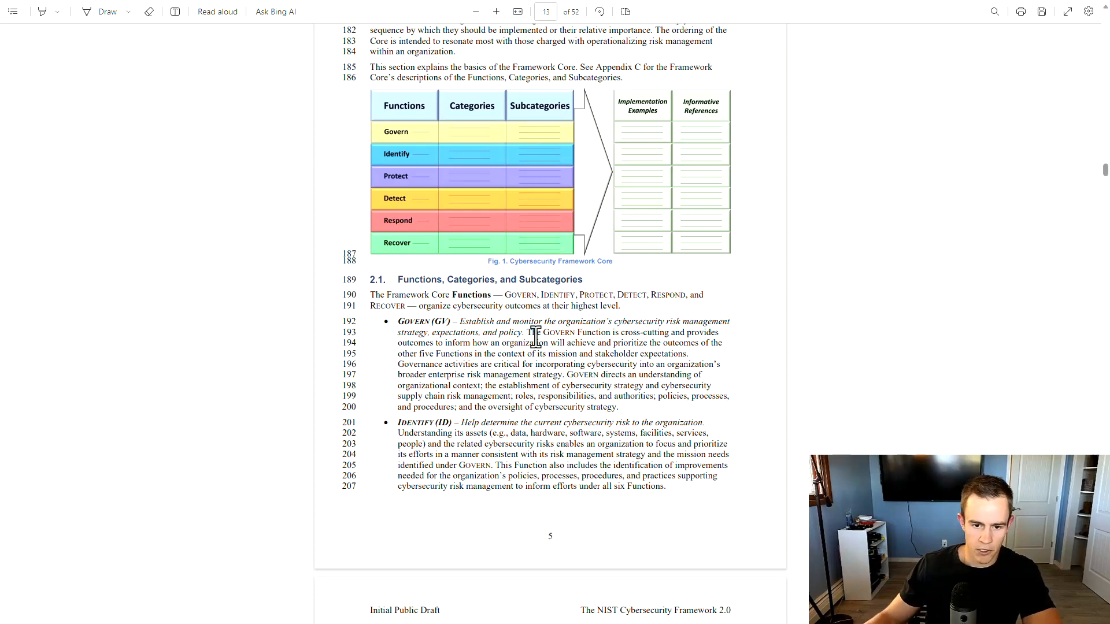
mouse_move(570, 317)
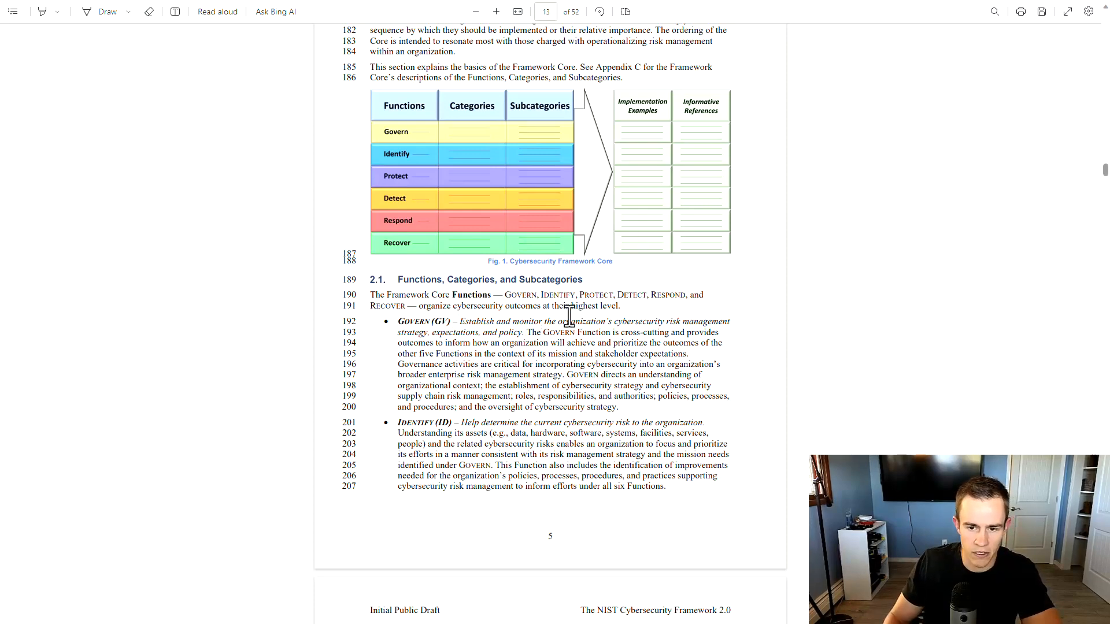
scroll(down, 3)
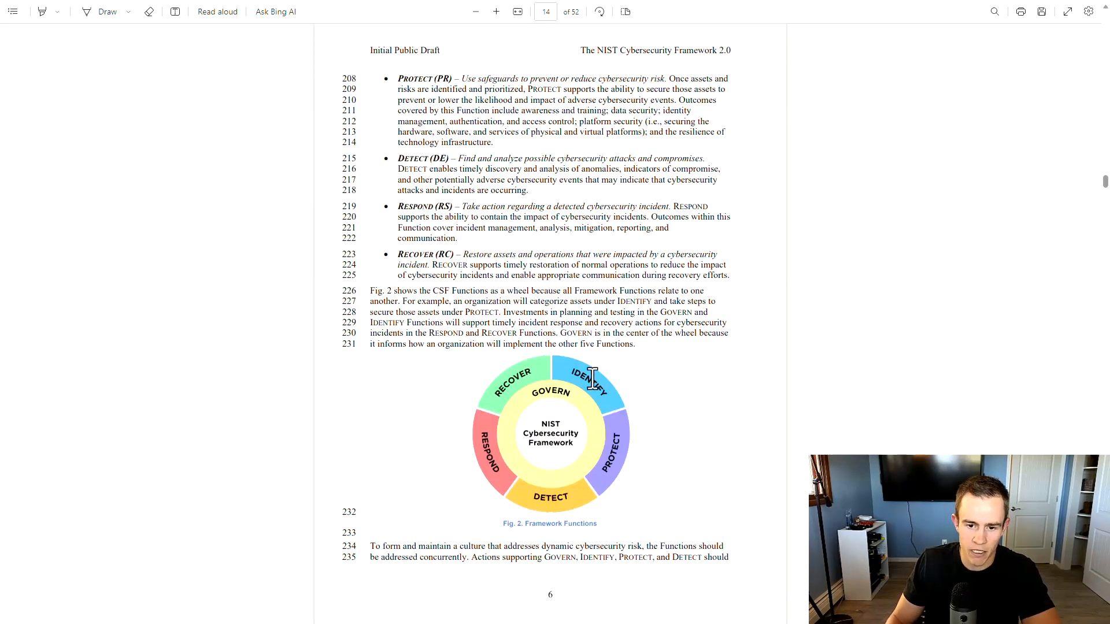
Scroll slightly down page 6 to centre the Framework Functions wheel and the concurrency paragraph
scroll(down, 3)
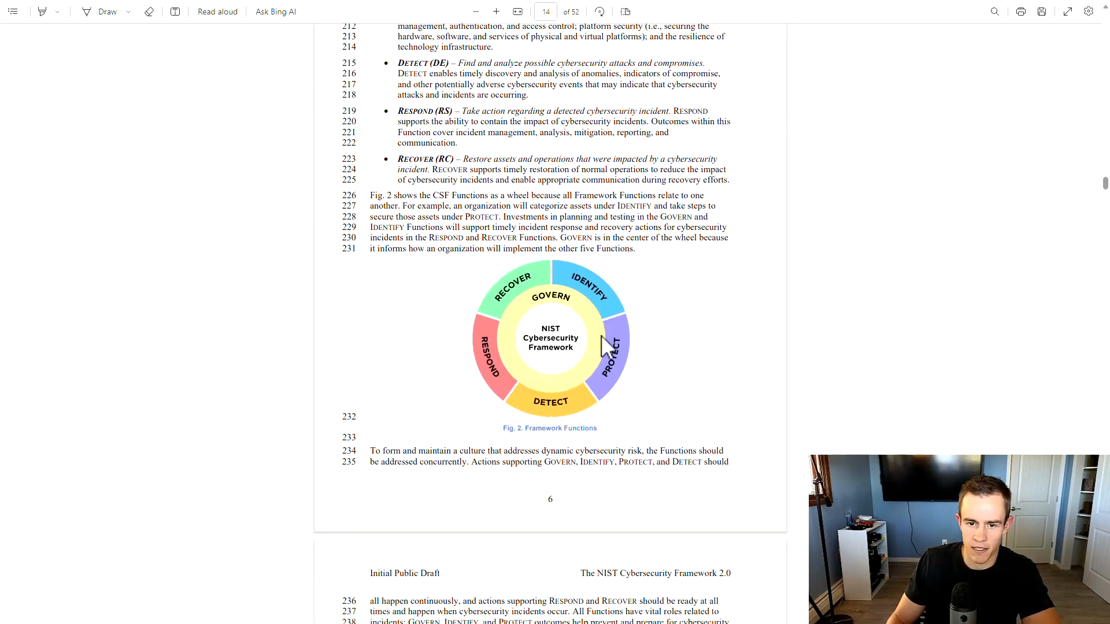
mouse_move(630, 424)
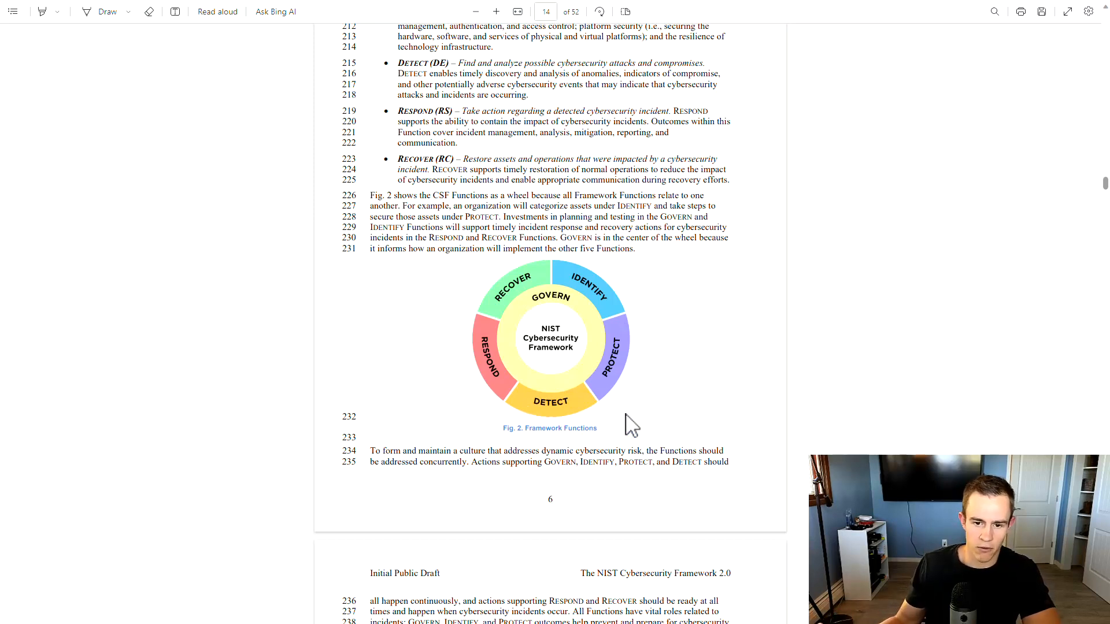
mouse_move(593, 351)
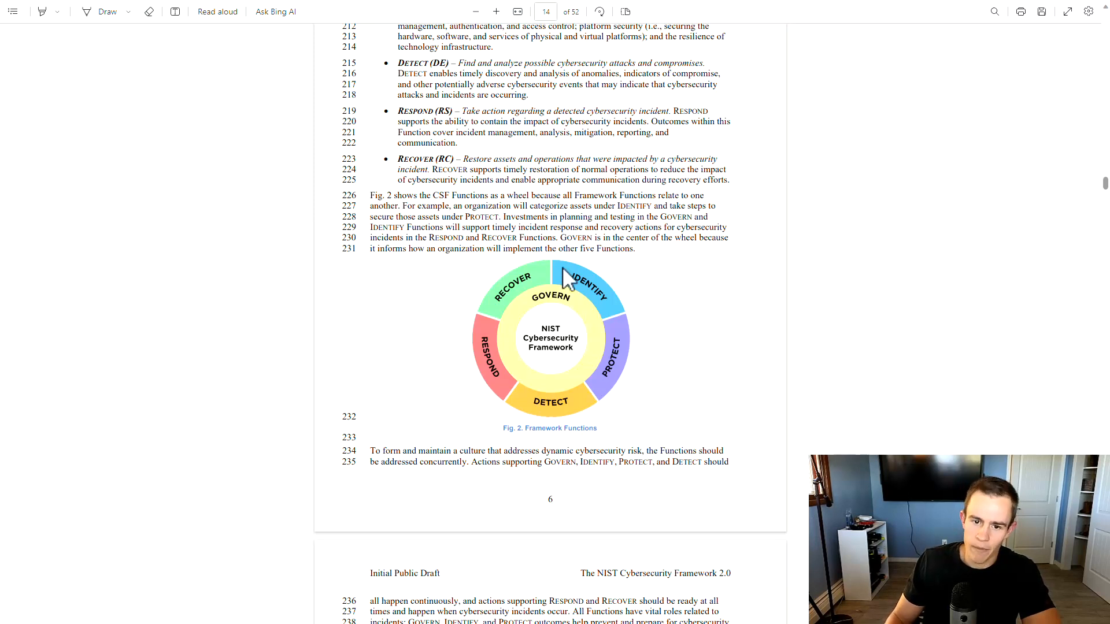
mouse_move(578, 401)
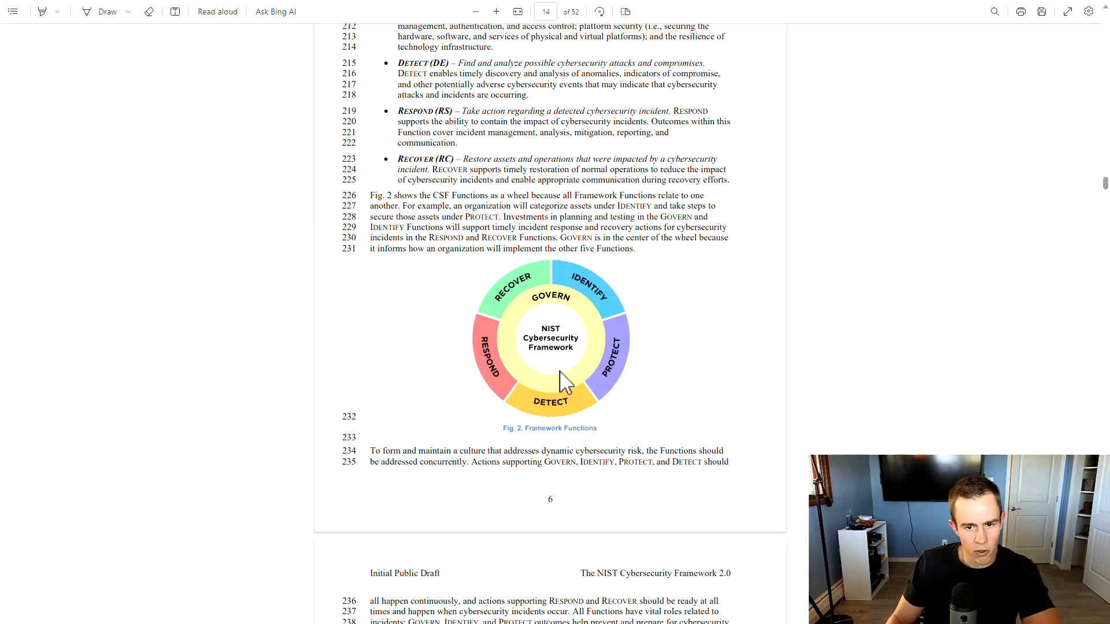
mouse_move(509, 355)
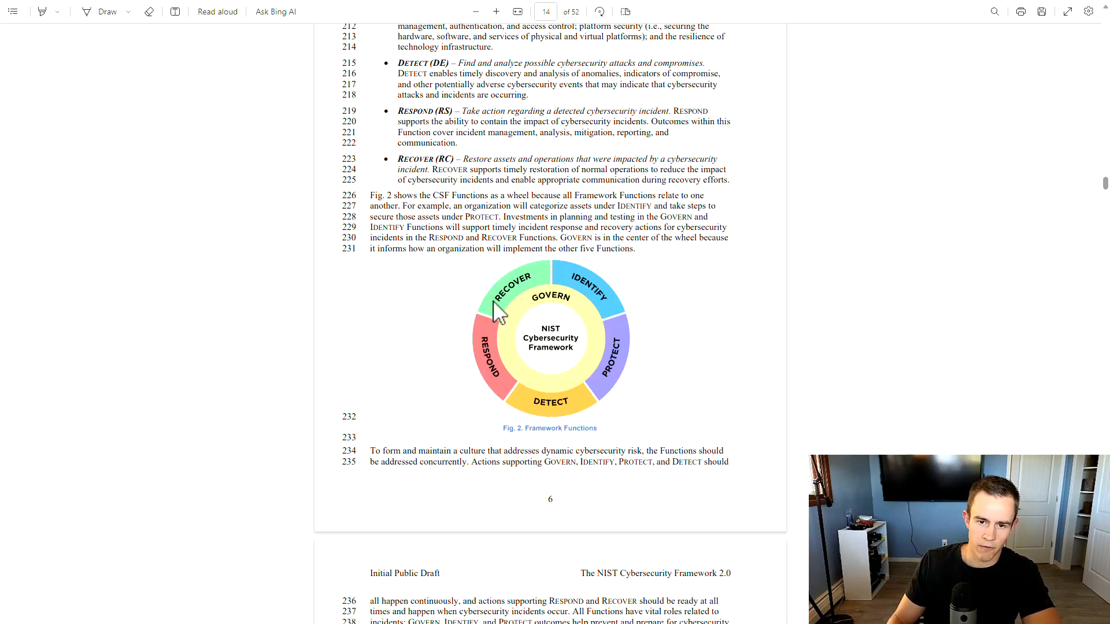
mouse_move(530, 293)
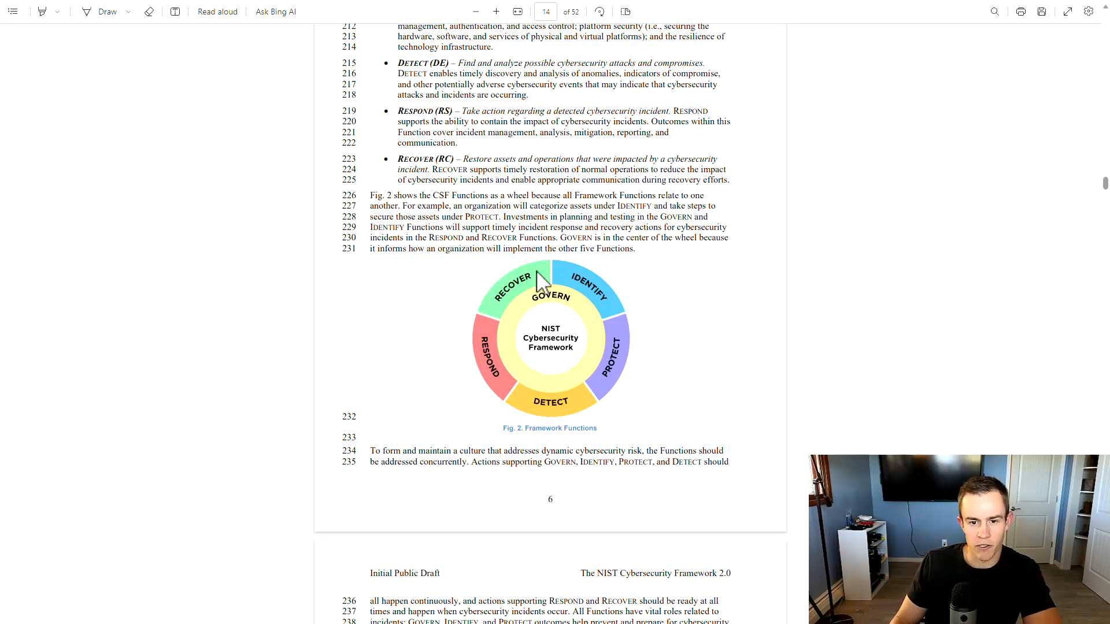
mouse_move(534, 303)
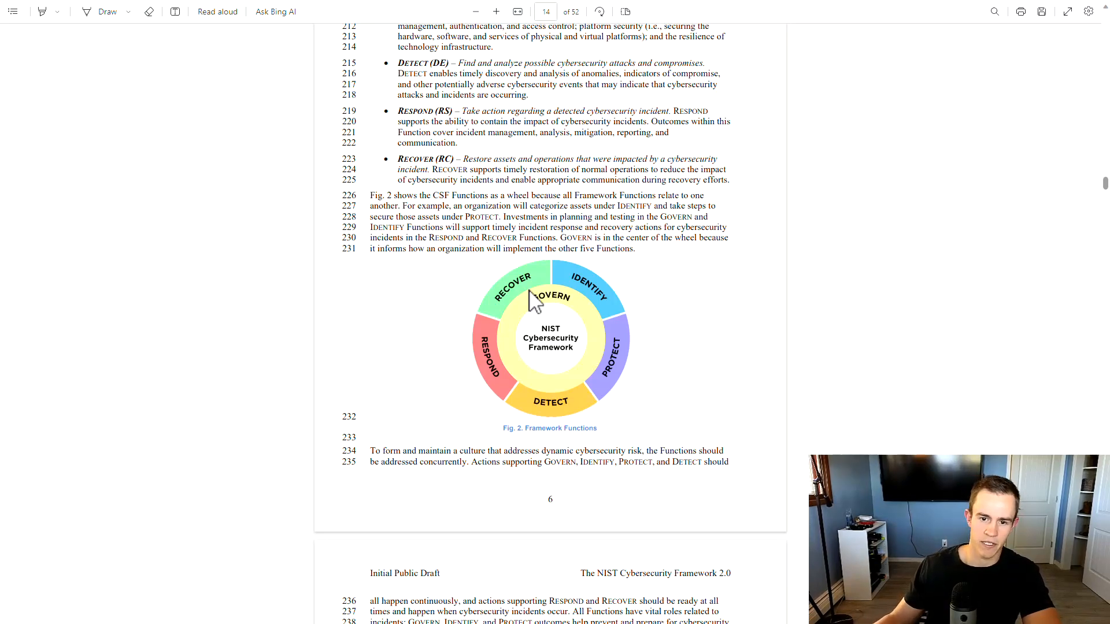
mouse_move(768, 305)
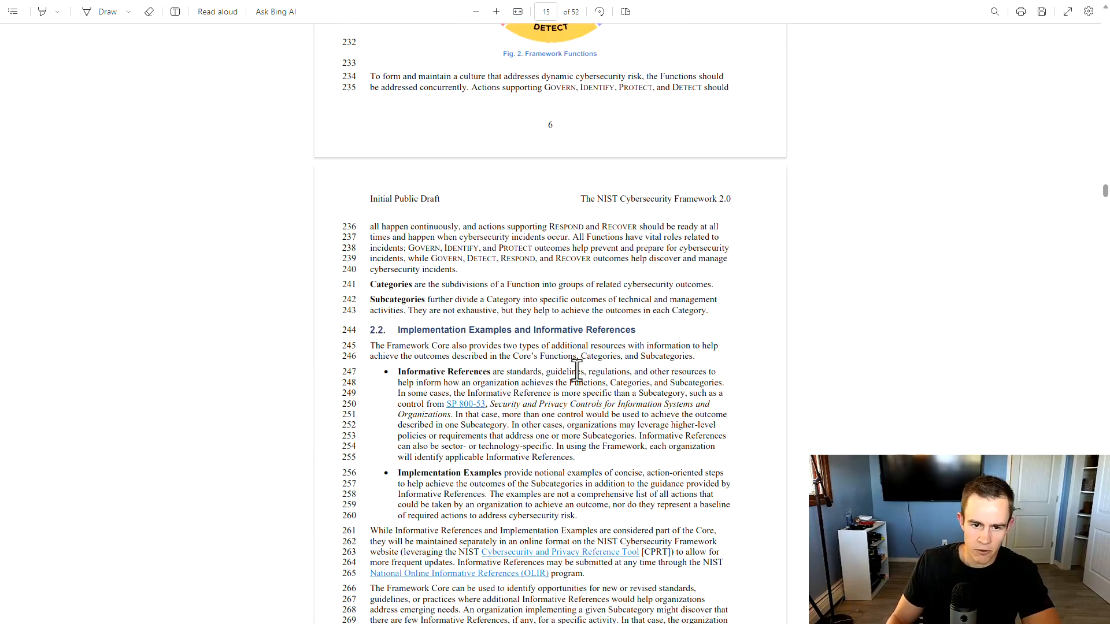
Scroll to section 3.1 on Framework Profiles and on to page 10's Ways to Use Profiles list
scroll(down, 3)
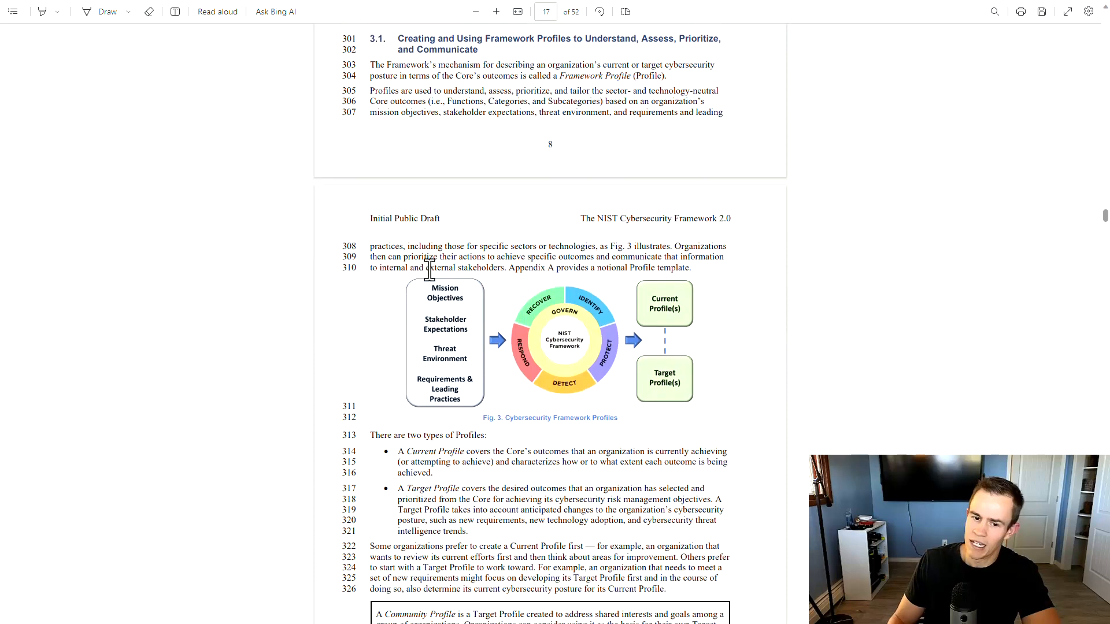
mouse_move(540, 443)
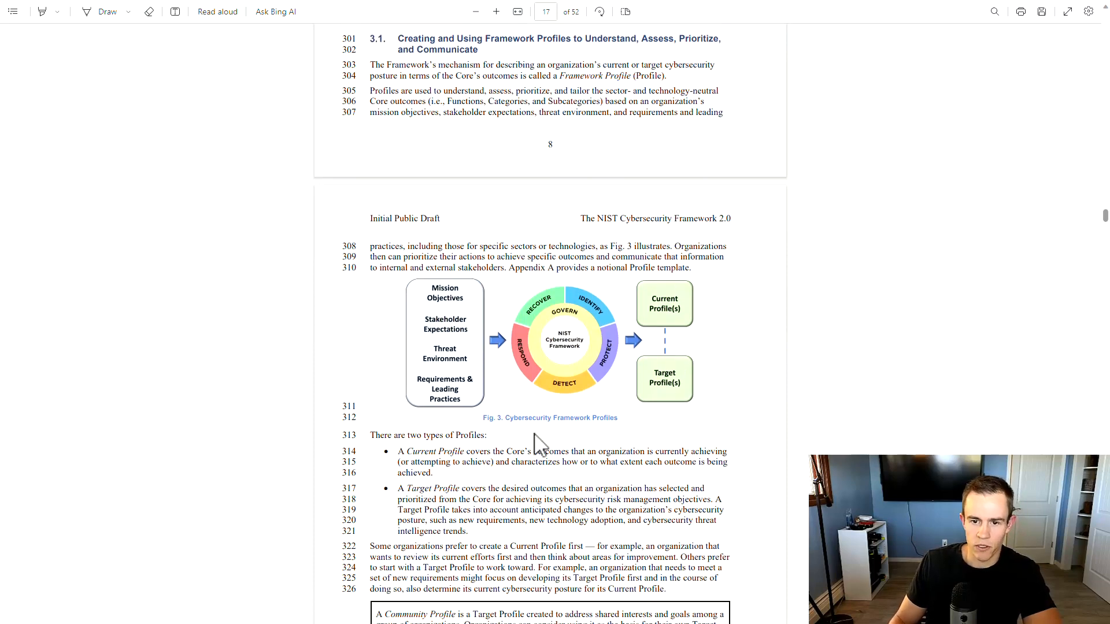
mouse_move(514, 313)
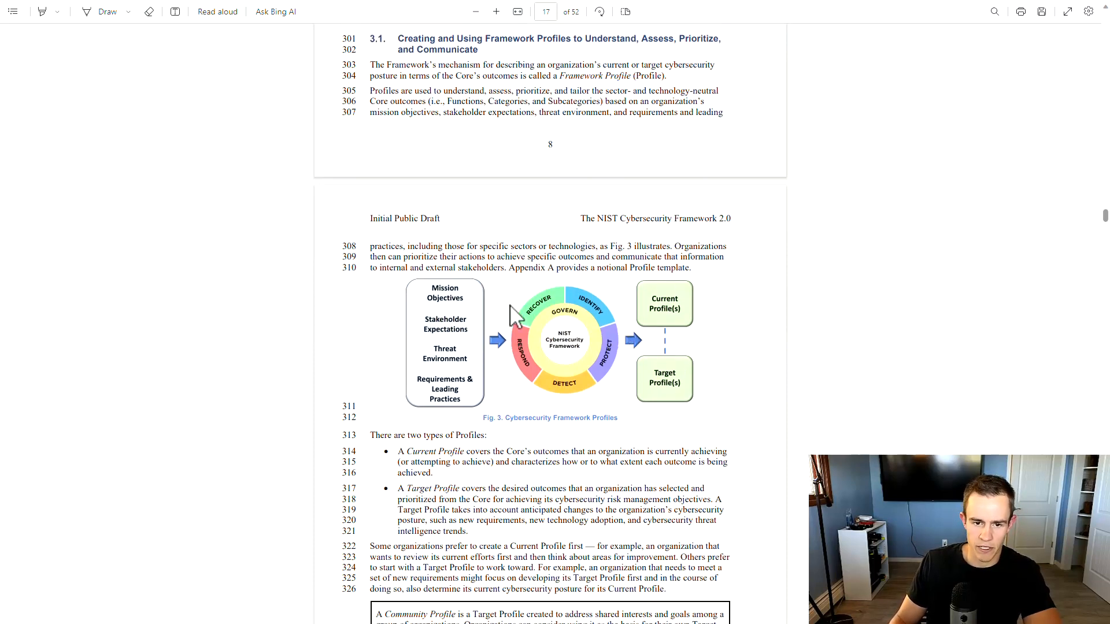
mouse_move(454, 354)
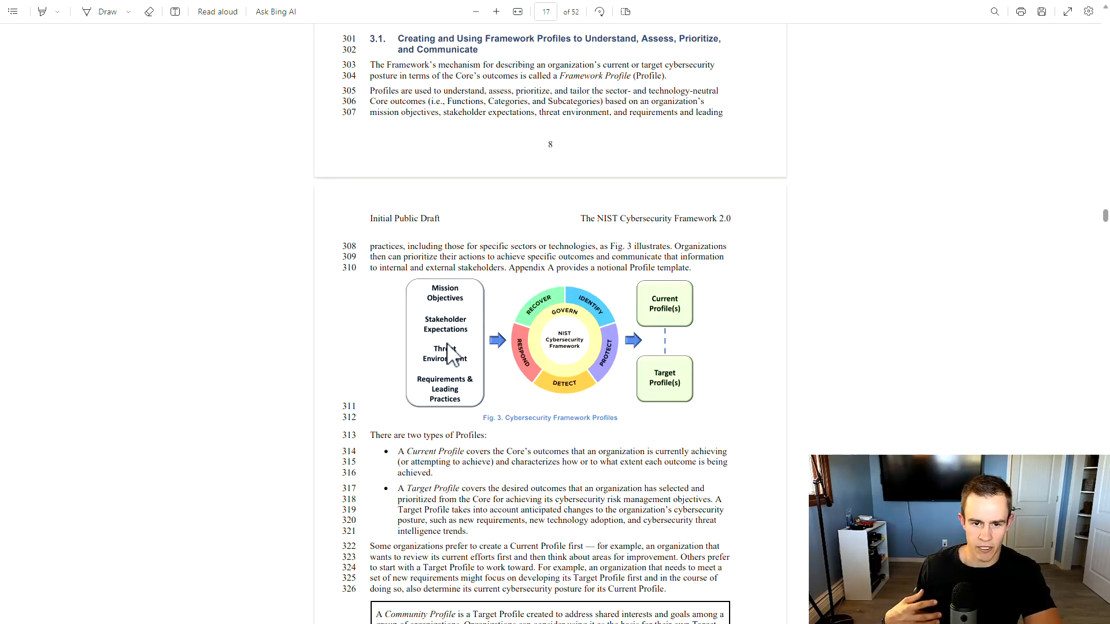
mouse_move(456, 370)
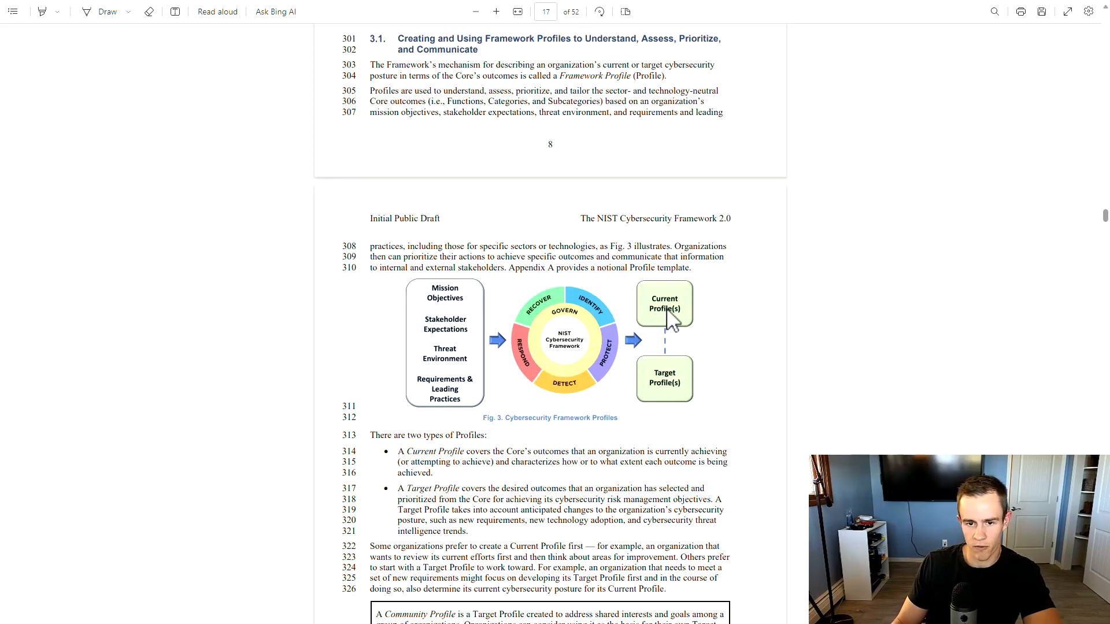
mouse_move(531, 340)
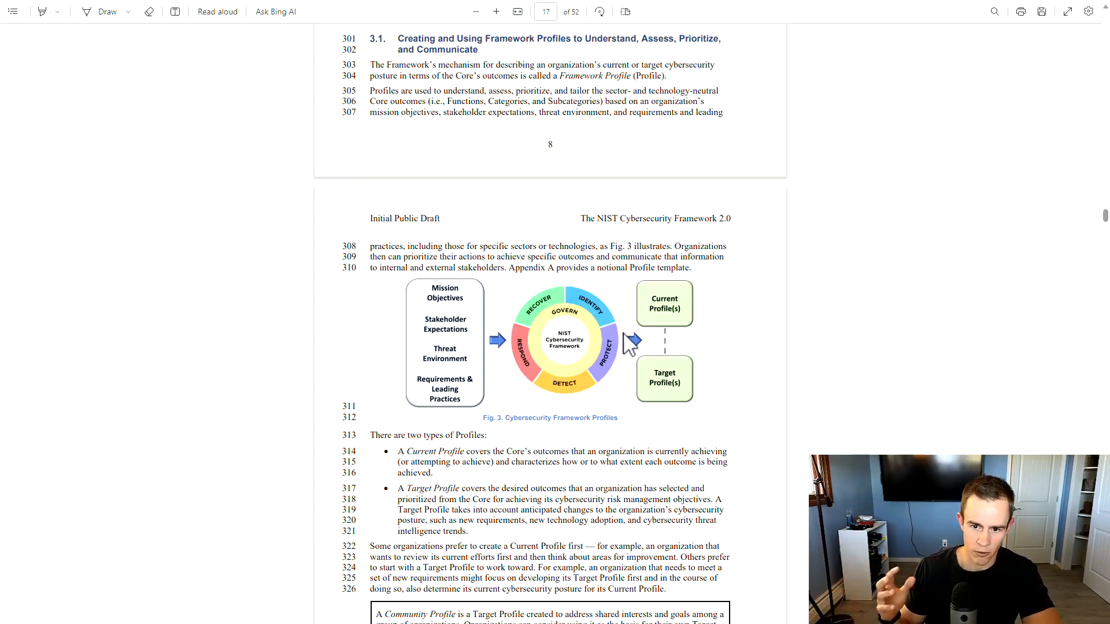
mouse_move(690, 386)
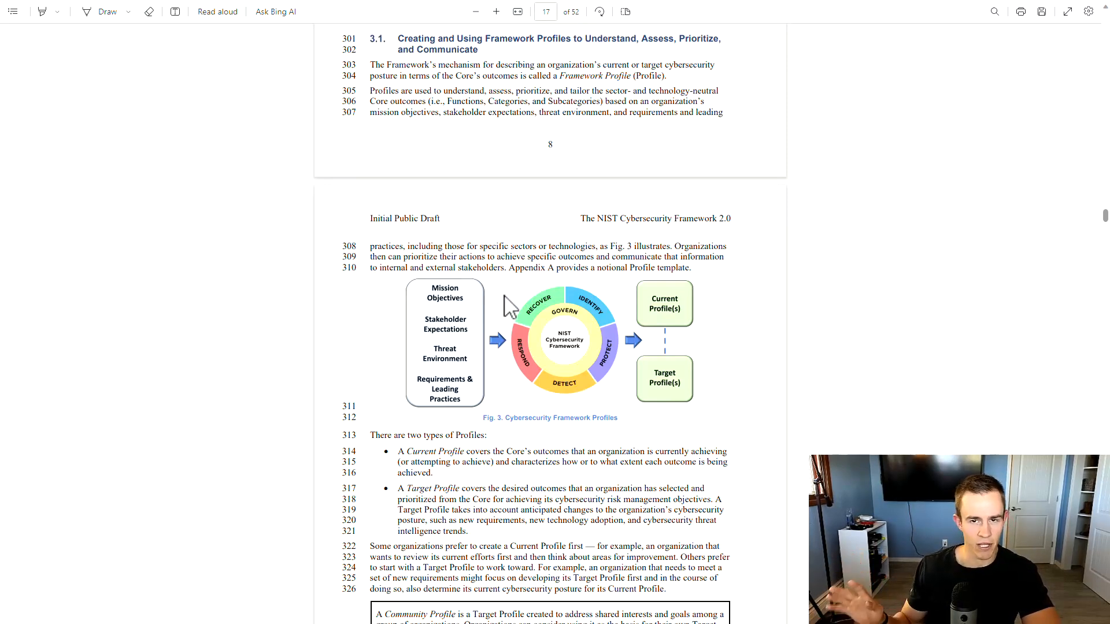
scroll(down, 3)
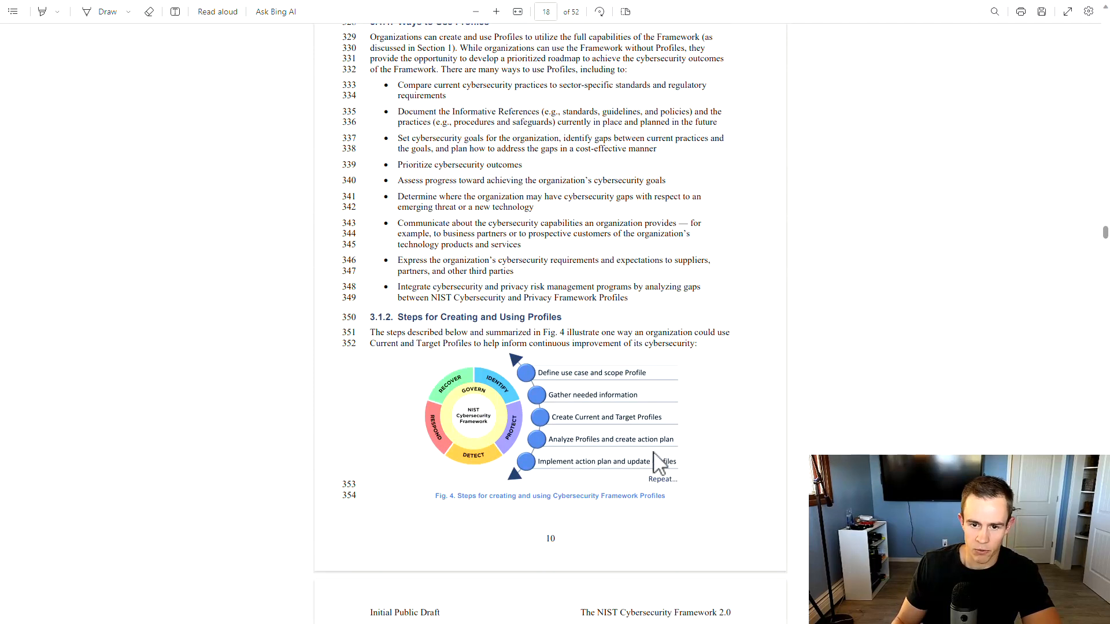
mouse_move(755, 401)
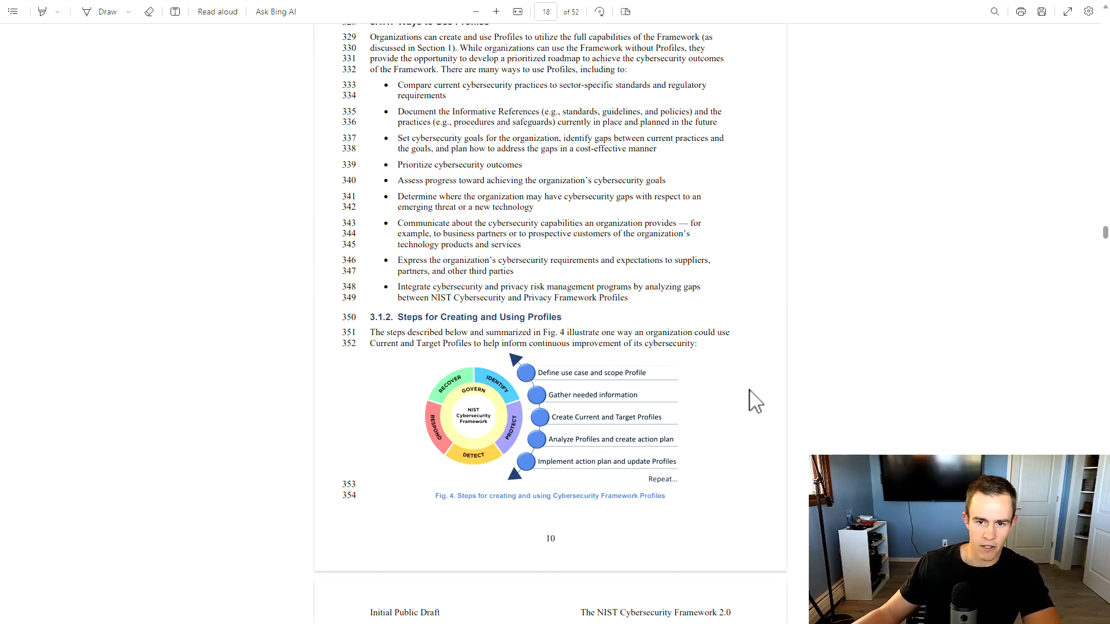
mouse_move(510, 407)
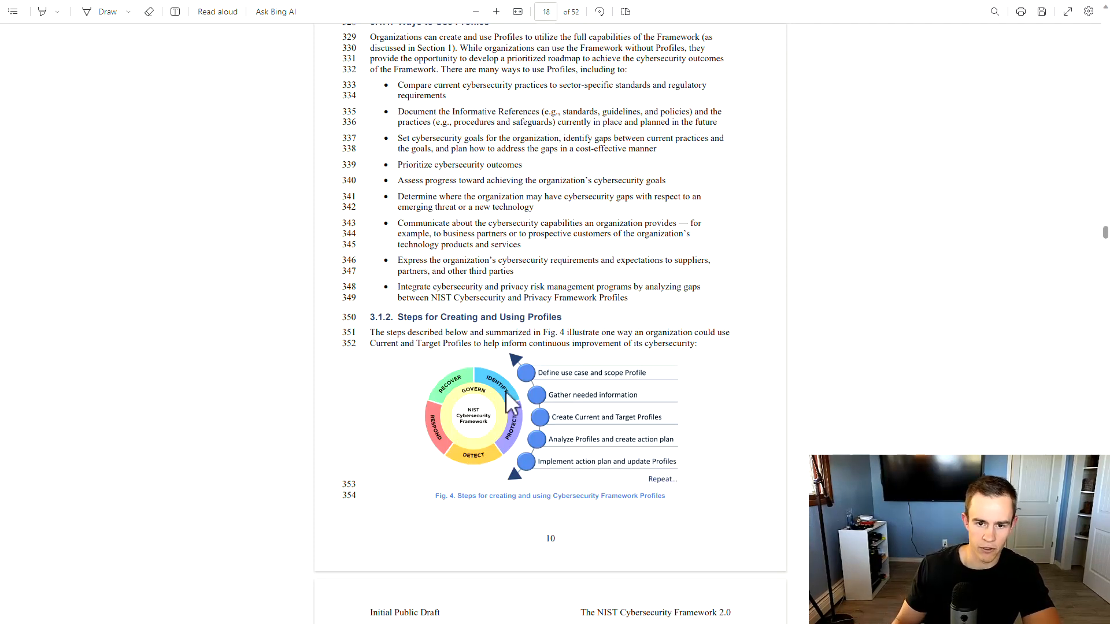
mouse_move(490, 313)
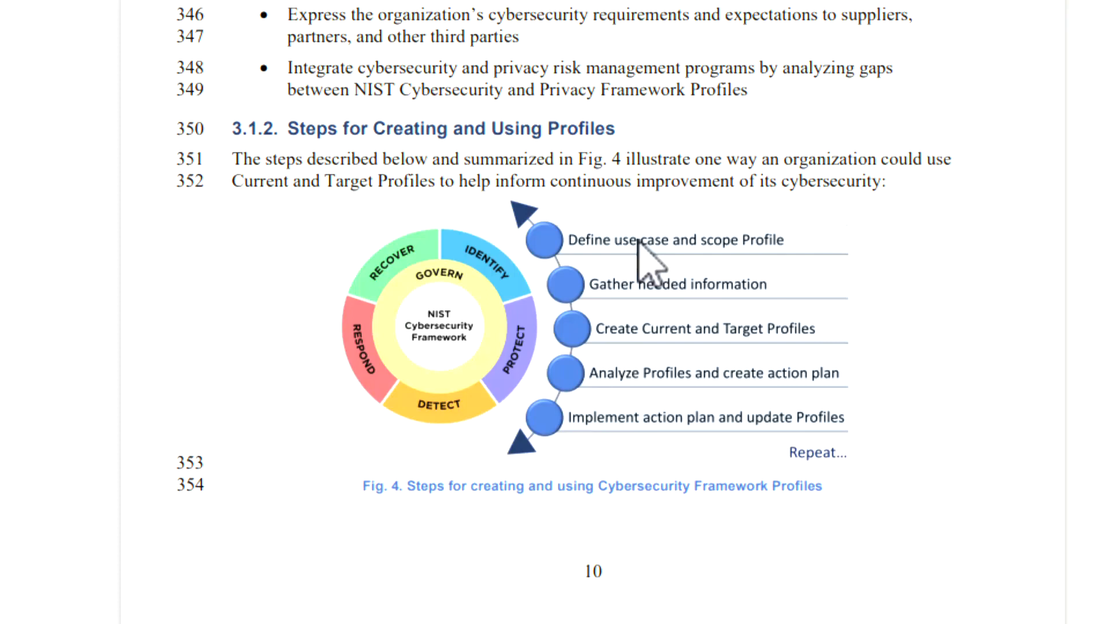
mouse_move(820, 452)
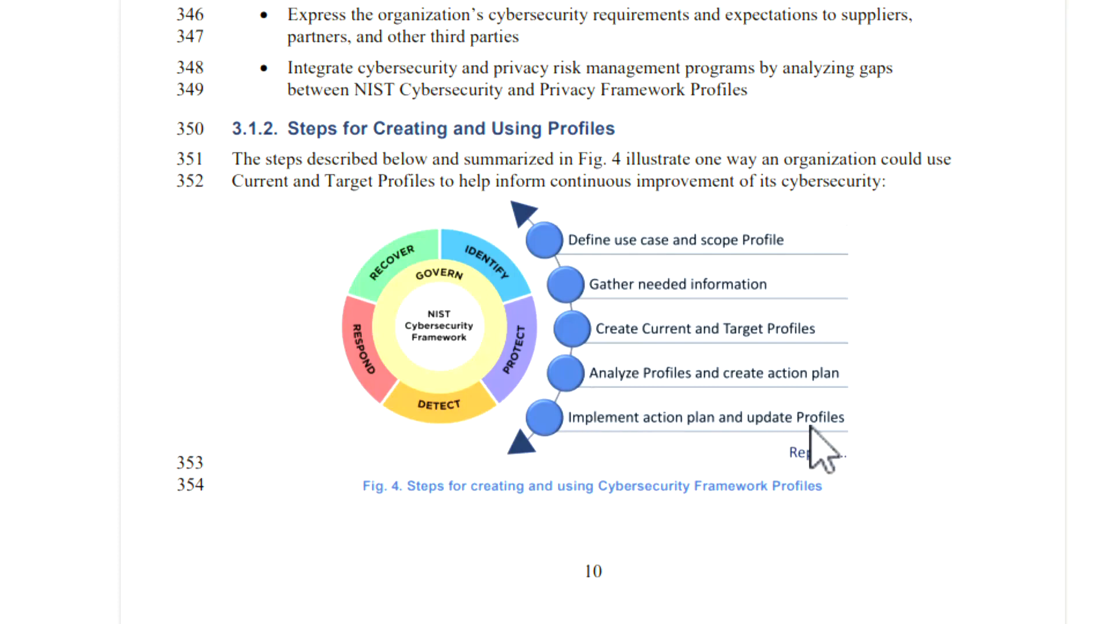
mouse_move(729, 474)
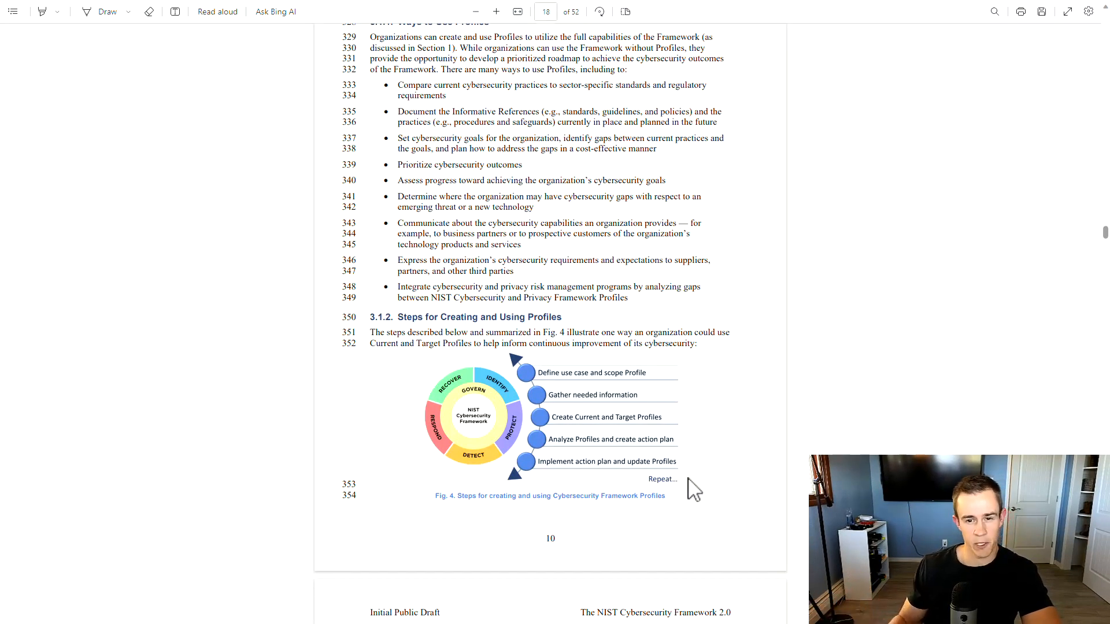
mouse_move(581, 383)
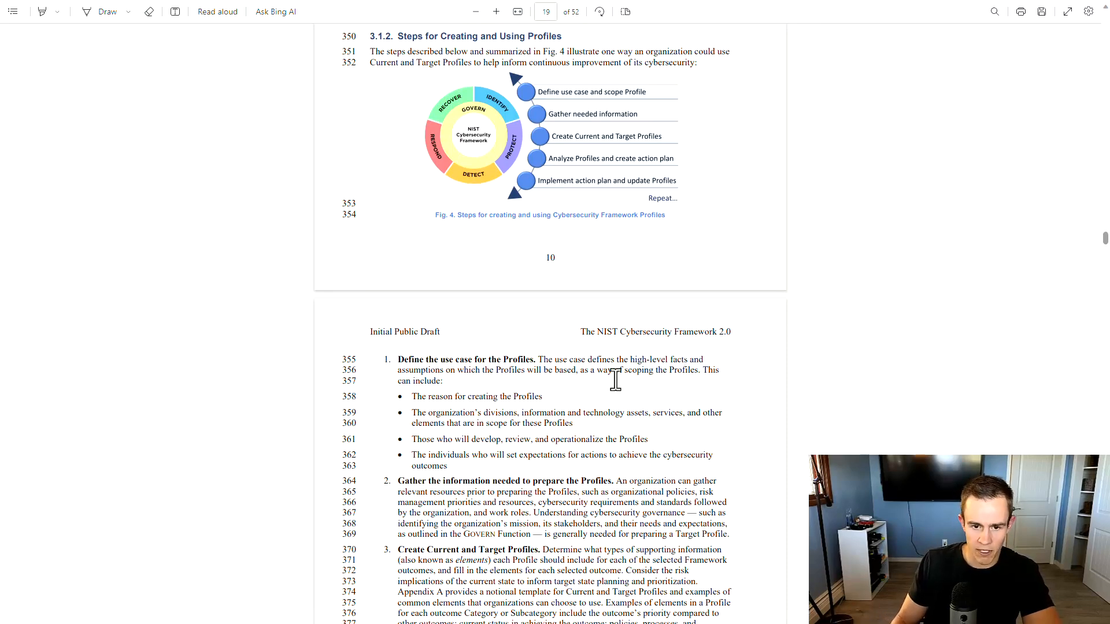
Scroll past the Profile steps through section 3.2 to page 13's section 3.3 on Framework Tiers
scroll(down, 3)
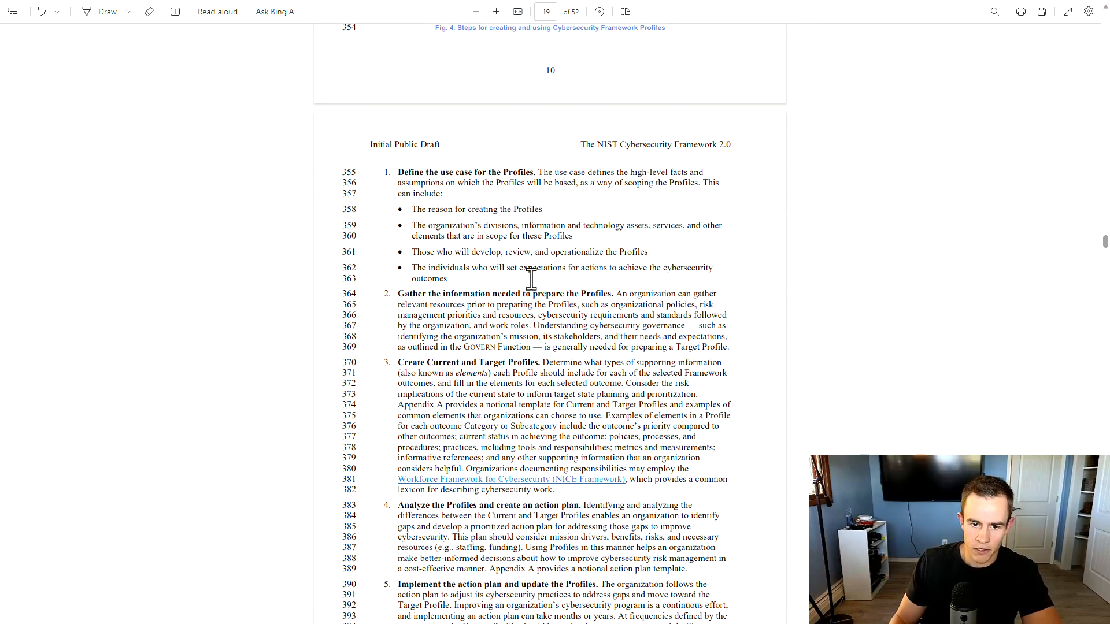
scroll(down, 3)
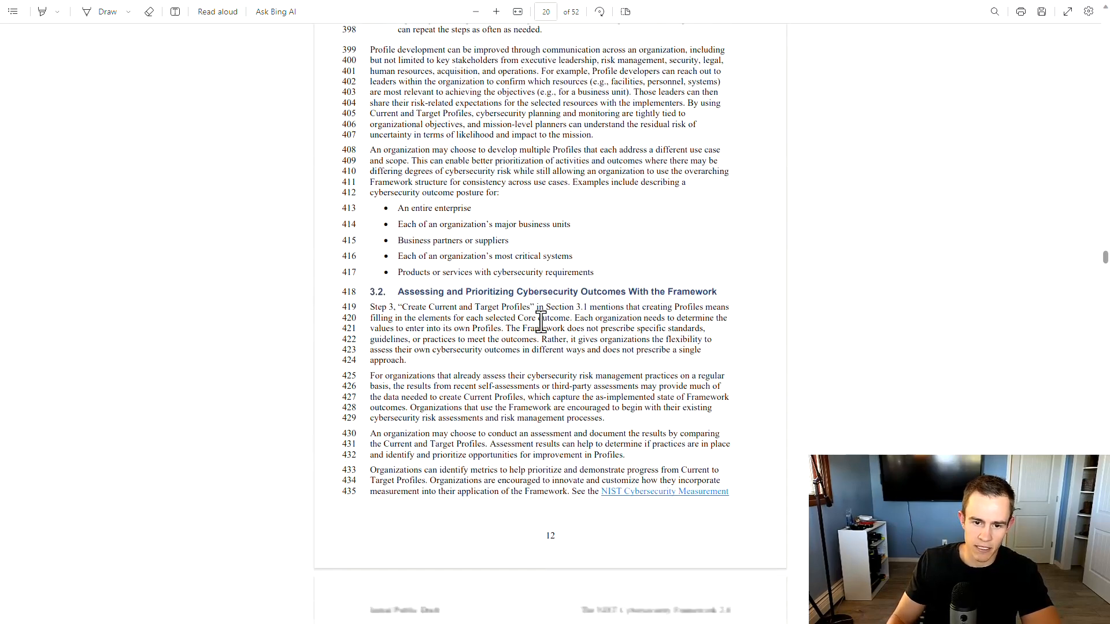
scroll(down, 3)
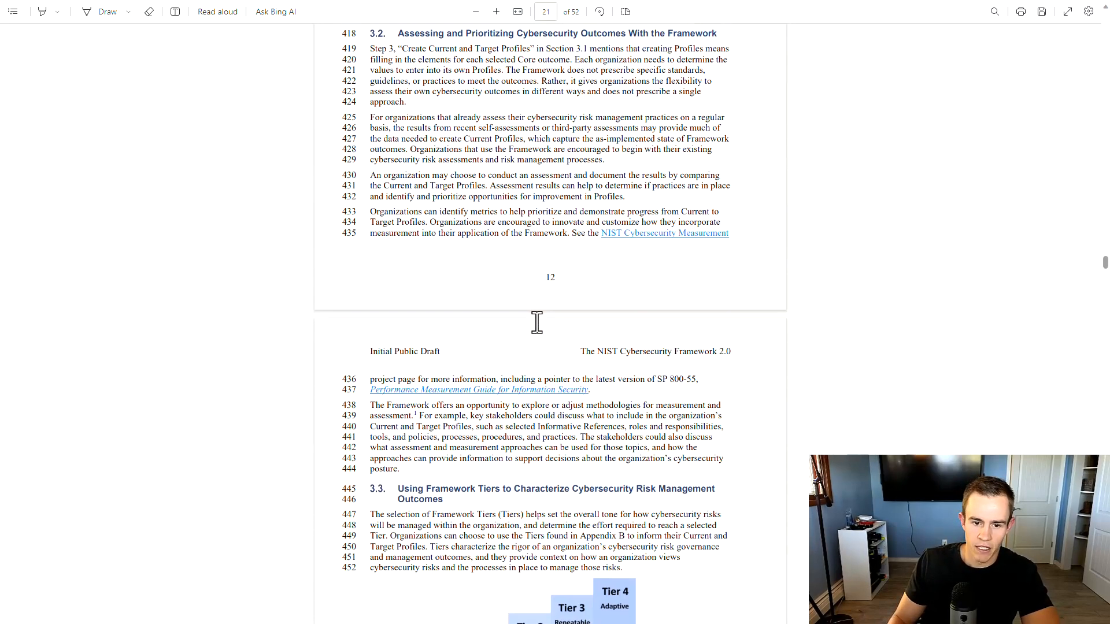
Scroll past the Tiers figure to page 14 showing section 3.4 on improving stakeholder communication
scroll(down, 3)
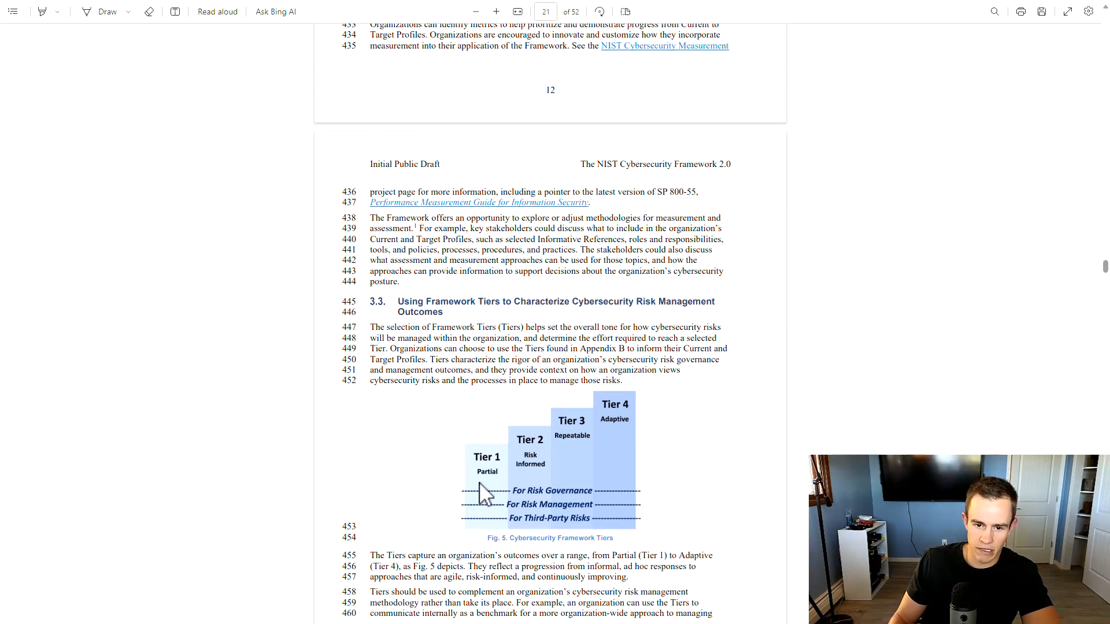
mouse_move(690, 490)
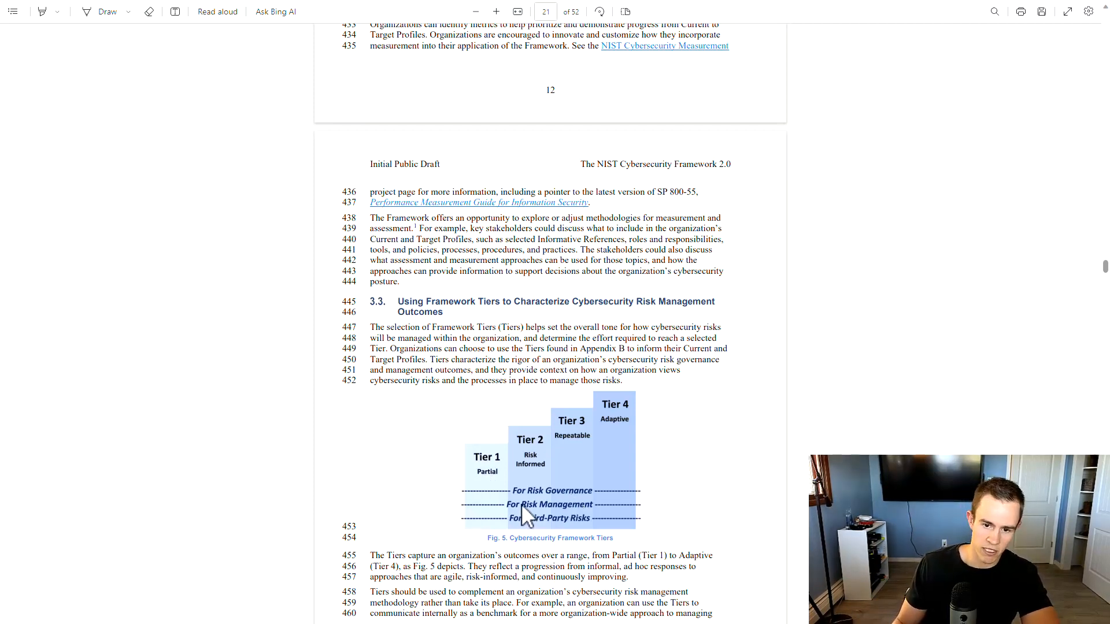
mouse_move(587, 503)
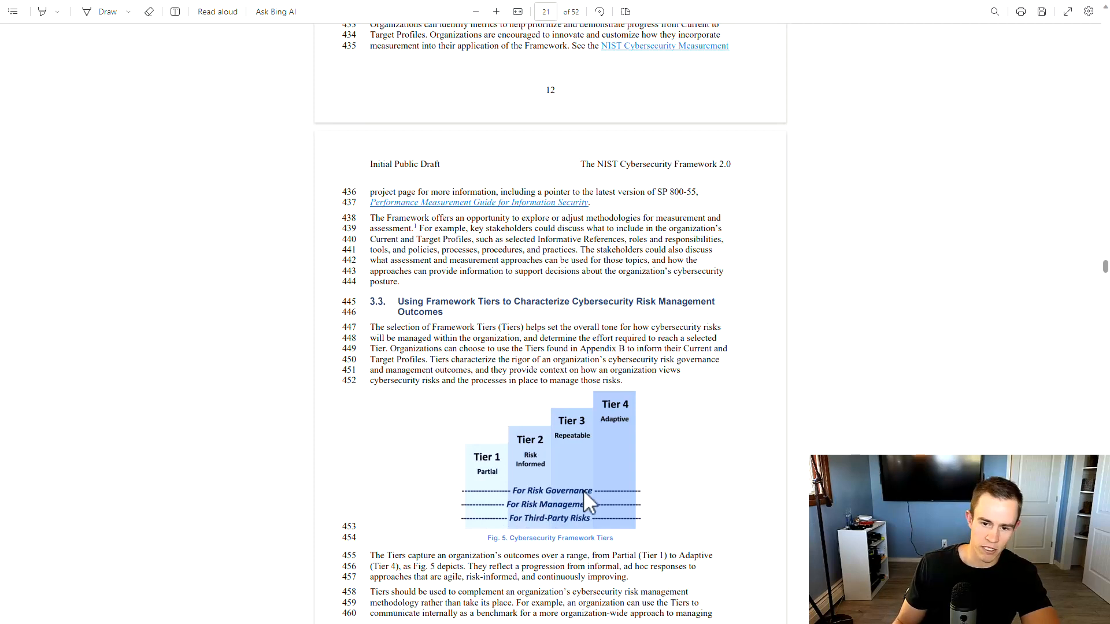
mouse_move(532, 518)
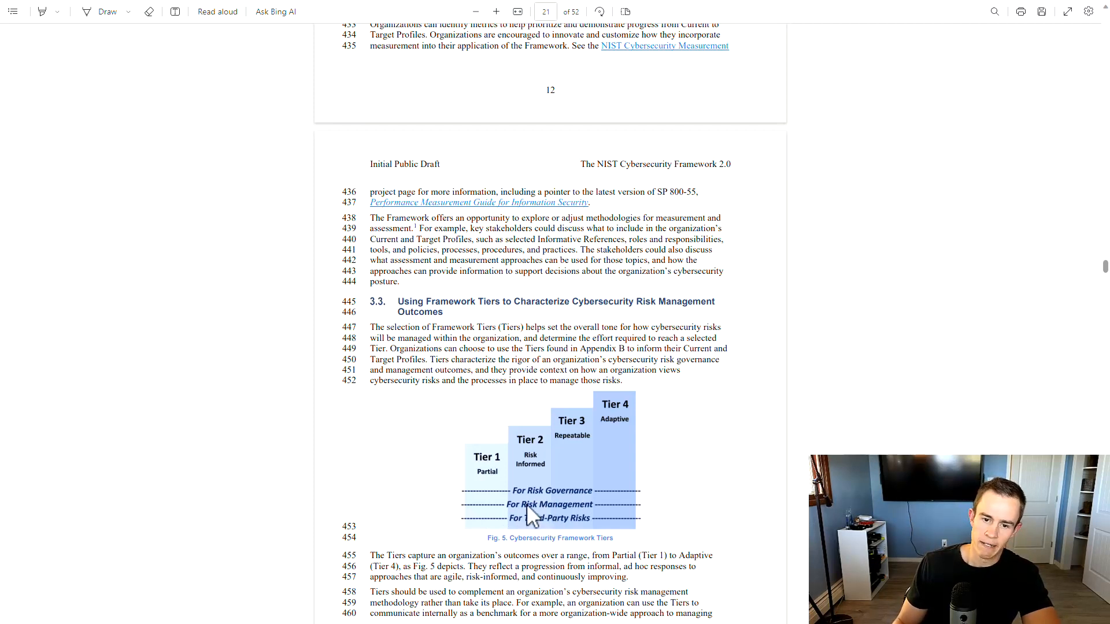
mouse_move(621, 456)
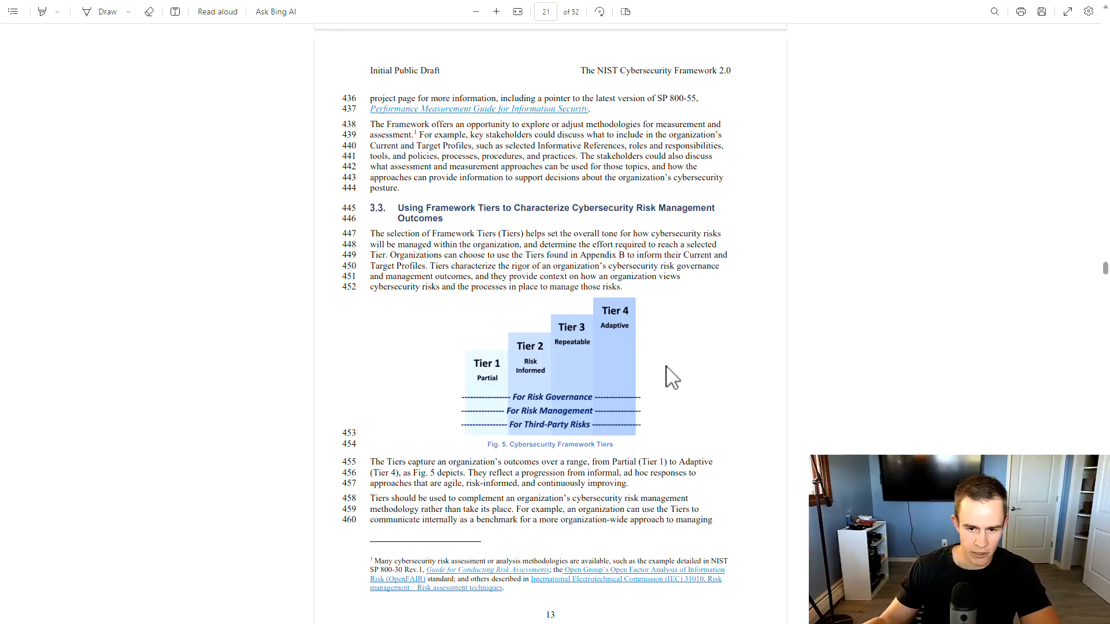
scroll(down, 3)
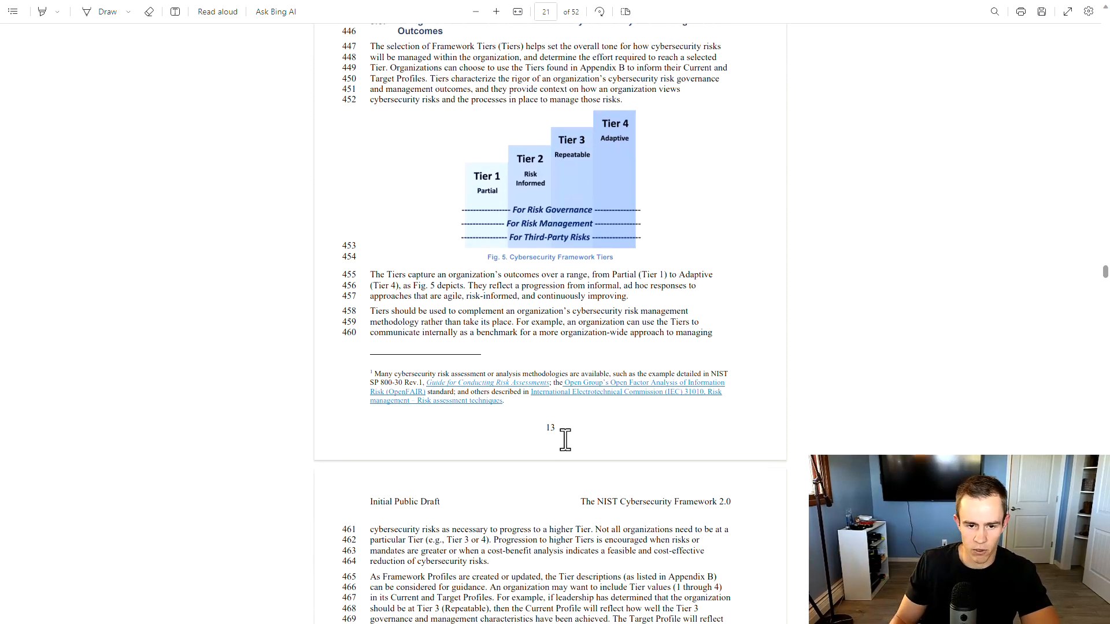
scroll(down, 3)
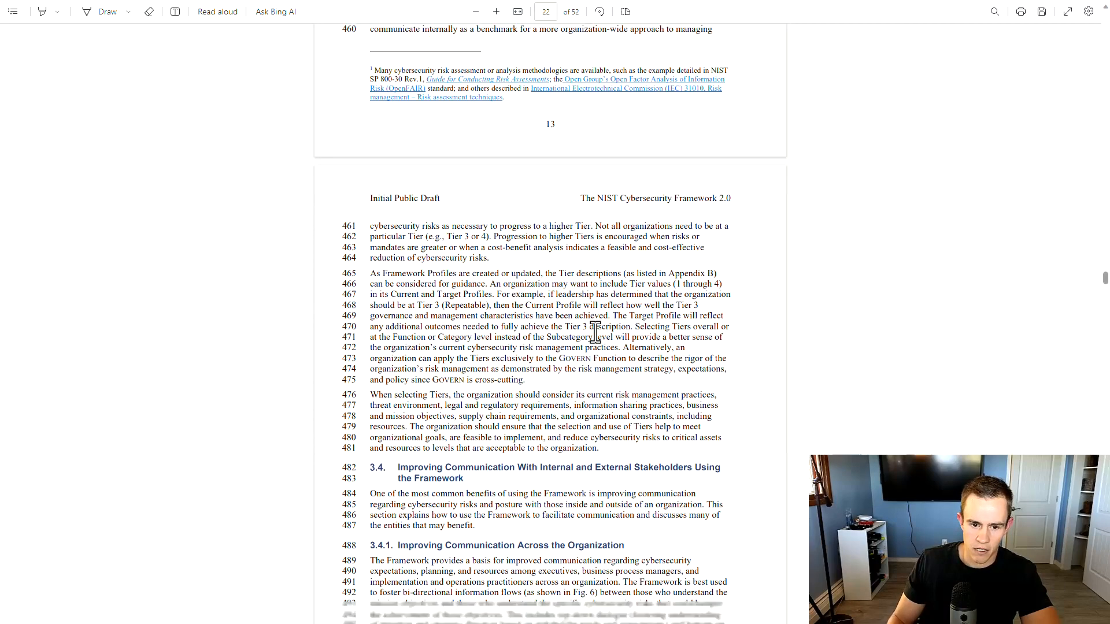
Scroll through sections 3.4, 3.5 and the supply chain section to page 19's privacy risk Venn figure and section 4.1
scroll(down, 3)
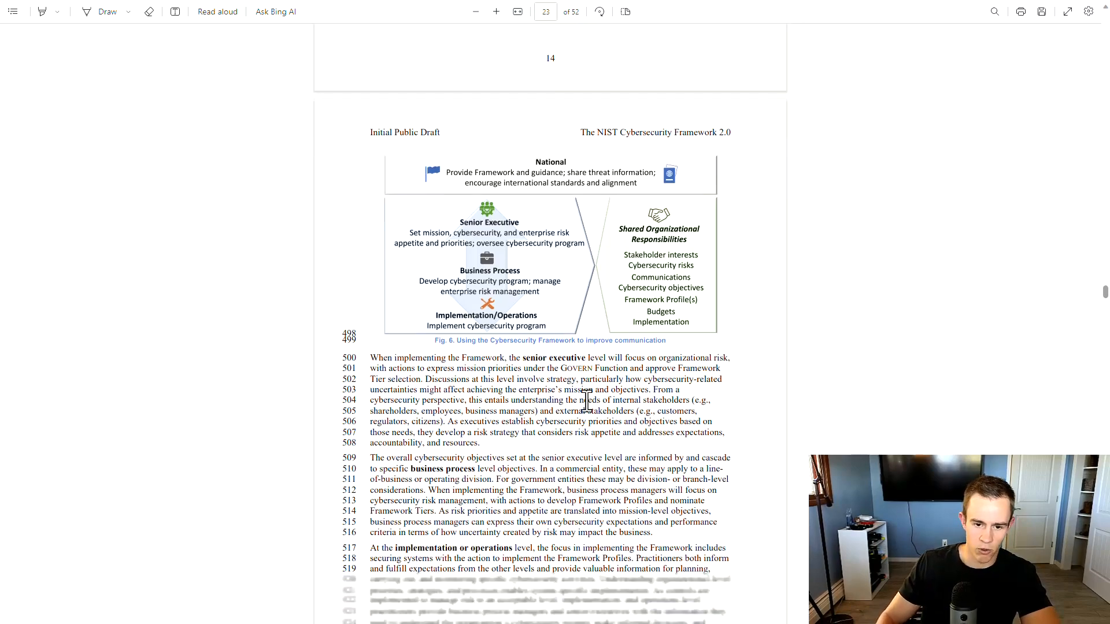
scroll(down, 3)
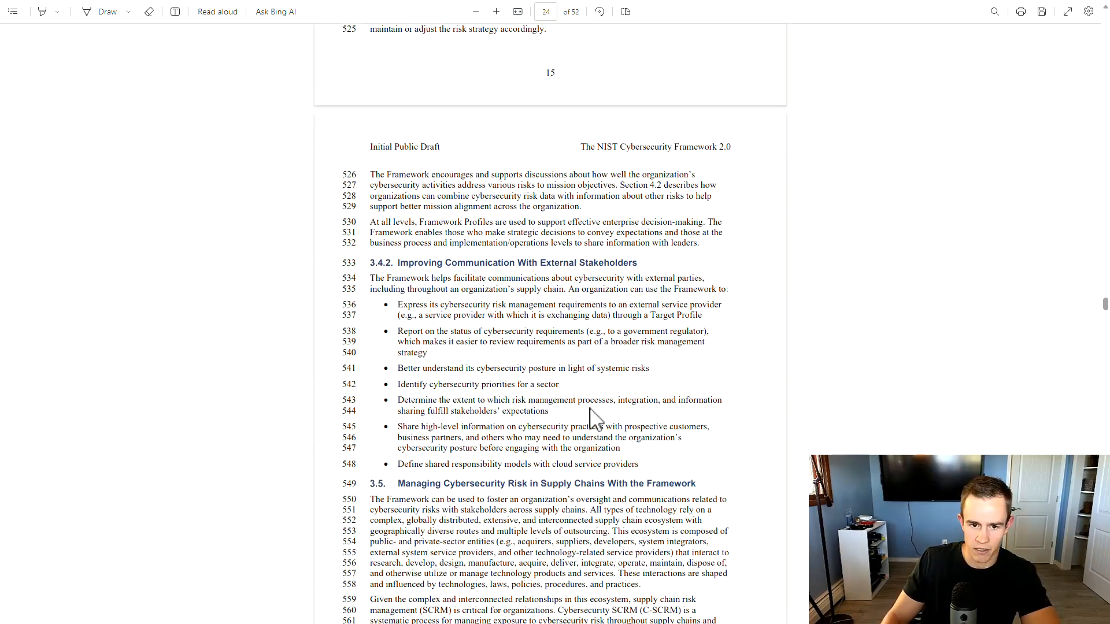
scroll(down, 3)
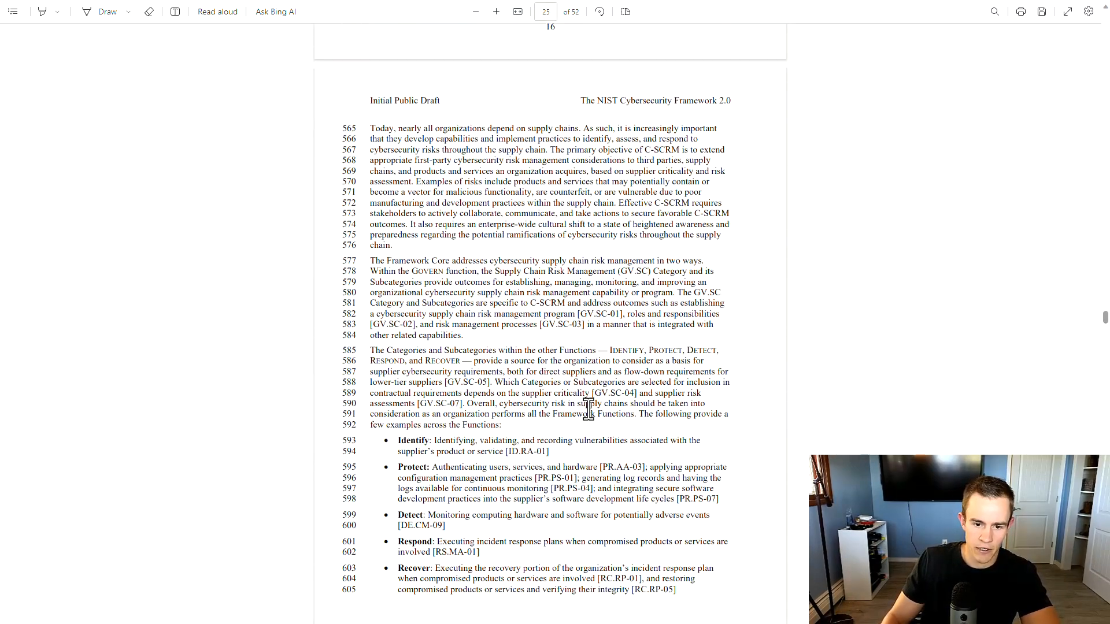
scroll(down, 3)
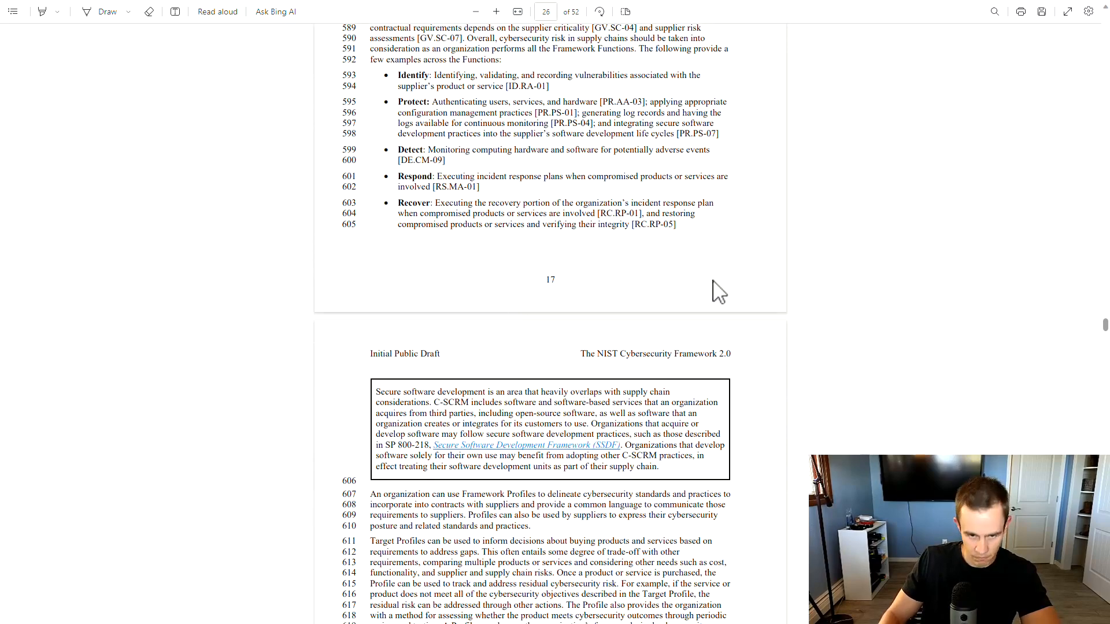
scroll(down, 3)
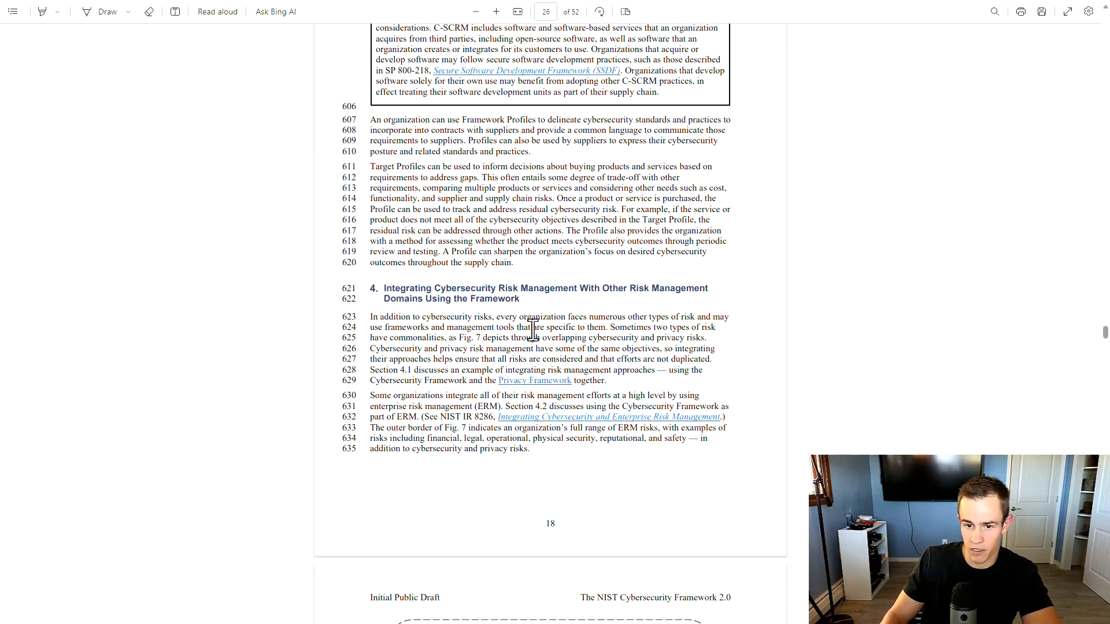
scroll(down, 3)
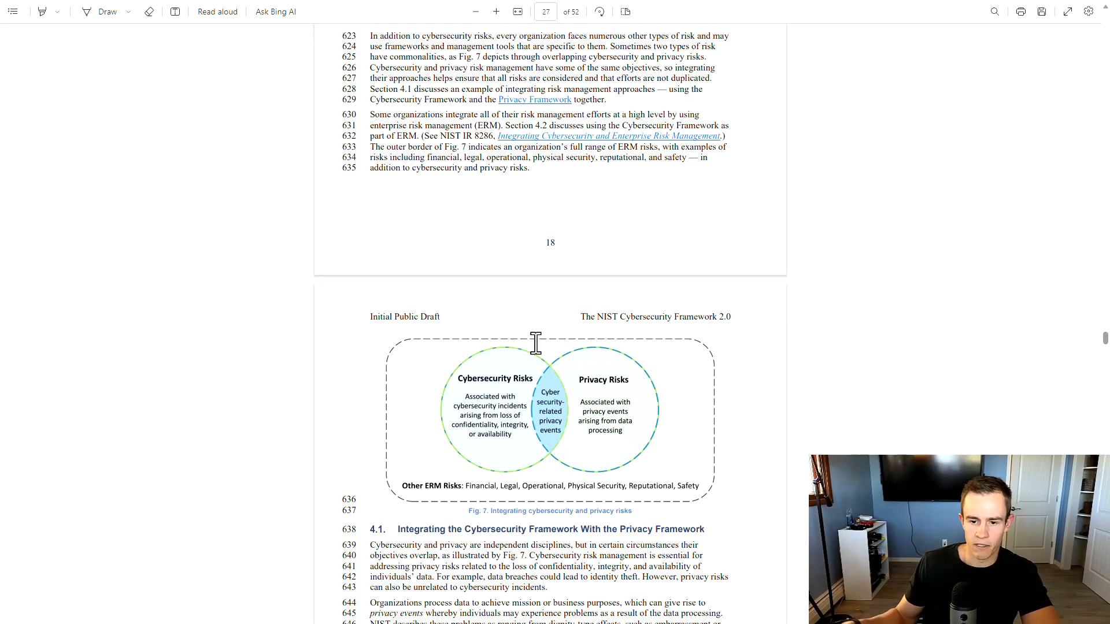
scroll(down, 3)
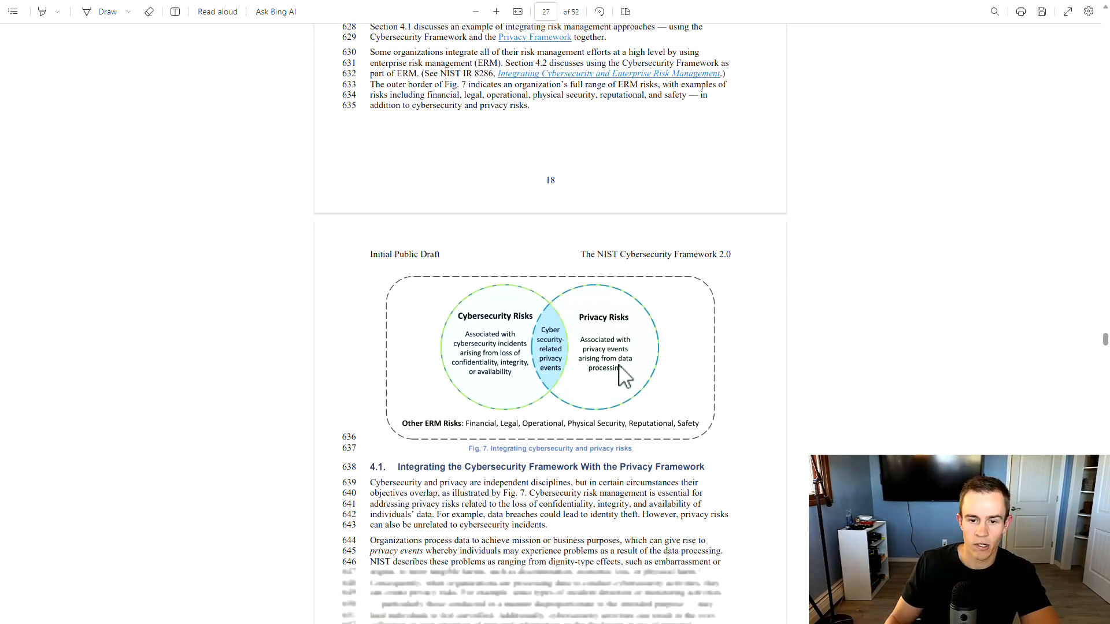
scroll(down, 3)
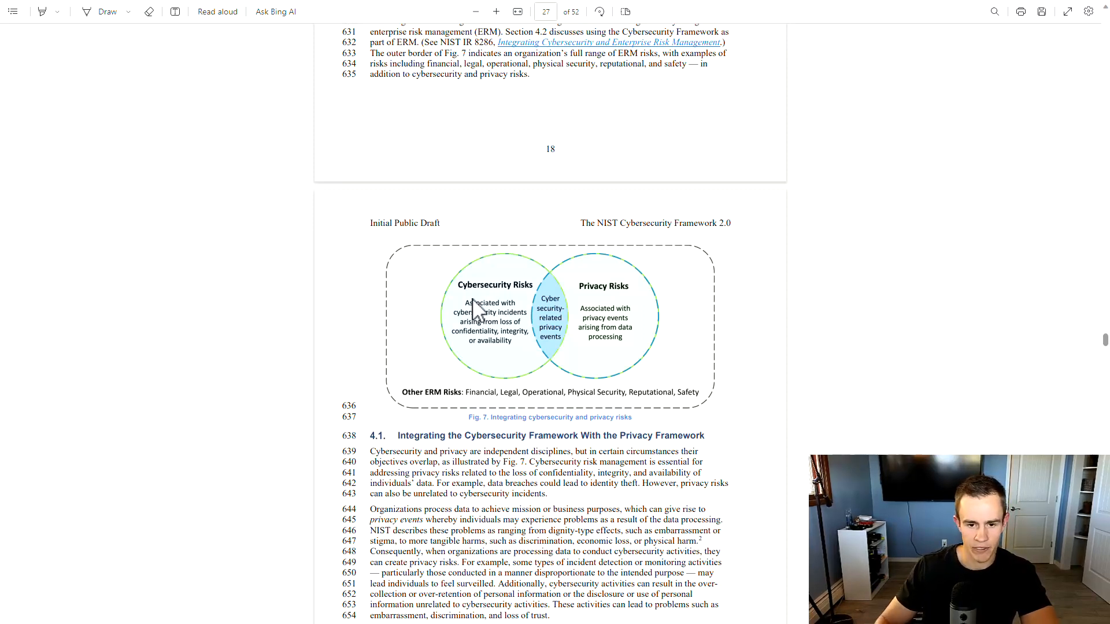
Scroll to page 22's Next Steps list of additional NIST resources and closing paragraph
scroll(down, 3)
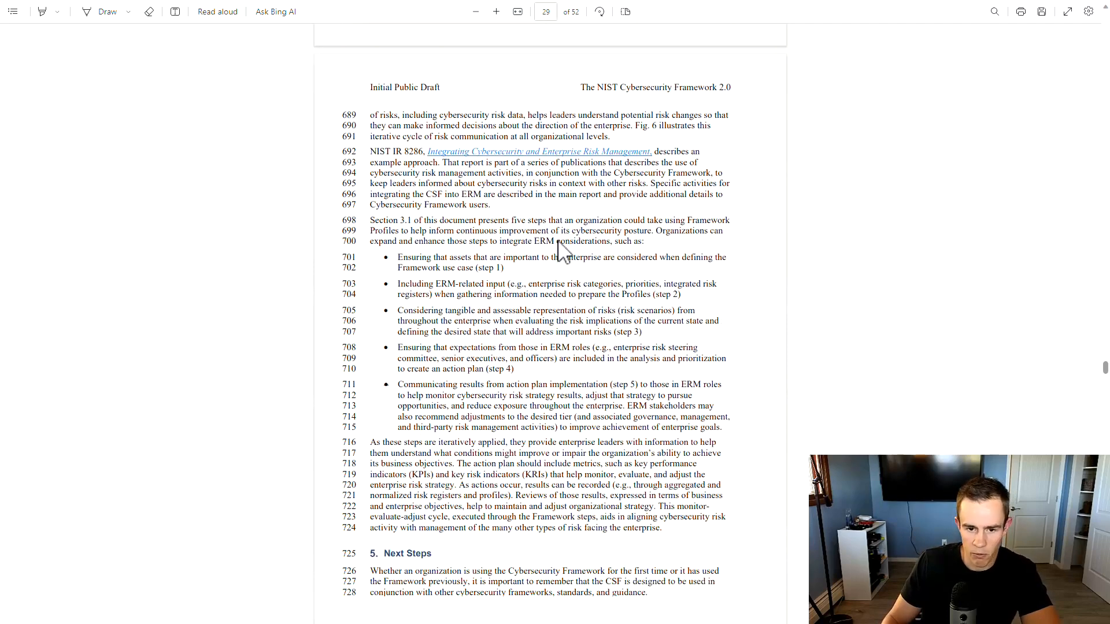
scroll(down, 3)
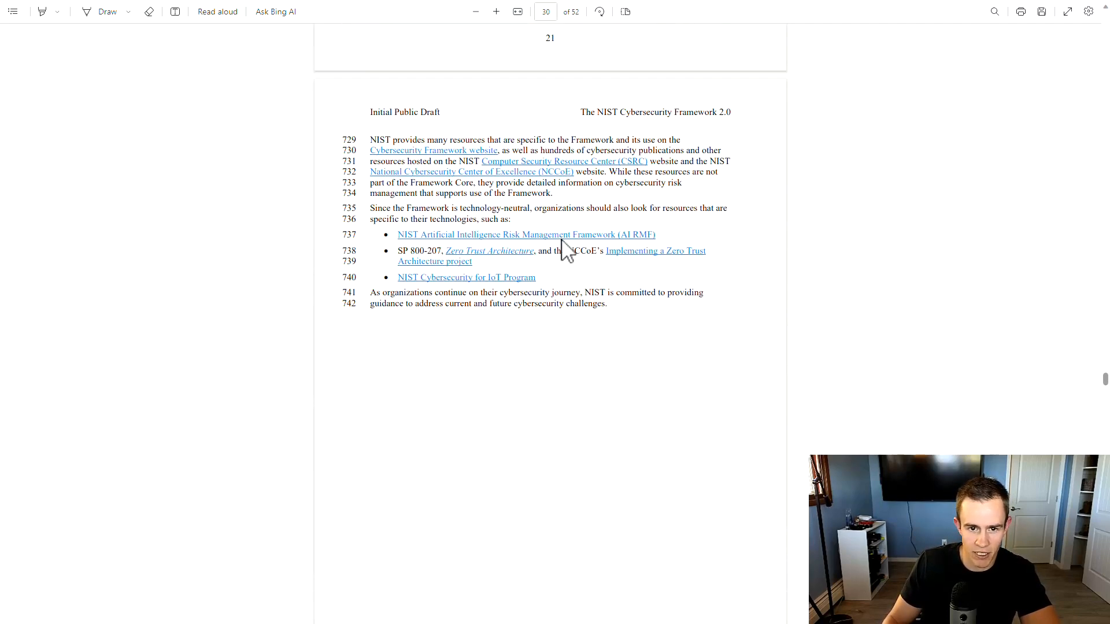
Scroll through Appendix A's profile and action plan templates on pages 24–25
scroll(down, 3)
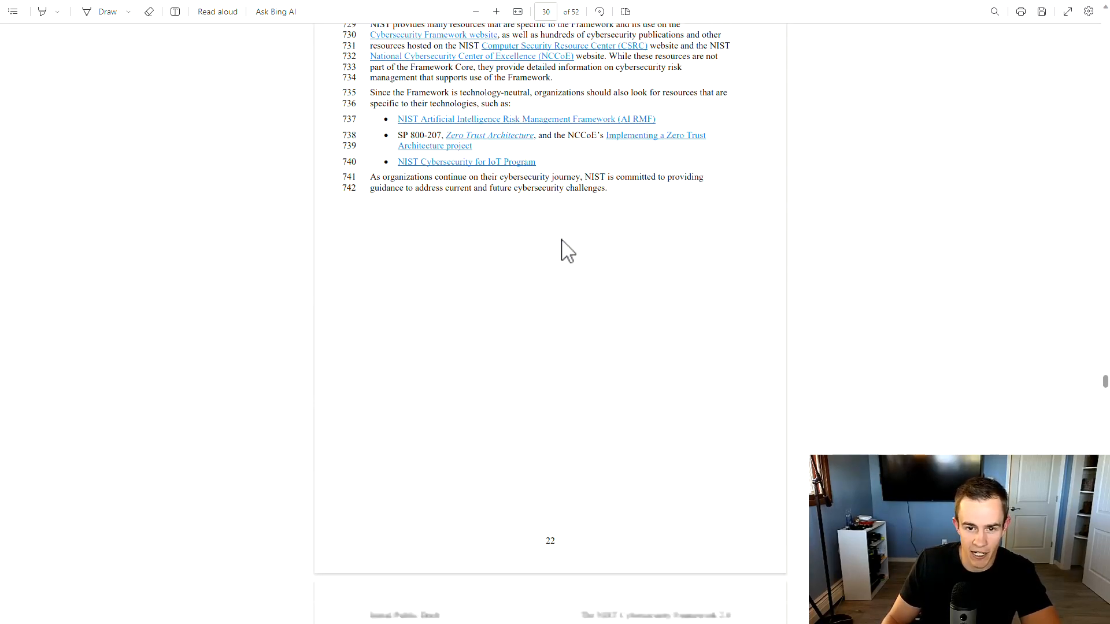
scroll(down, 3)
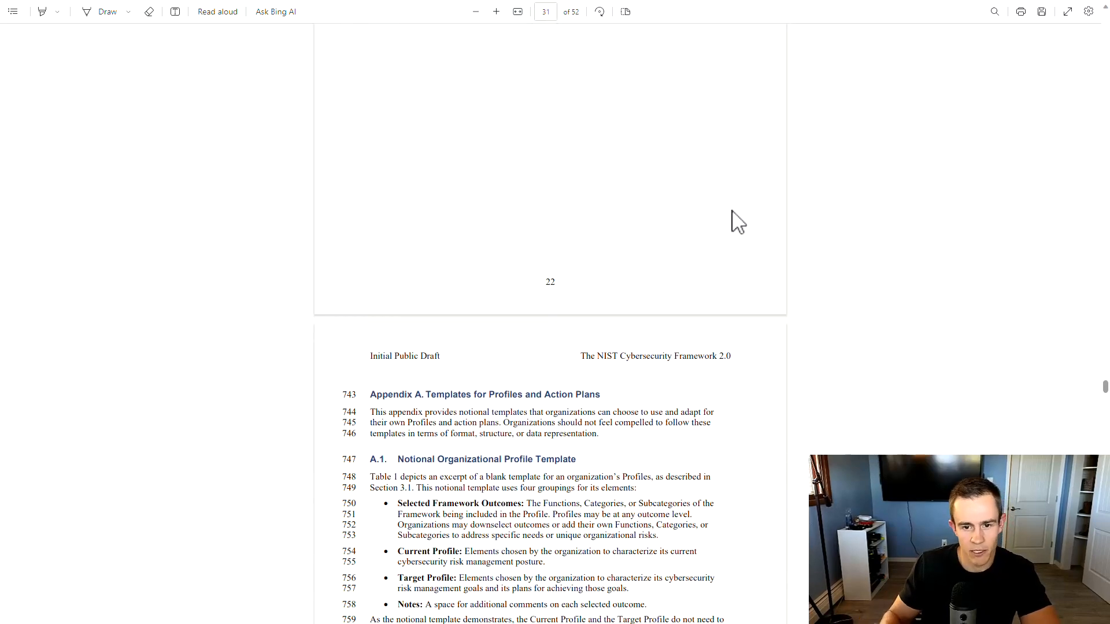
scroll(down, 3)
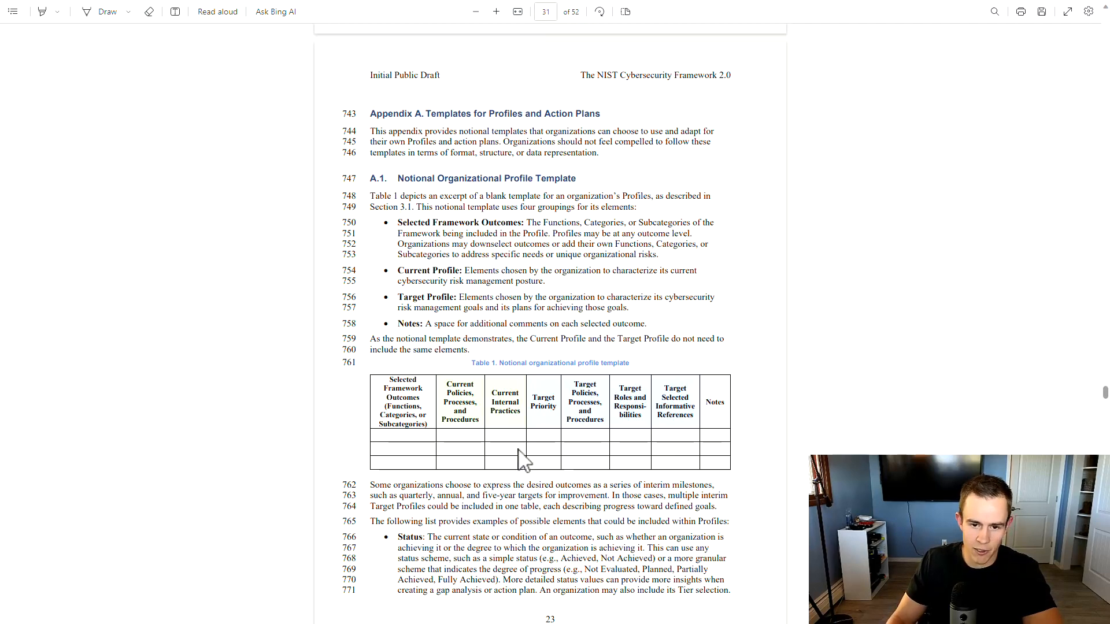
Continue to Appendix B's Framework Tier Descriptions and Table 3 on page 26
scroll(down, 3)
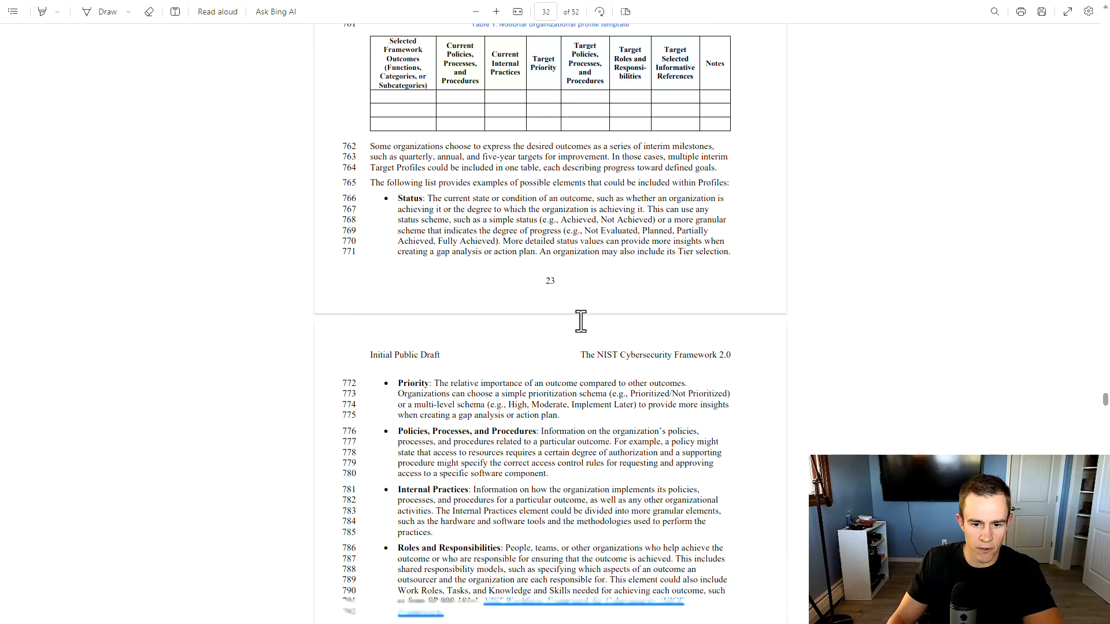
scroll(down, 3)
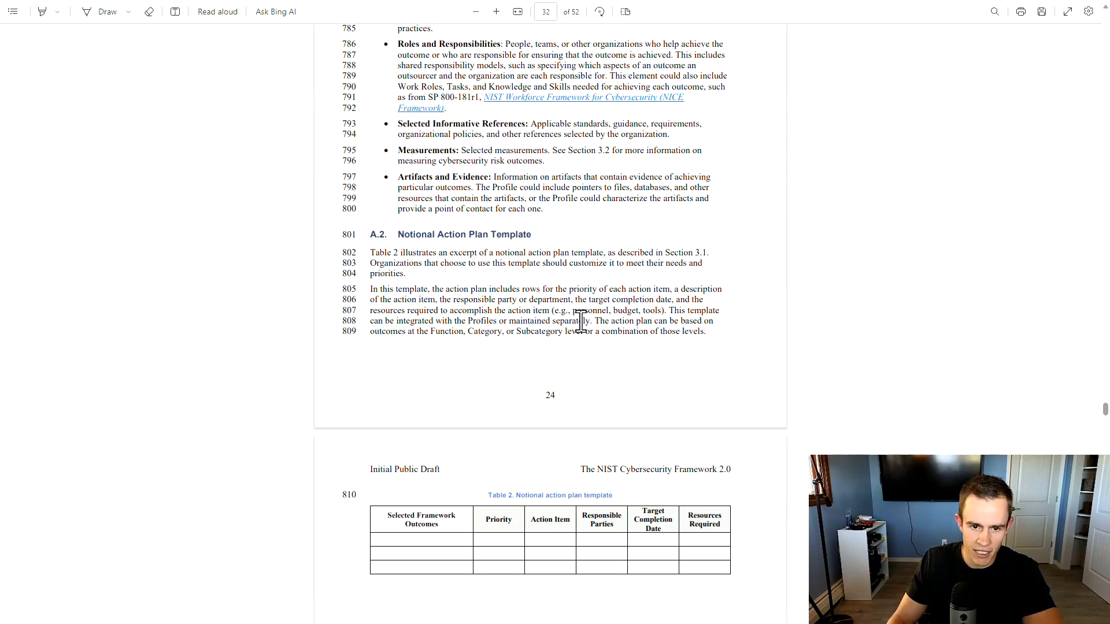
scroll(down, 3)
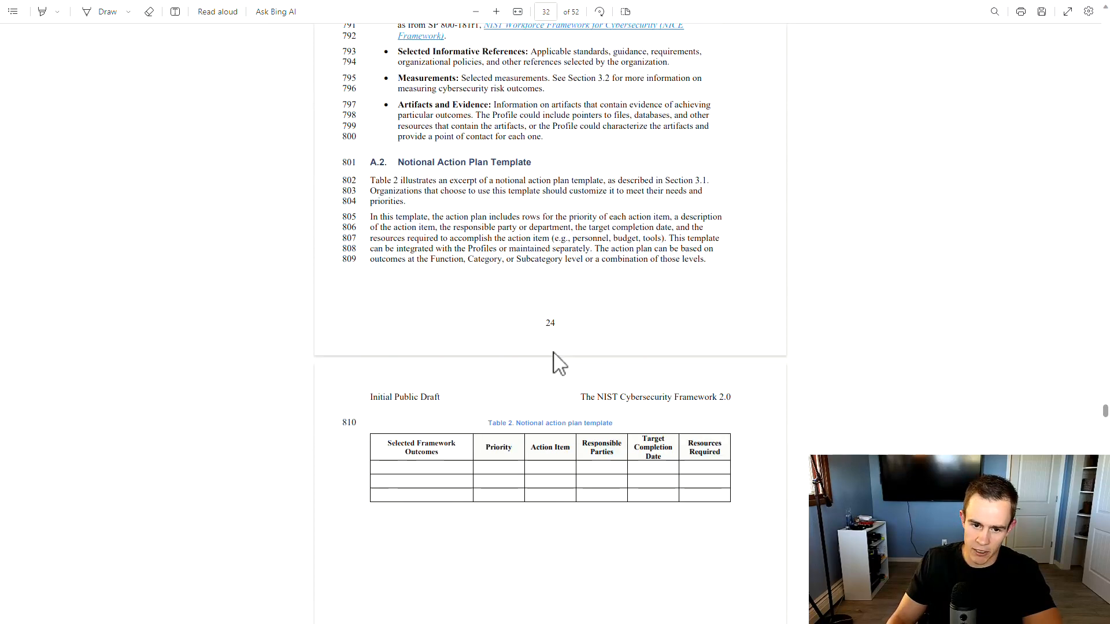
scroll(down, 3)
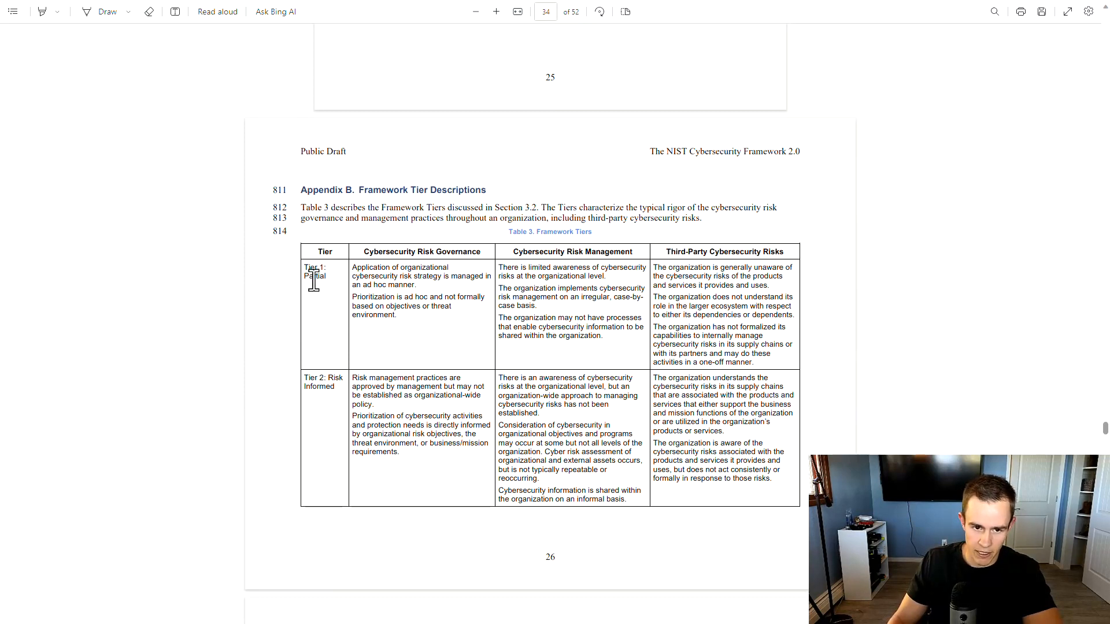
mouse_move(480, 301)
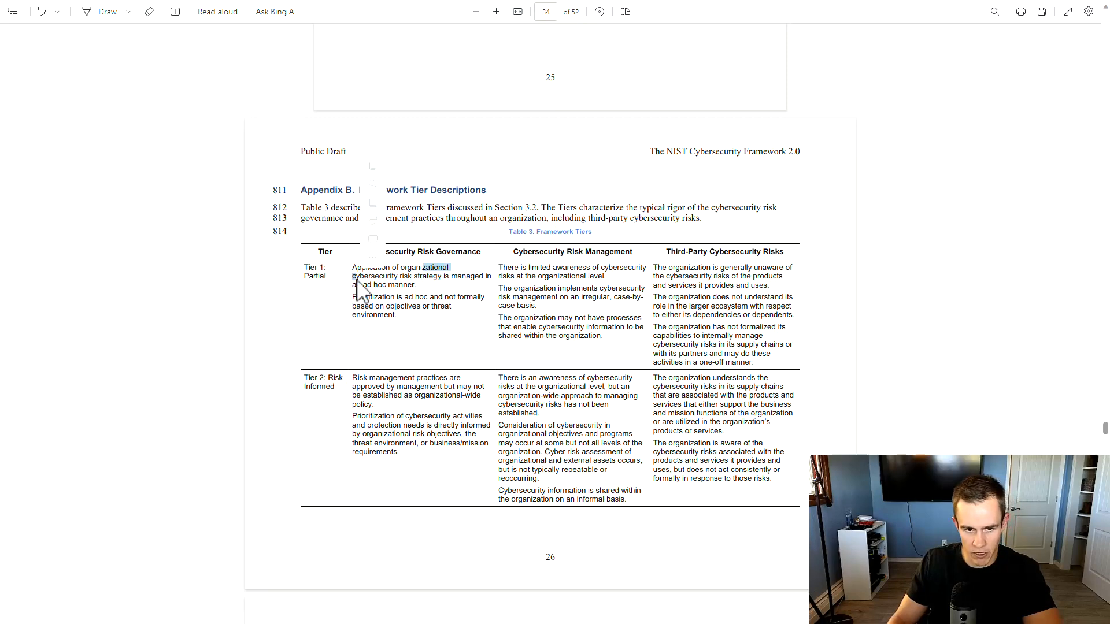
Scroll through the Tier 1–4 rows of Table 3 to Appendix C's Table 4 on page 29
scroll(down, 3)
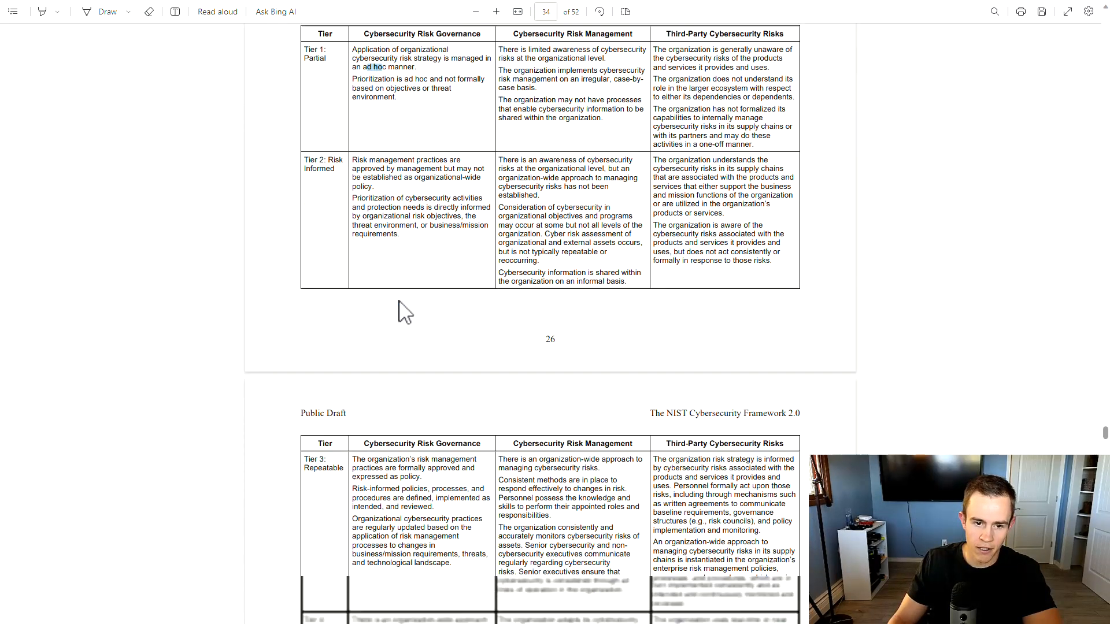
scroll(down, 3)
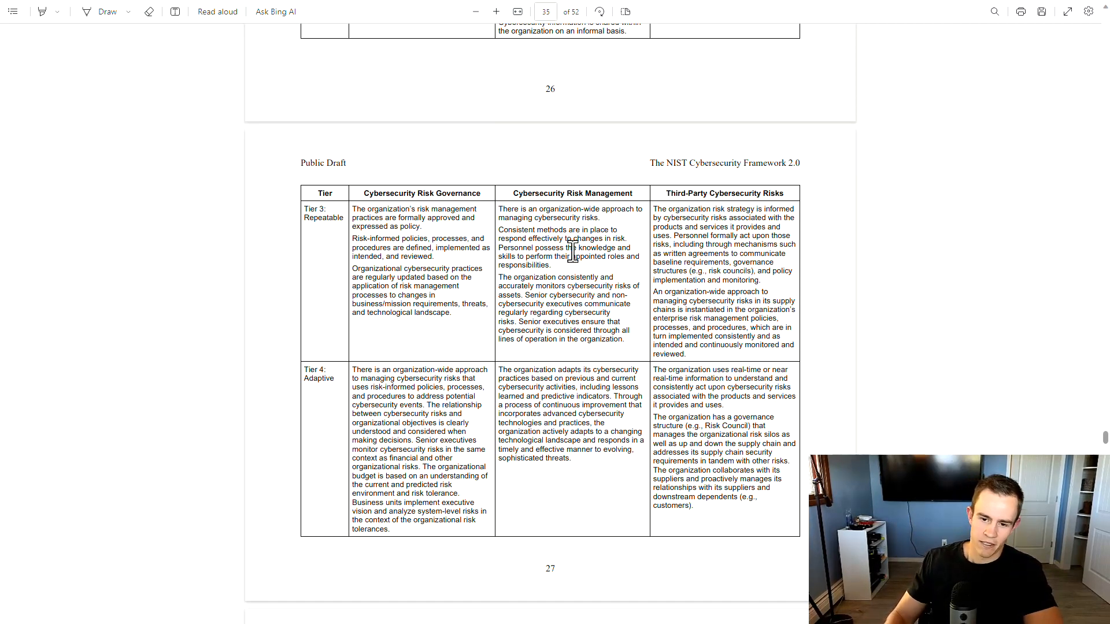
scroll(down, 3)
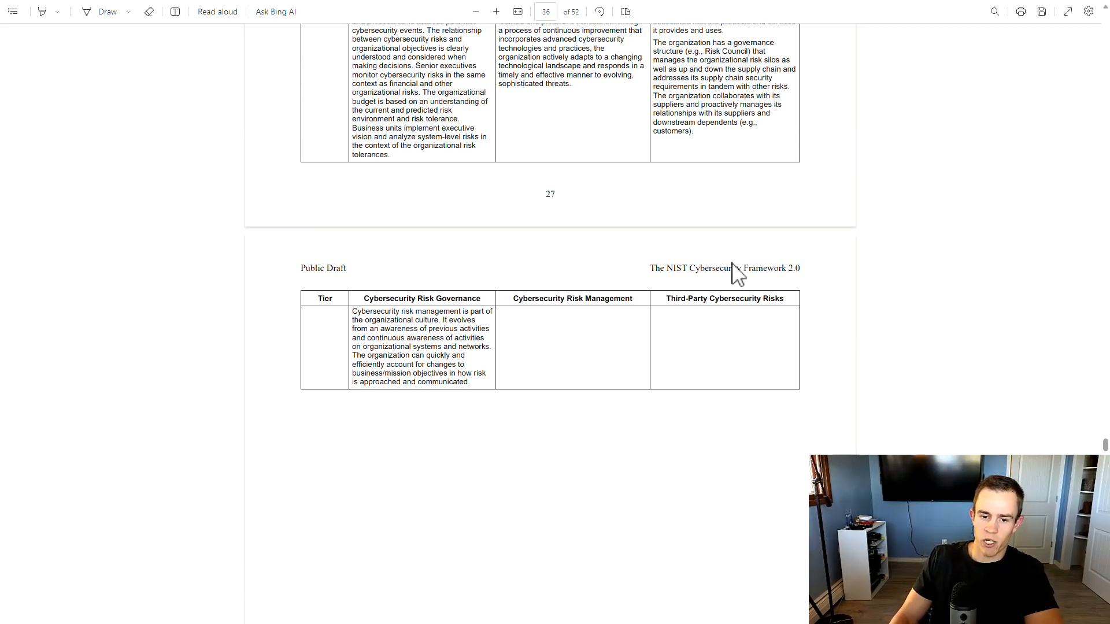
scroll(down, 3)
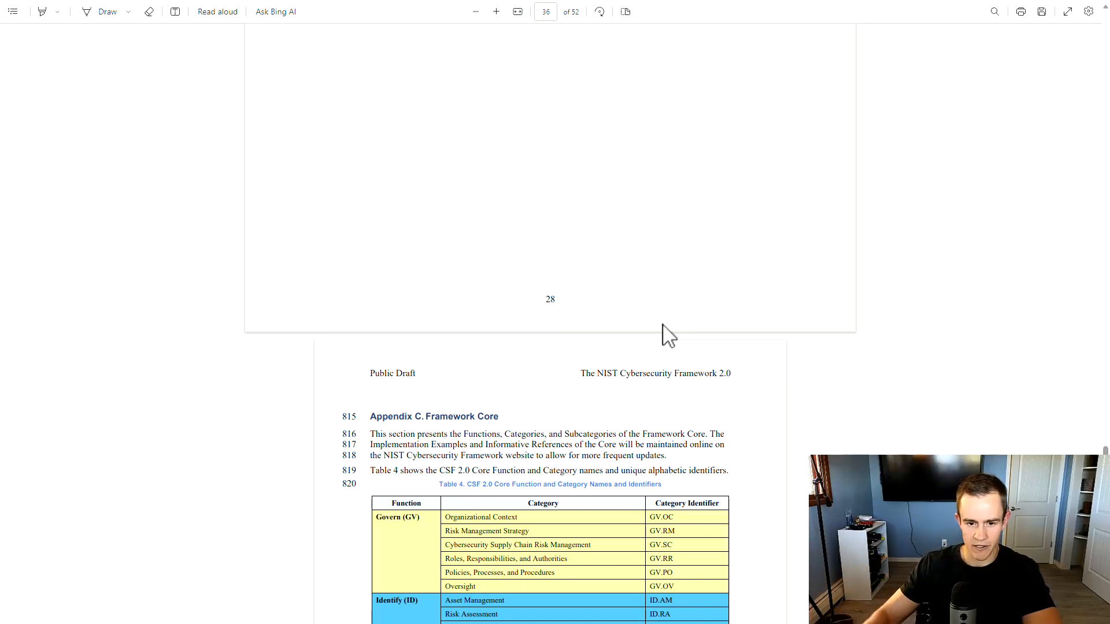
Scroll past Table 4's Function and Category identifiers to page 30's Function table links
scroll(down, 3)
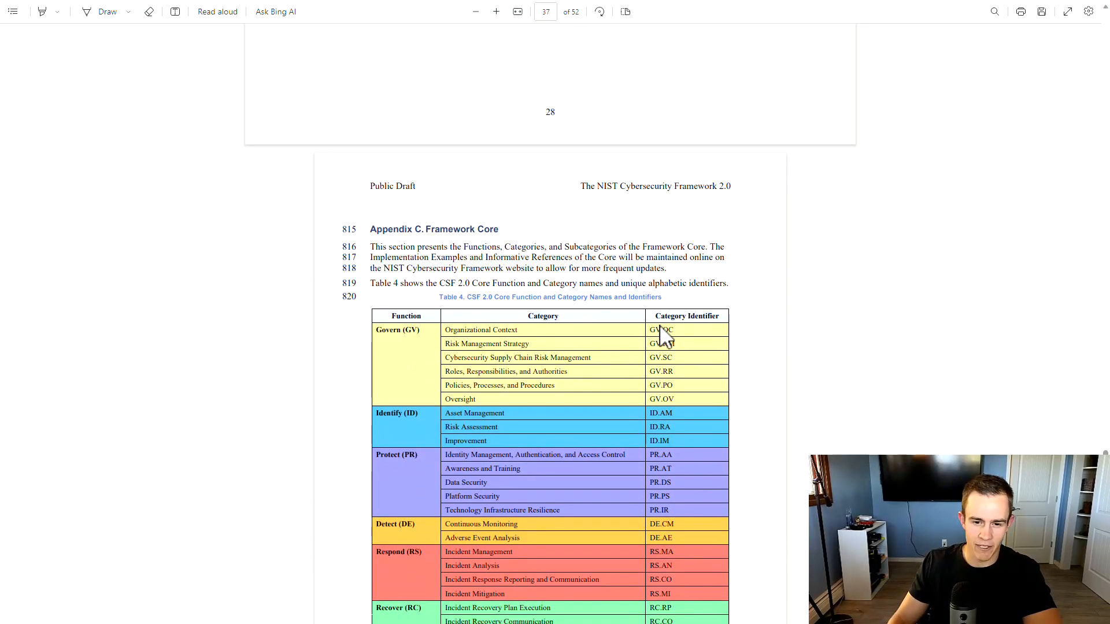
scroll(down, 3)
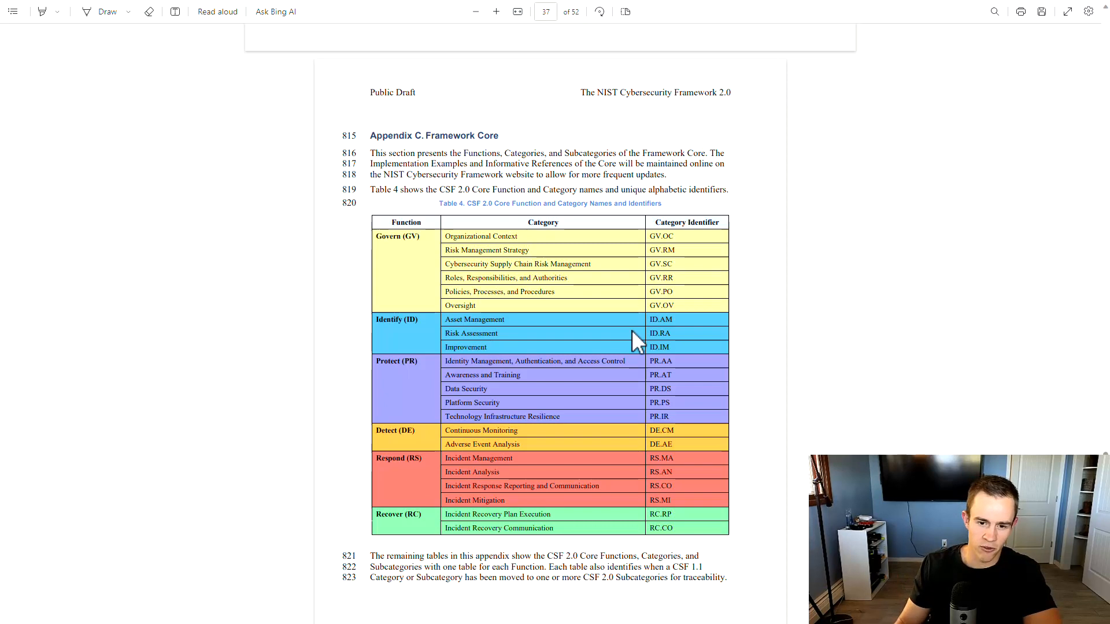
mouse_move(573, 360)
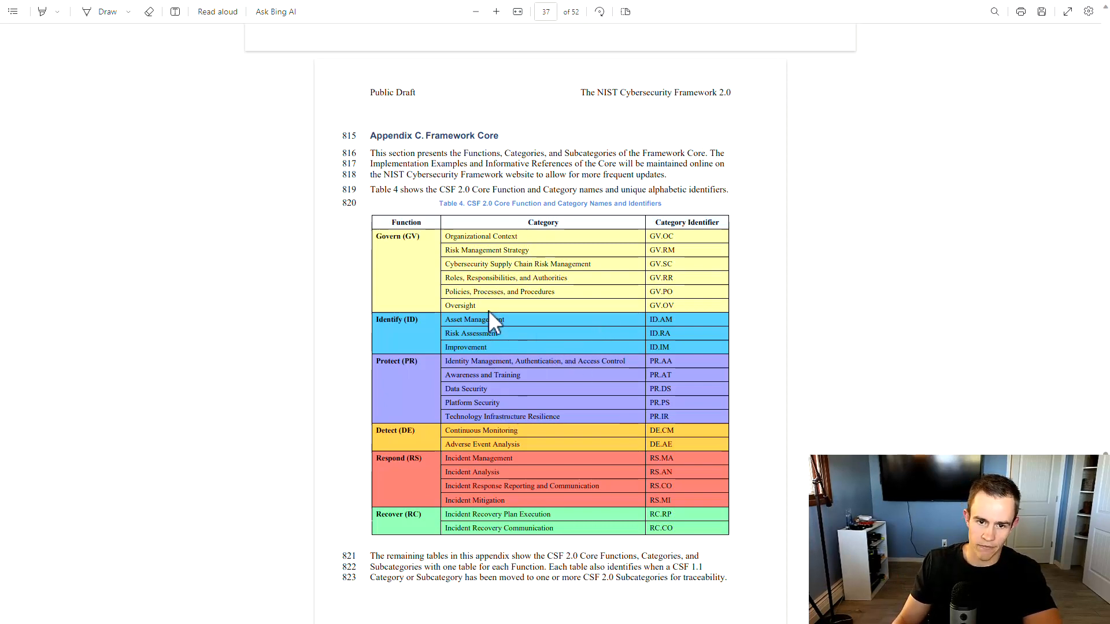
mouse_move(550, 319)
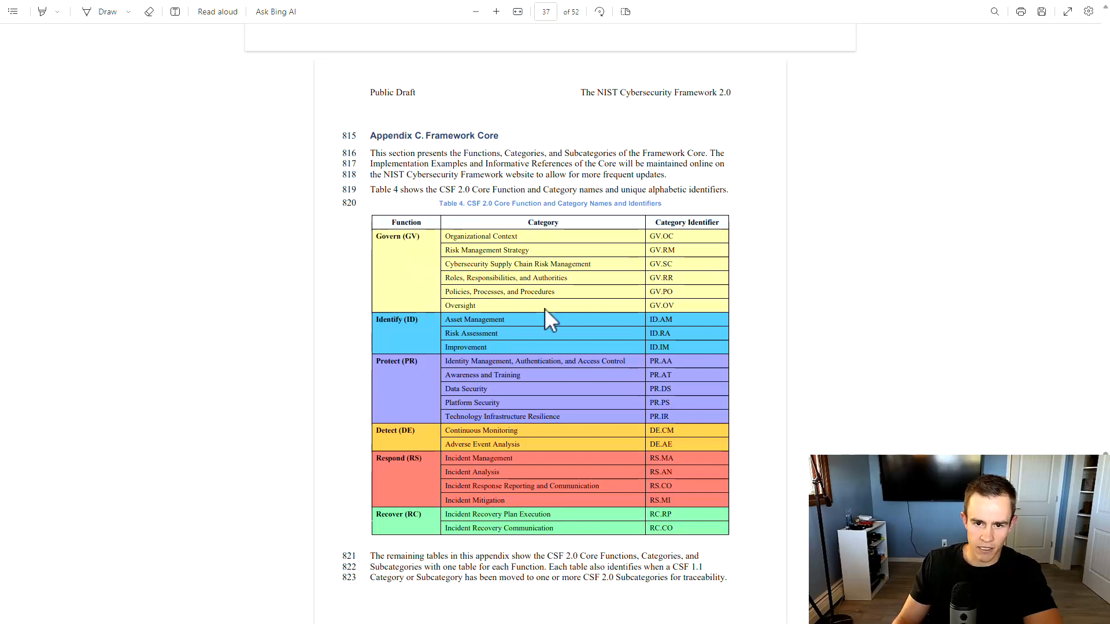
scroll(down, 3)
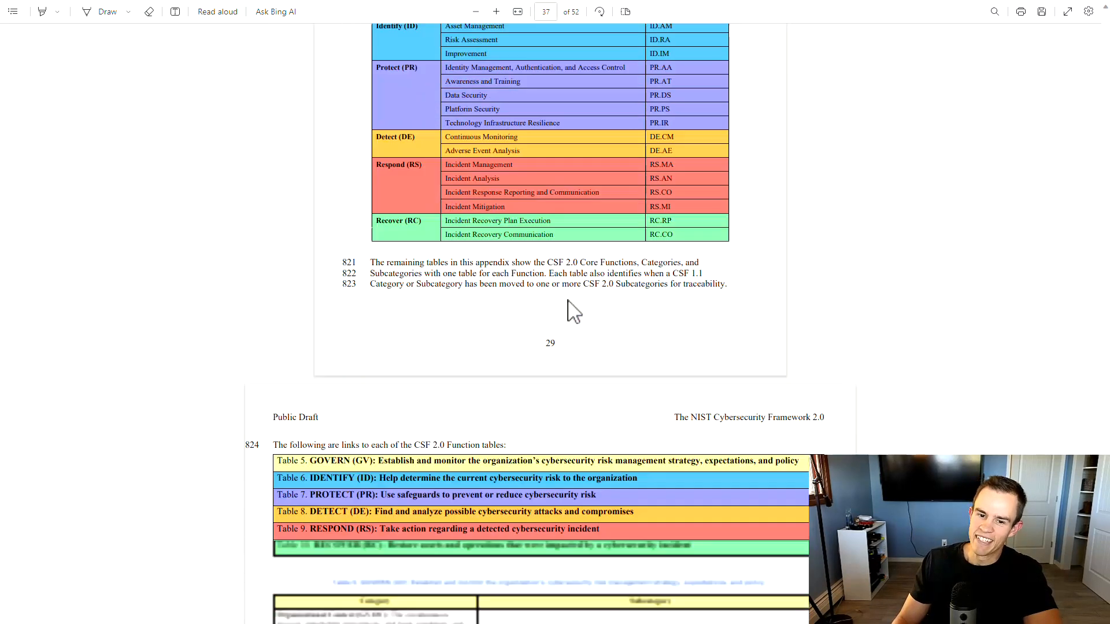
Scroll through Table 5's GOVERN subcategories
scroll(down, 3)
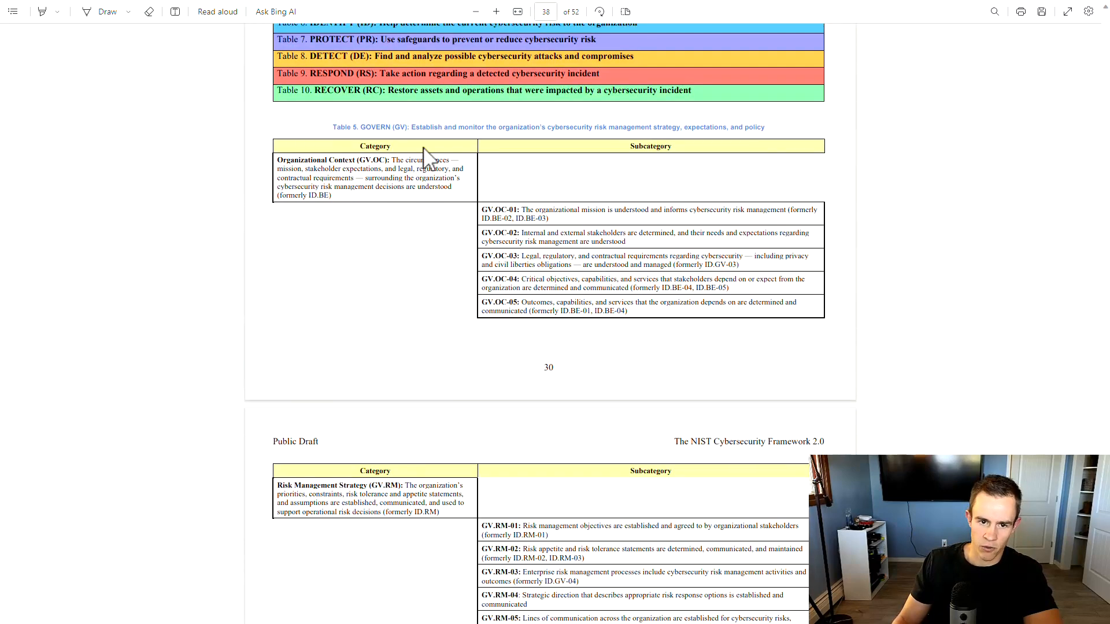
mouse_move(579, 177)
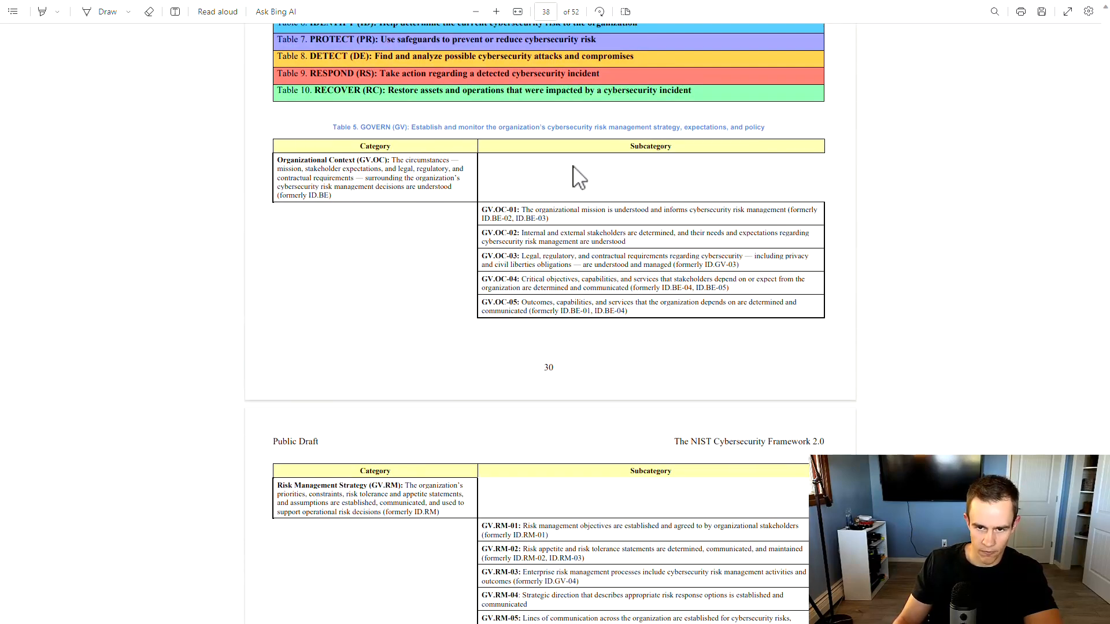
scroll(down, 3)
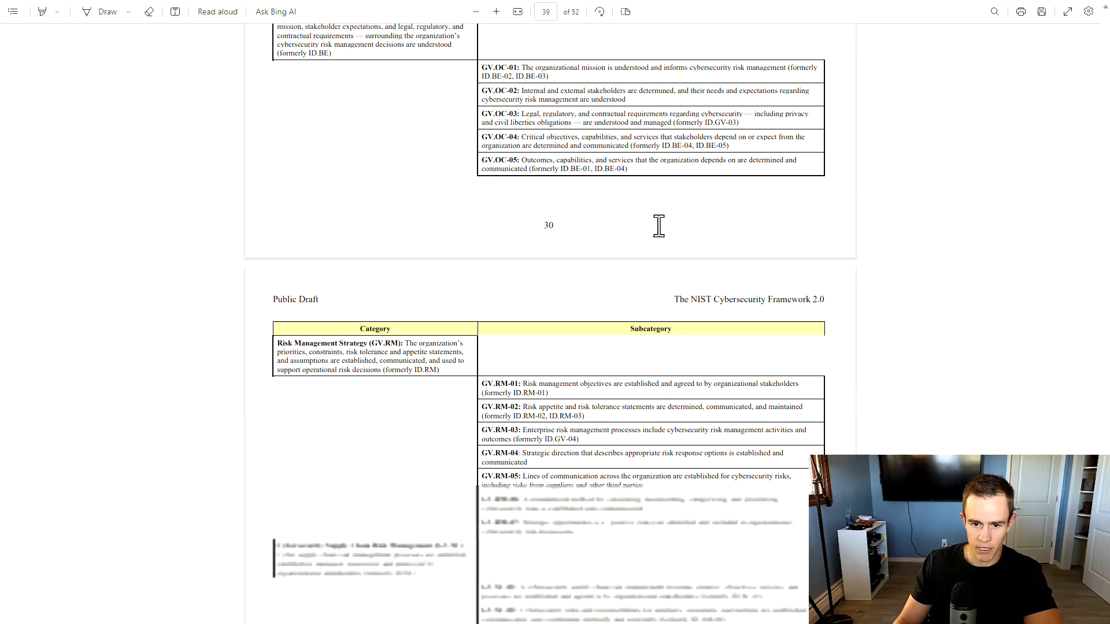
scroll(down, 3)
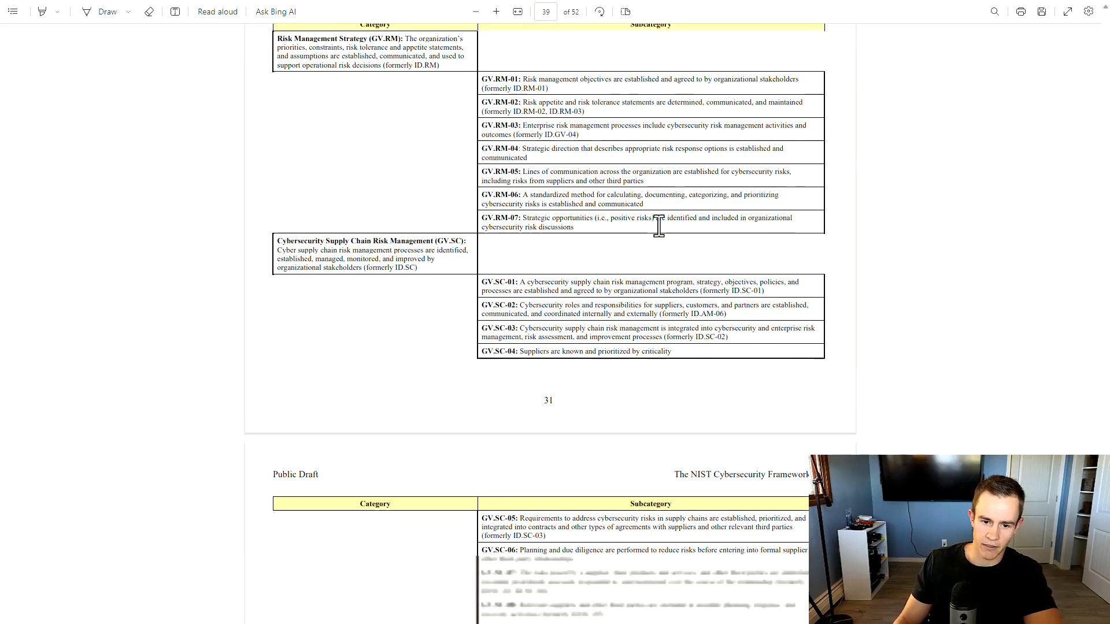
scroll(down, 3)
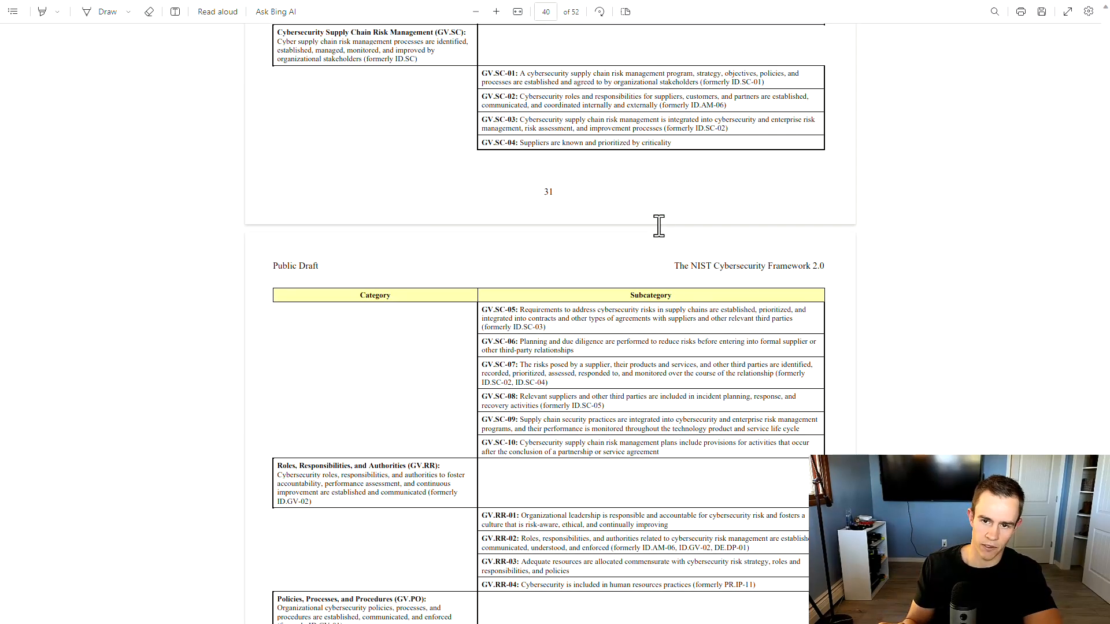
scroll(down, 3)
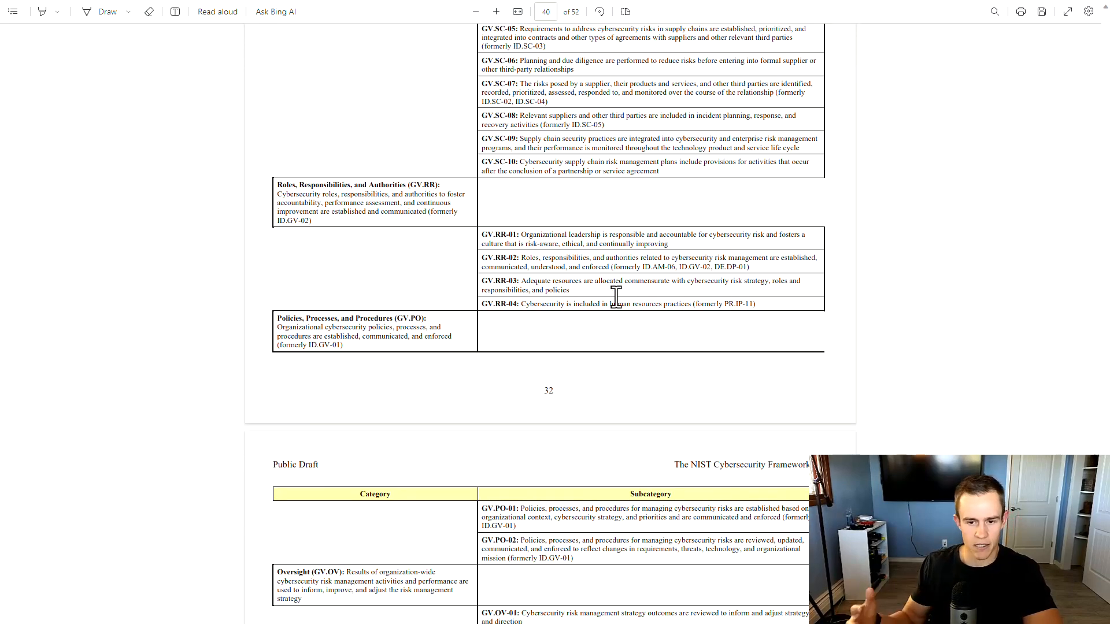
Continue into Table 6 (IDENTIFY) down to the ID.RA Risk Assessment subcategories
scroll(down, 3)
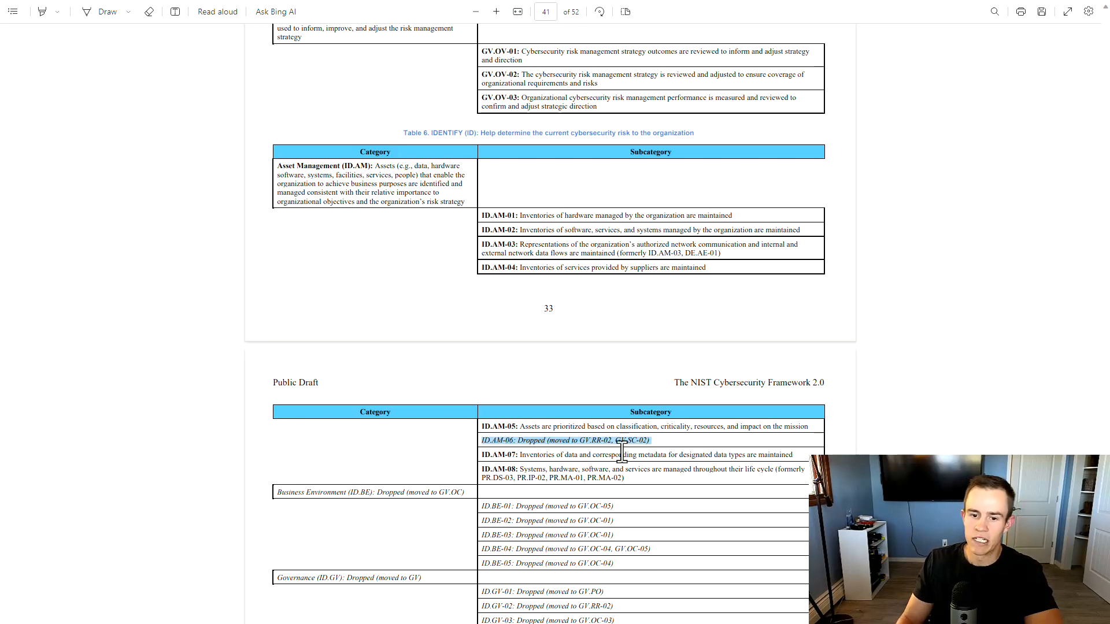
scroll(down, 3)
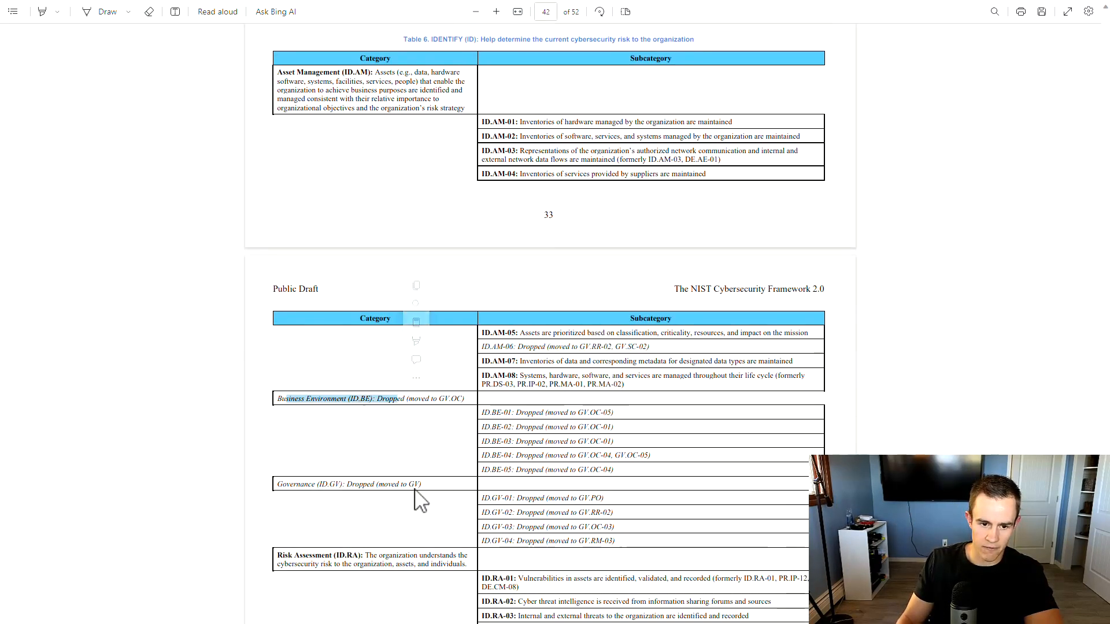
scroll(down, 3)
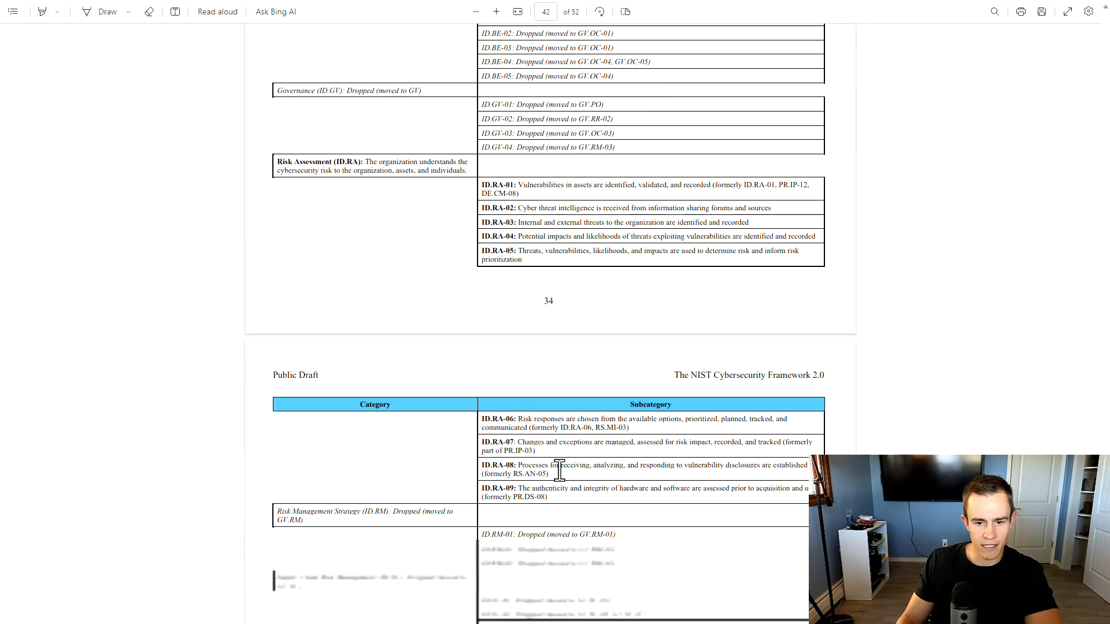
scroll(down, 3)
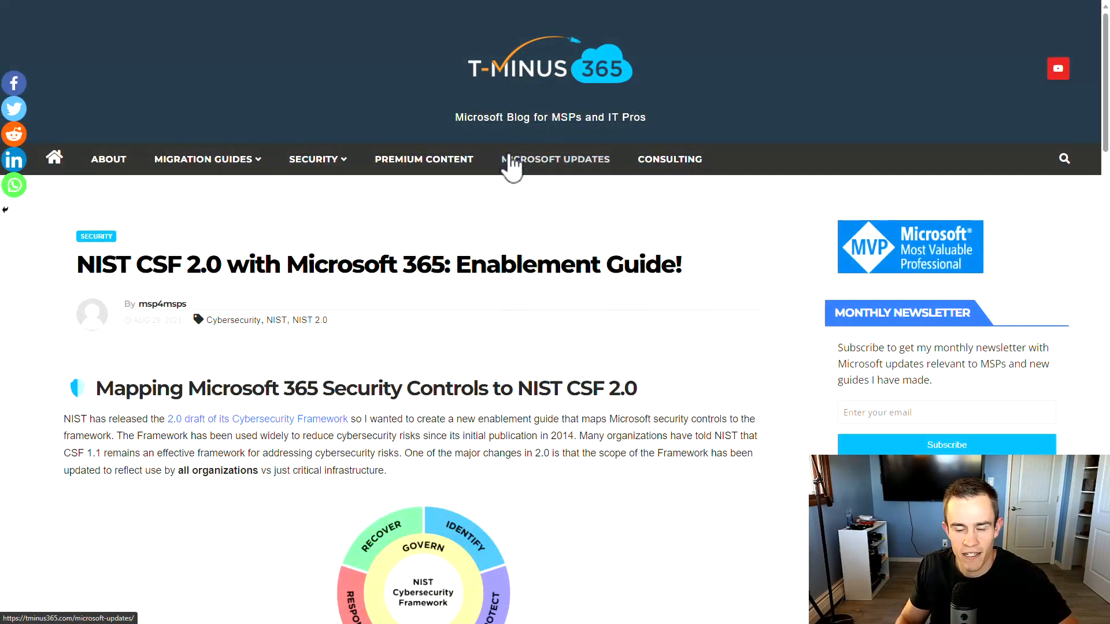
Scroll the Enablement Guide post past the NIST 2.0 Matrix screenshot to the 7.0 Intune section
scroll(down, 3)
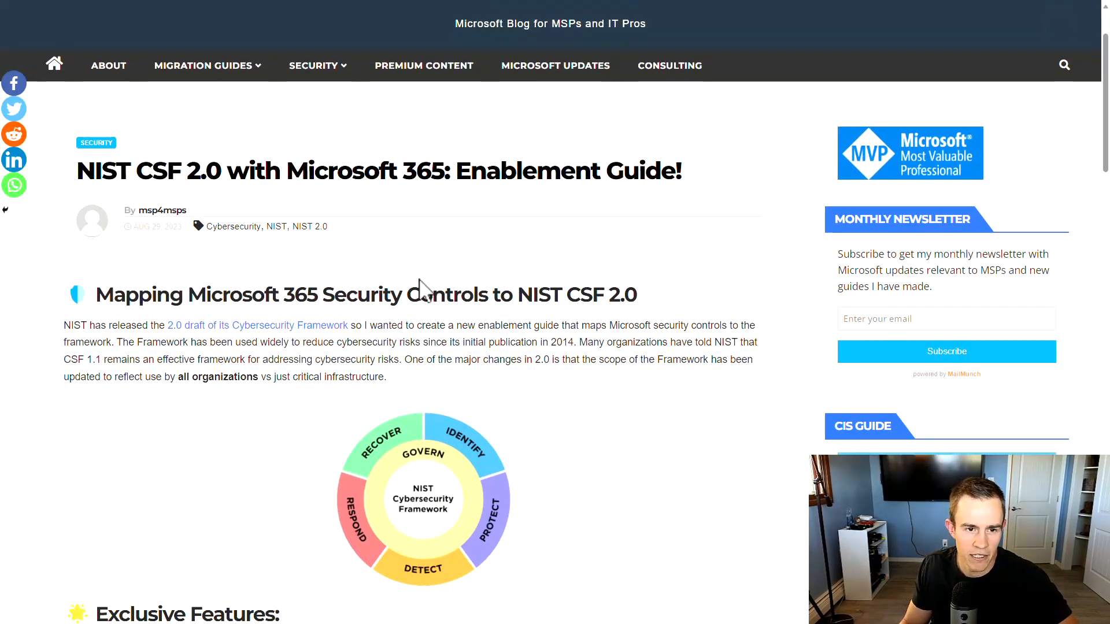
scroll(down, 3)
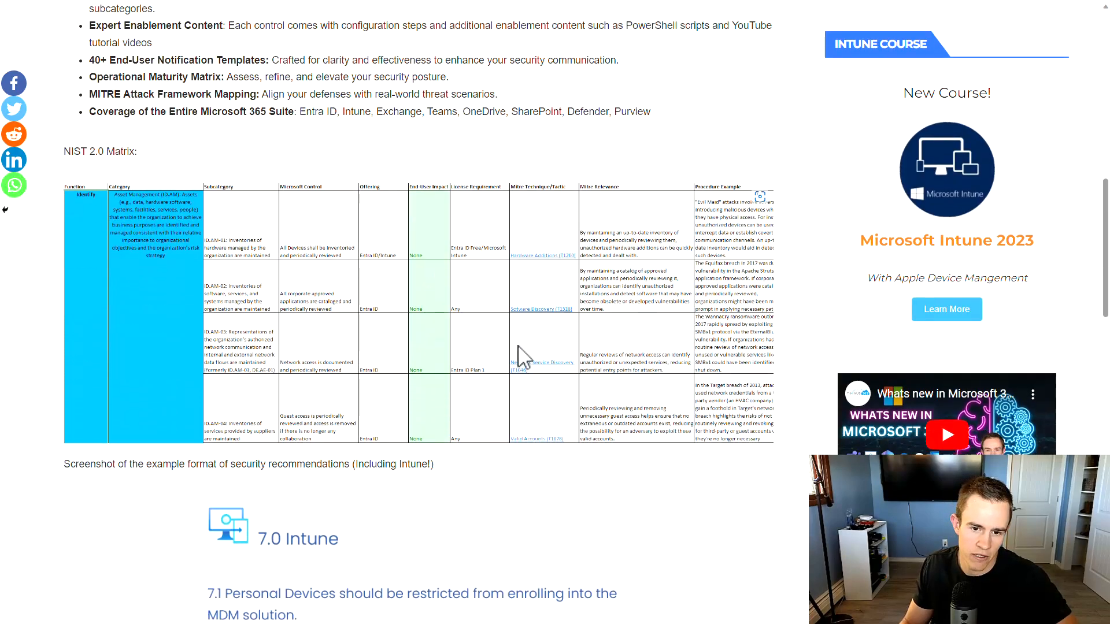
scroll(down, 3)
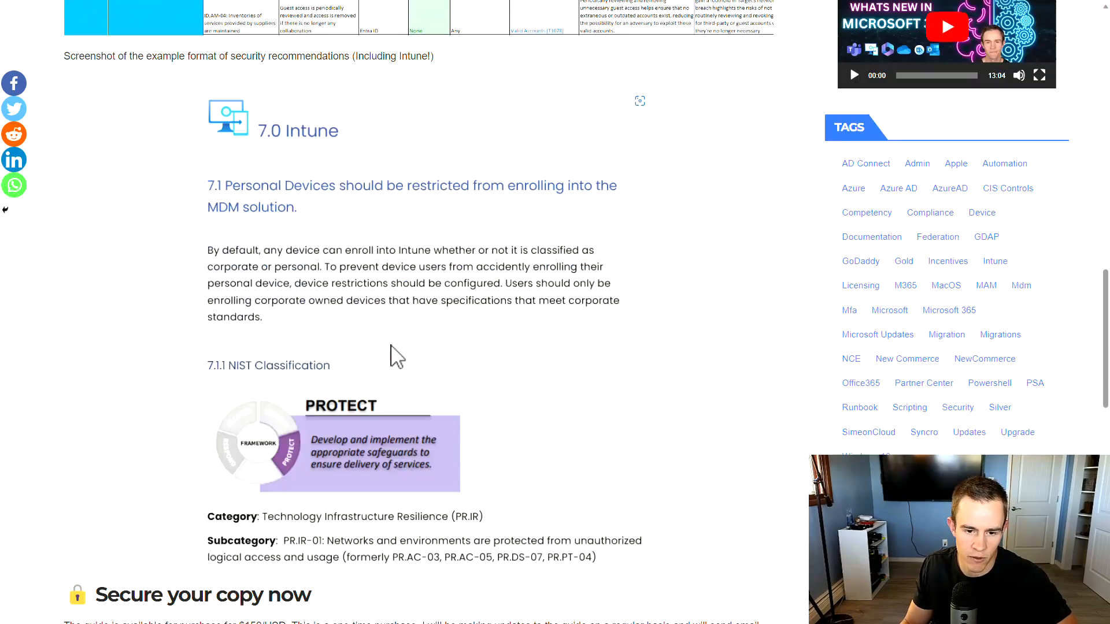